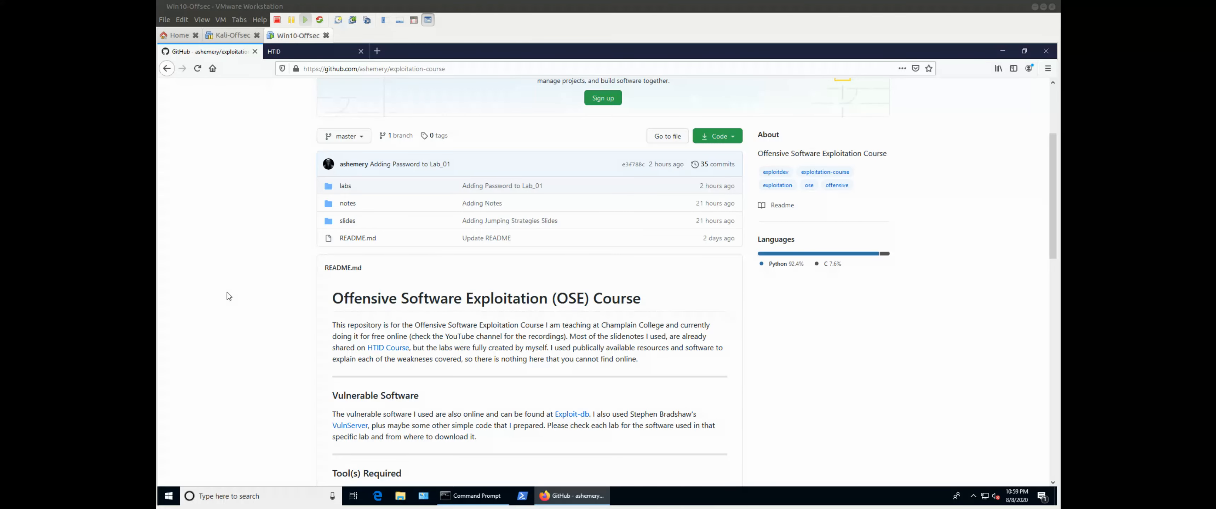
{"action": "mouse_move", "coordinate": [233, 283]}
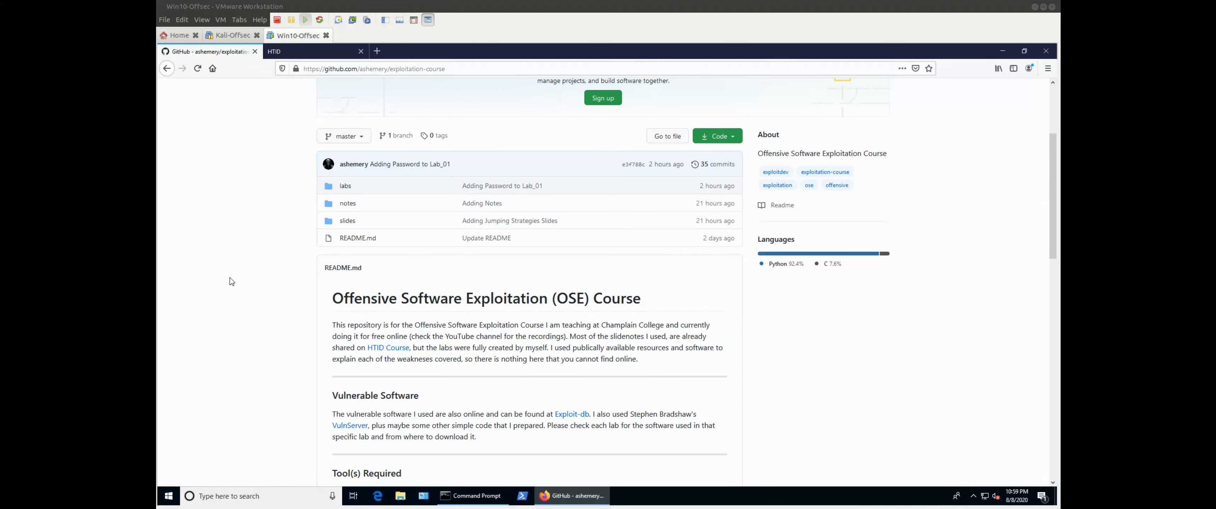
{"action": "mouse_move", "coordinate": [276, 168]}
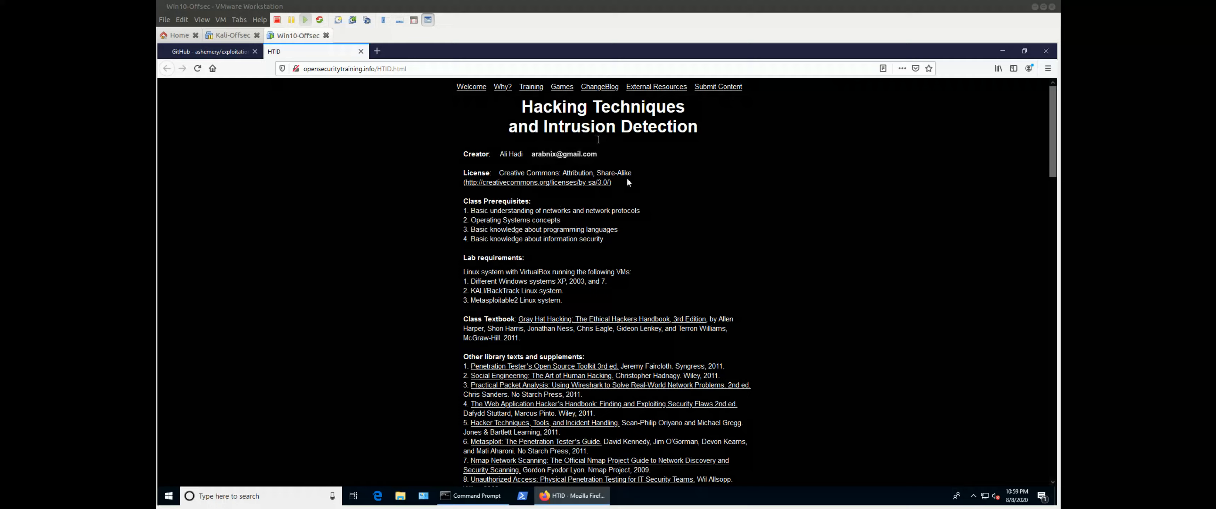
Scroll the HTID page down to the Class Materials slide list through Day 15 Python for Security.
{"action": "scroll", "scroll_direction": "down", "scroll_amount": 3}
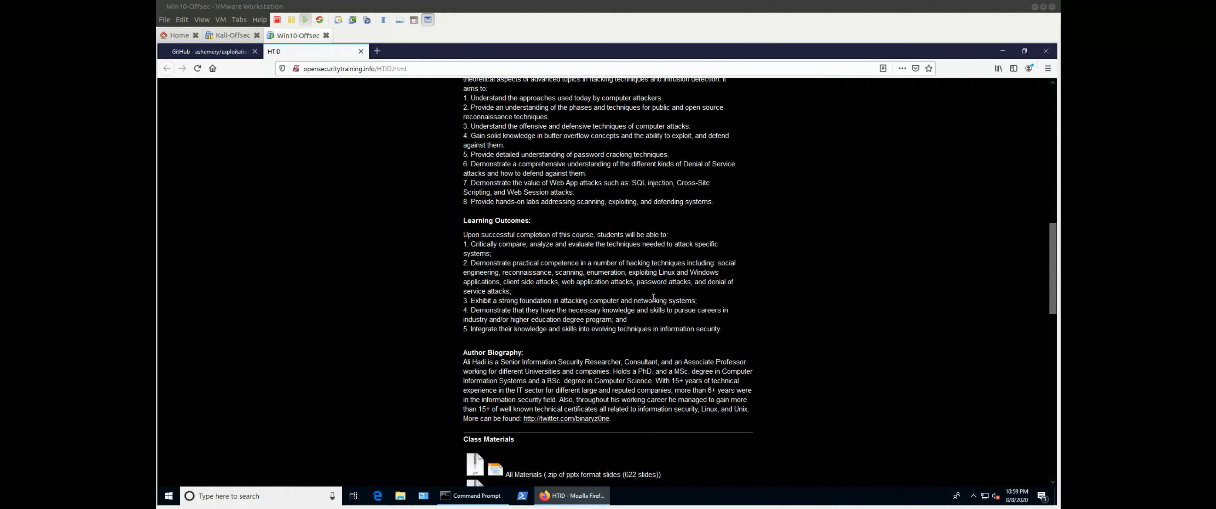
{"action": "mouse_move", "coordinate": [632, 299]}
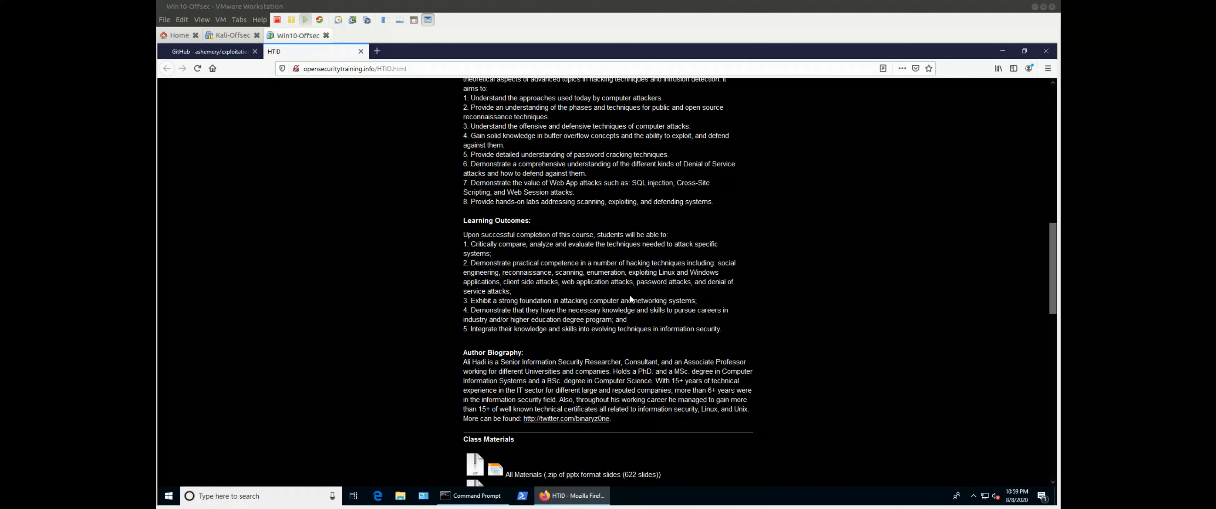
{"action": "scroll", "scroll_direction": "down", "scroll_amount": 3}
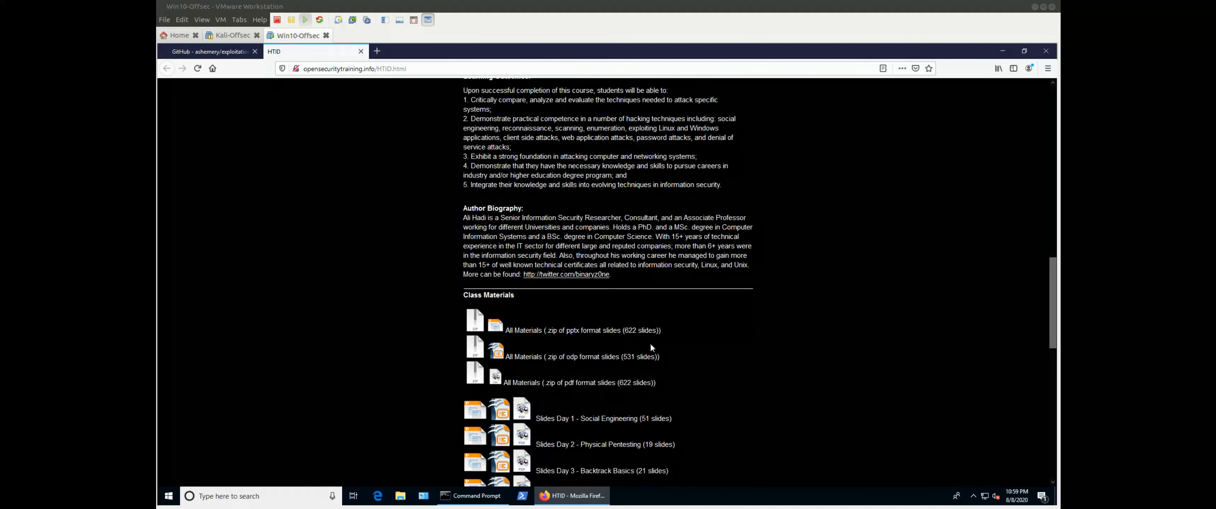
{"action": "scroll", "scroll_direction": "down", "scroll_amount": 3}
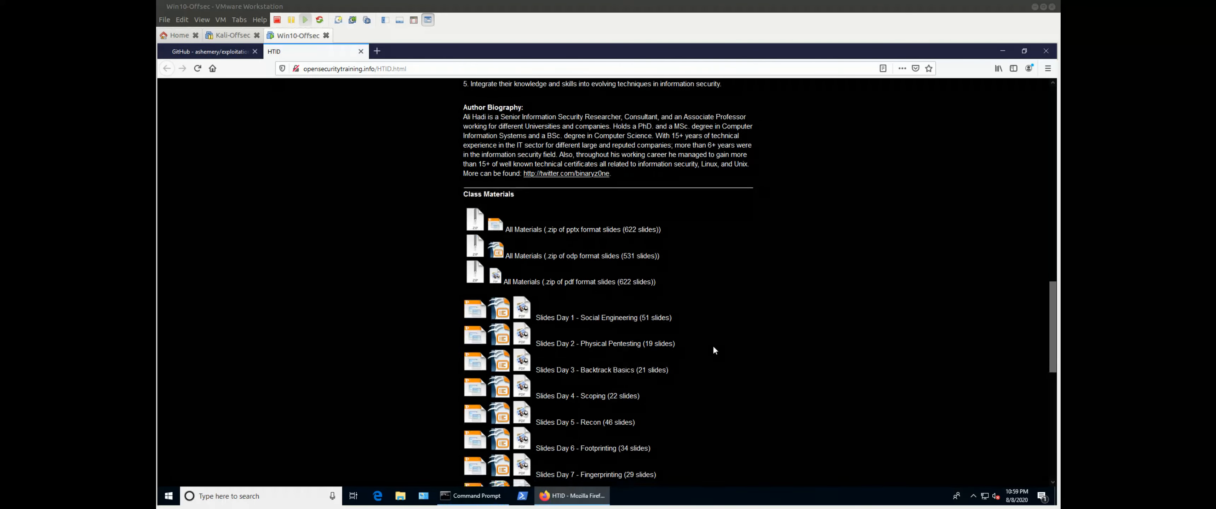
{"action": "scroll", "scroll_direction": "down", "scroll_amount": 3}
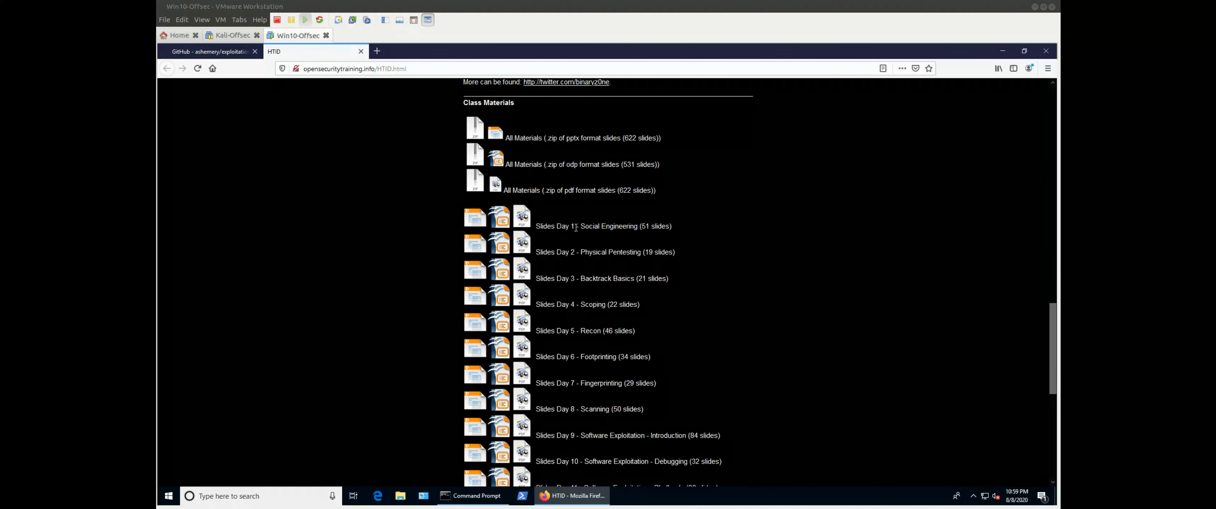
{"action": "scroll", "scroll_direction": "down", "scroll_amount": 3}
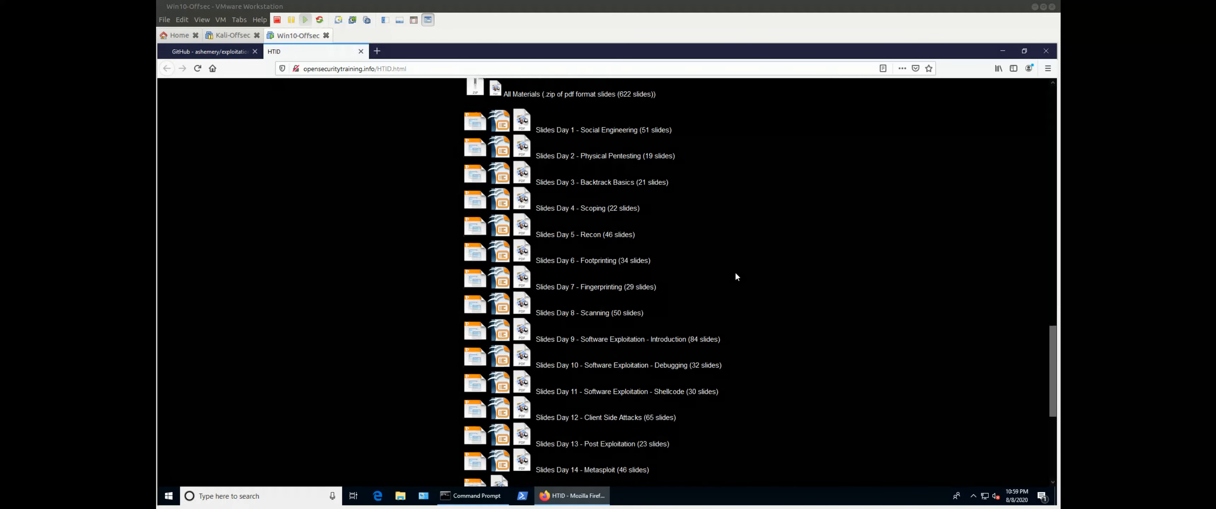
{"action": "mouse_move", "coordinate": [733, 269]}
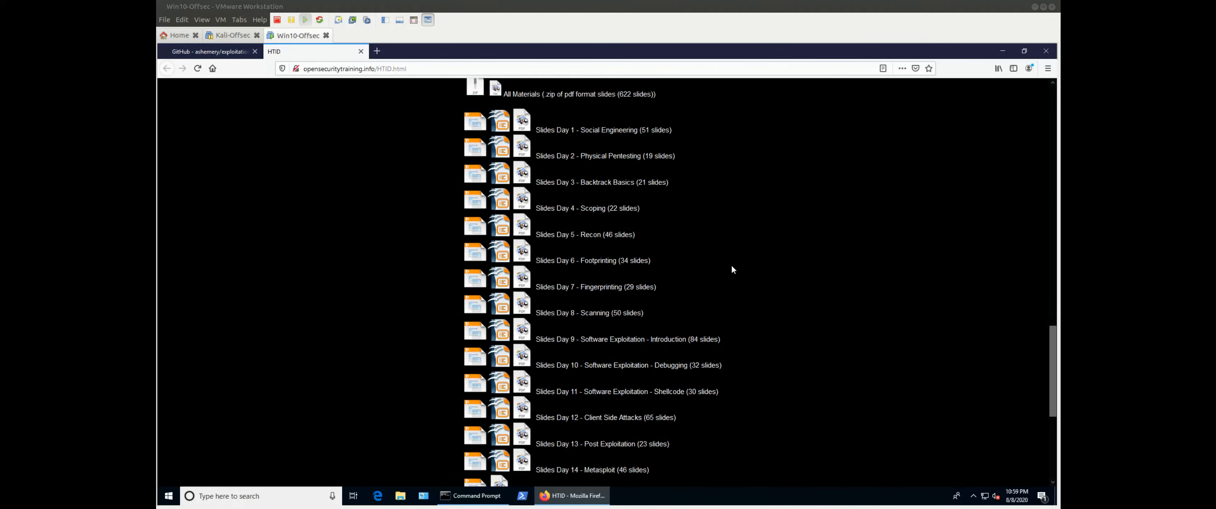
{"action": "scroll", "scroll_direction": "down", "scroll_amount": 3}
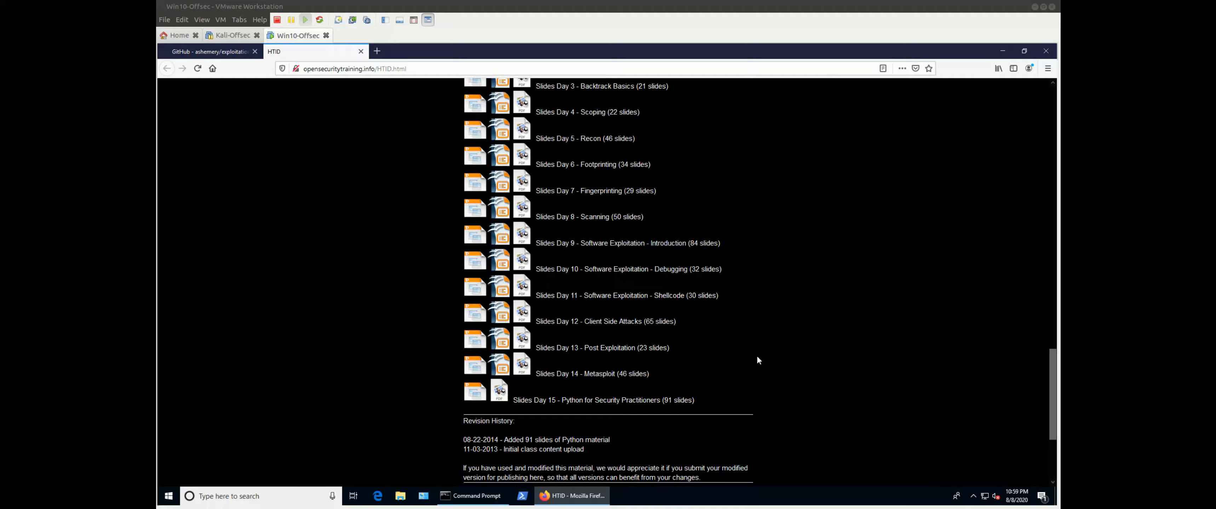
{"action": "mouse_move", "coordinate": [745, 340]}
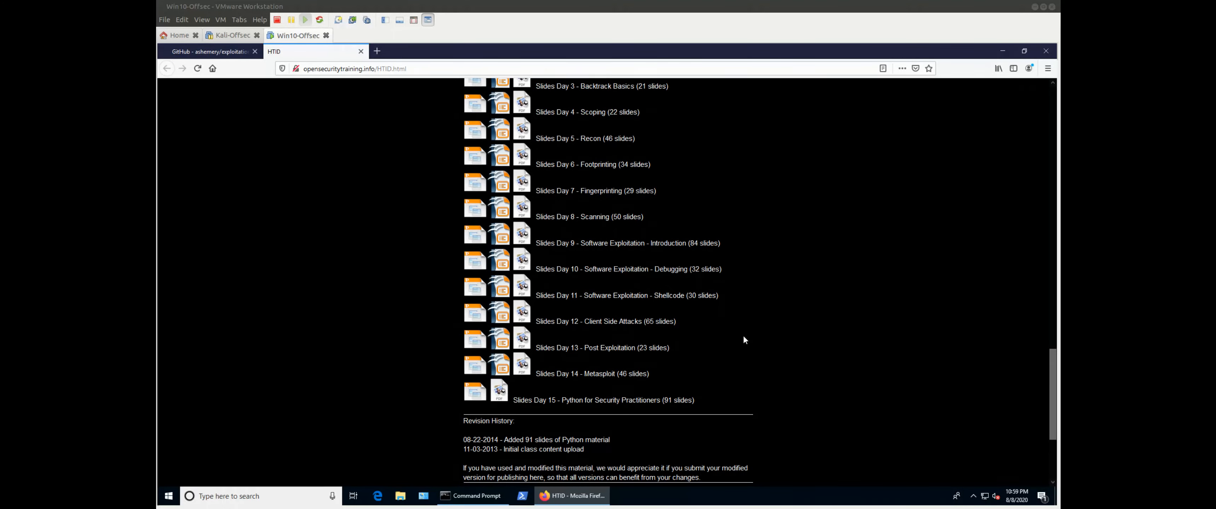
{"action": "mouse_move", "coordinate": [722, 319]}
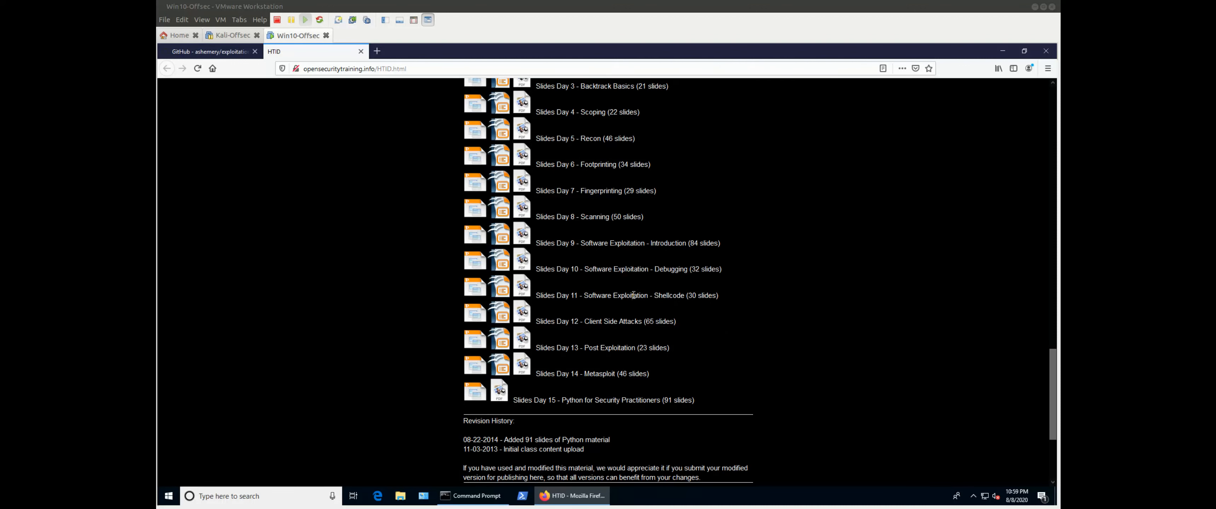
{"action": "mouse_move", "coordinate": [632, 292]}
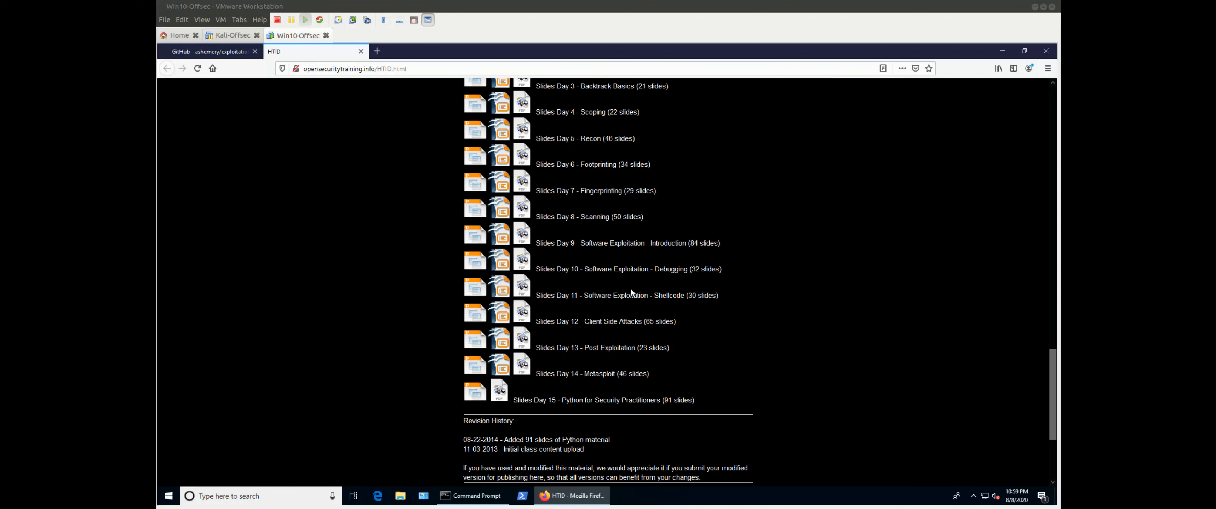
{"action": "mouse_move", "coordinate": [587, 285]}
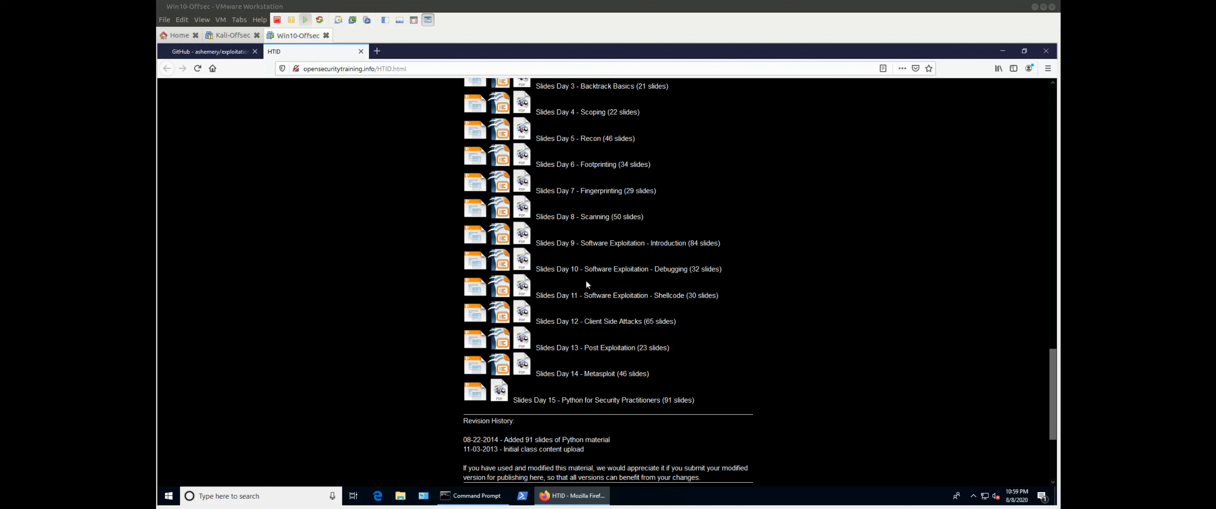
{"action": "mouse_move", "coordinate": [387, 209]}
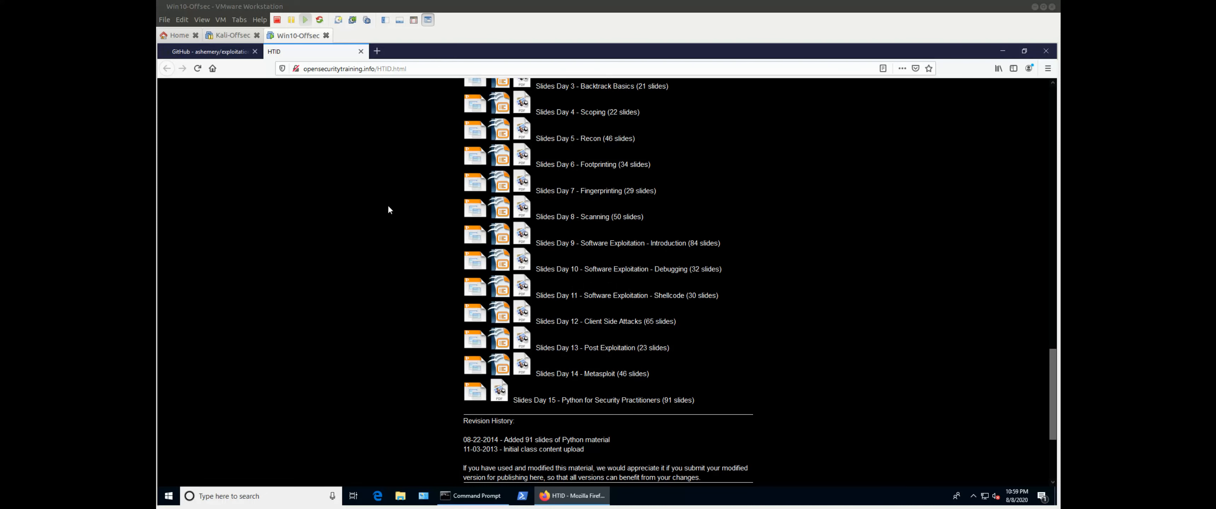
{"action": "mouse_move", "coordinate": [276, 150]}
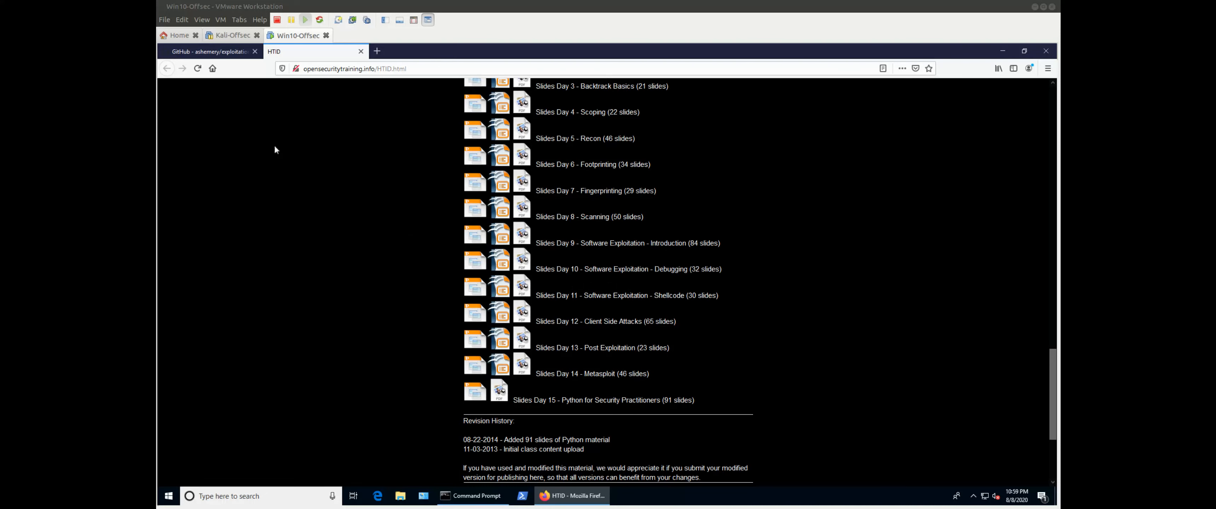
Return up the slide list and highlight 'Backtrack' in the Day 3 Backtrack Basics entry.
{"action": "left_click", "coordinate": [202, 51]}
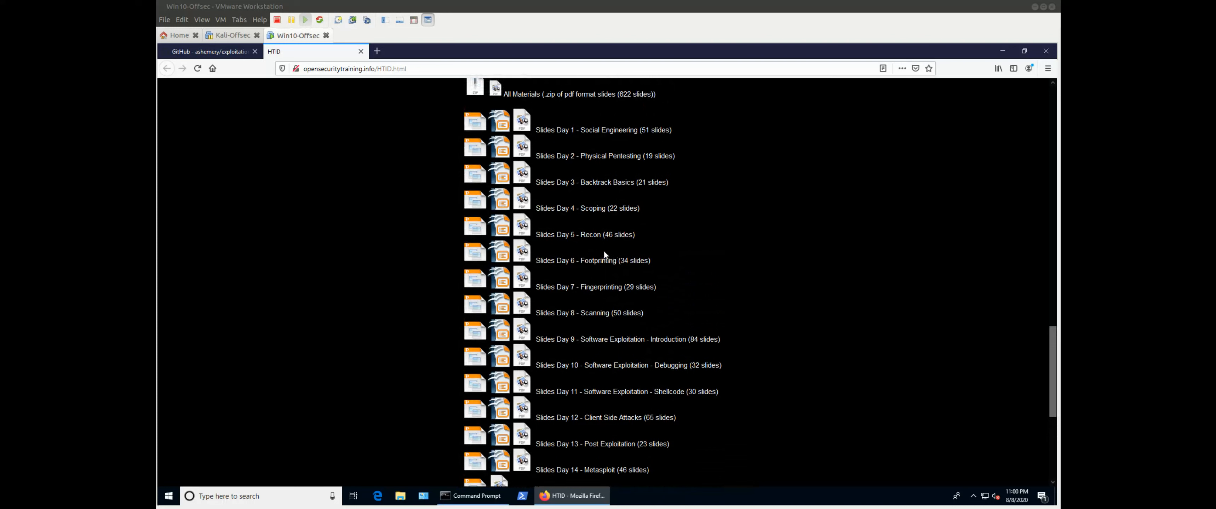
{"action": "mouse_move", "coordinate": [591, 195]}
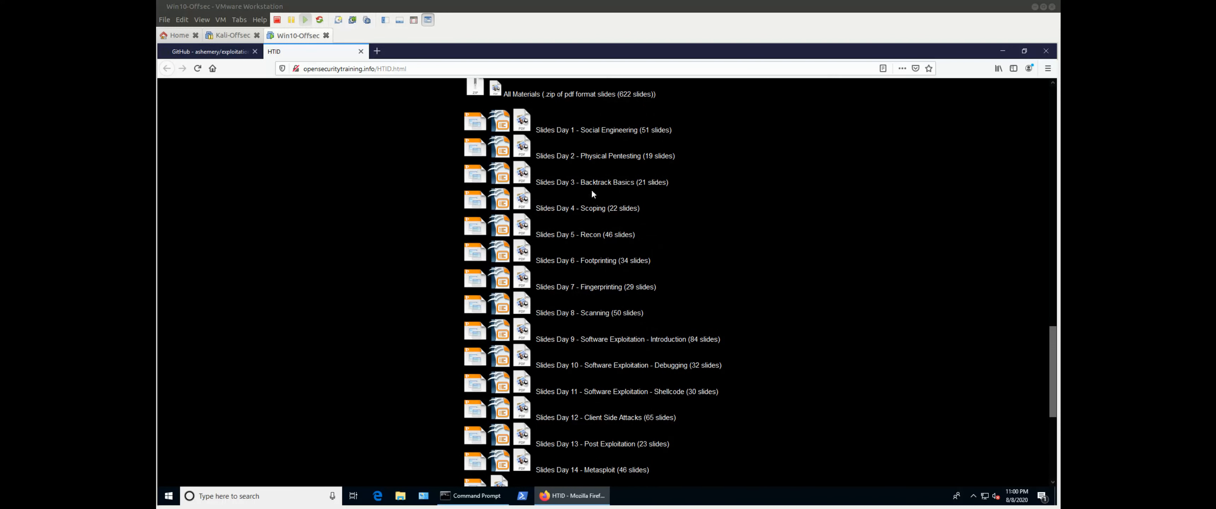
{"action": "double_click", "coordinate": [595, 182]}
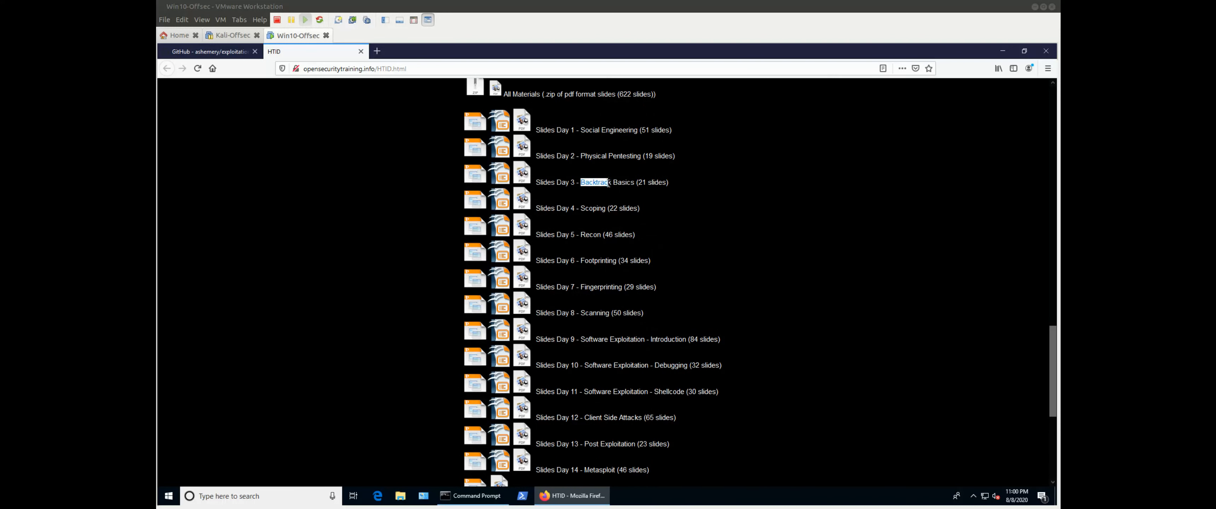
{"action": "mouse_move", "coordinate": [611, 217]}
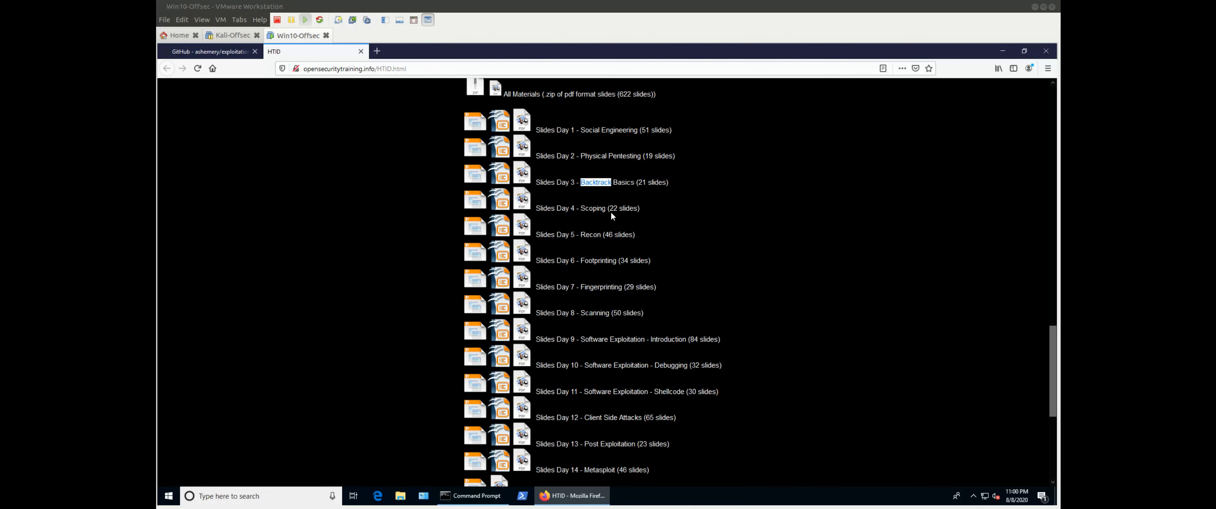
{"action": "mouse_move", "coordinate": [622, 199]}
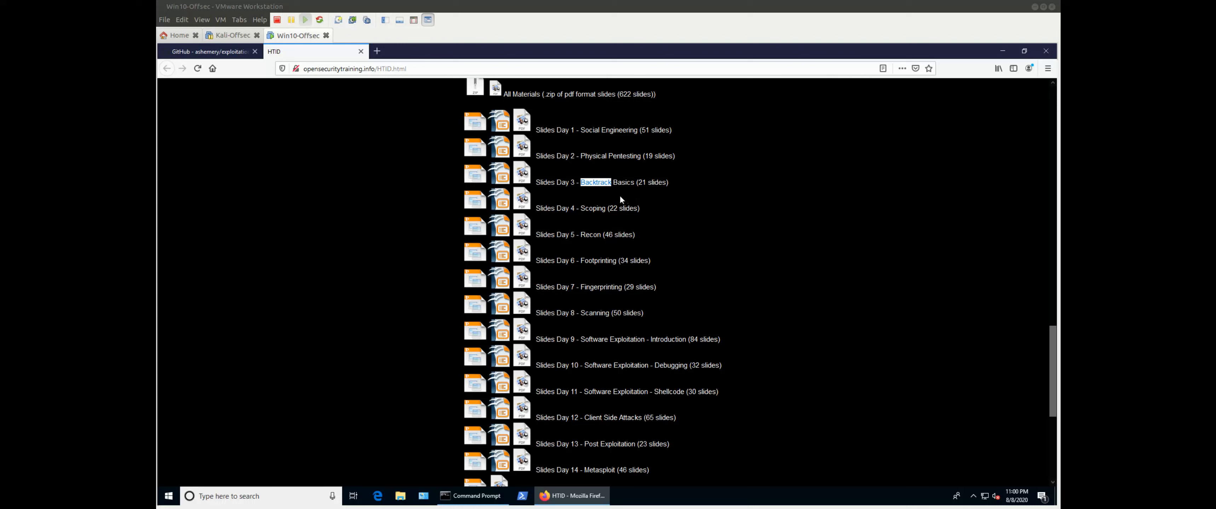
{"action": "mouse_move", "coordinate": [619, 194]}
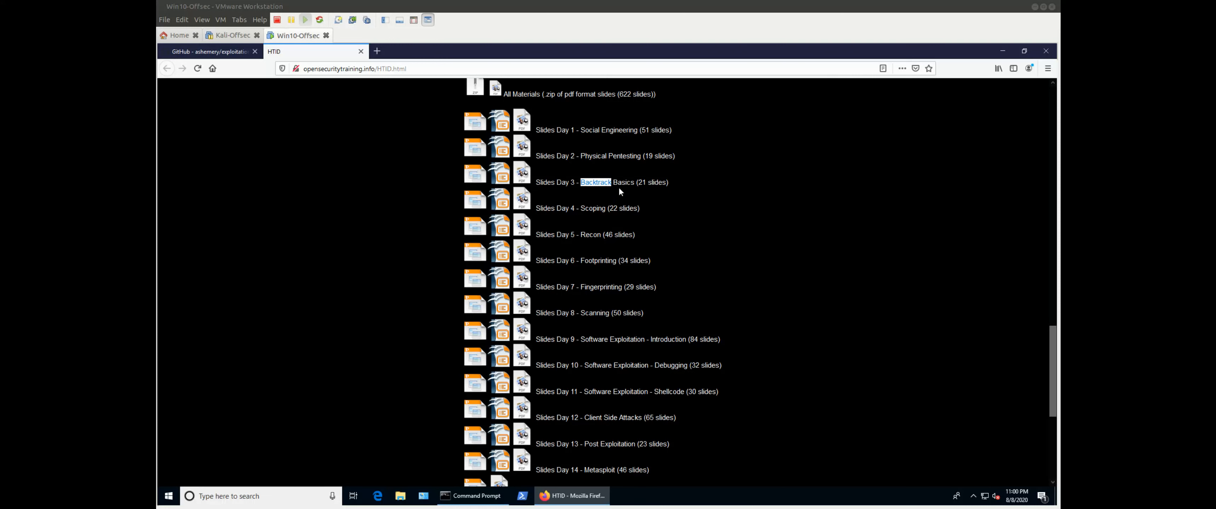
{"action": "mouse_move", "coordinate": [625, 257]}
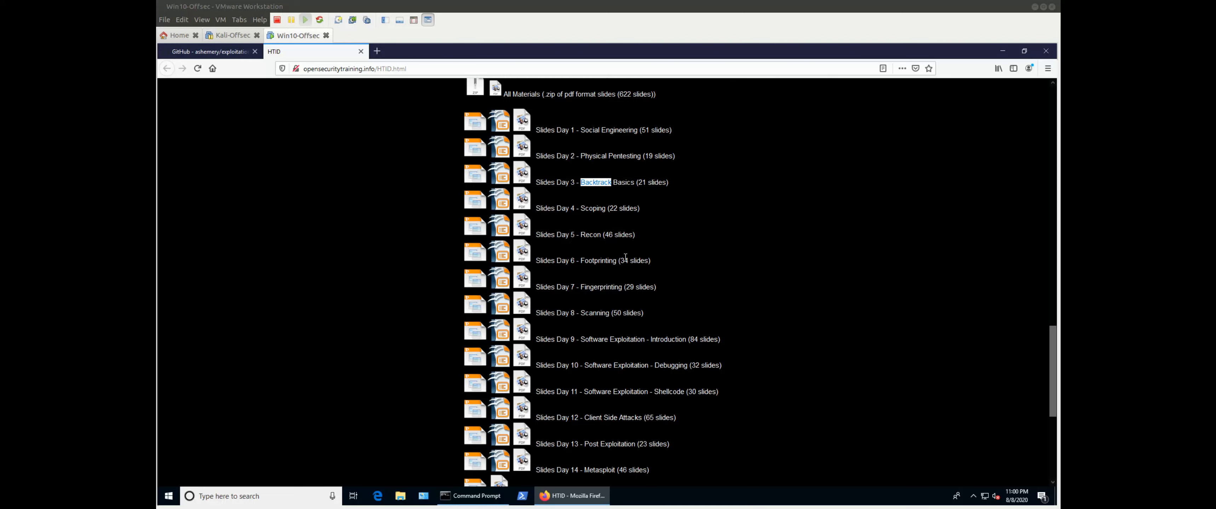
{"action": "mouse_move", "coordinate": [647, 255]}
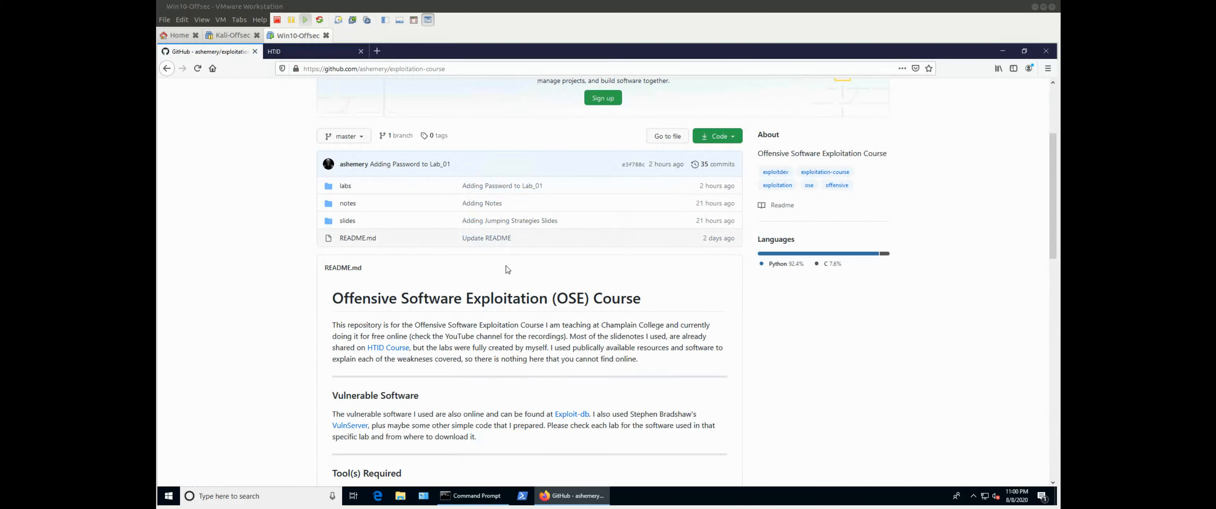
{"action": "mouse_move", "coordinate": [722, 353]}
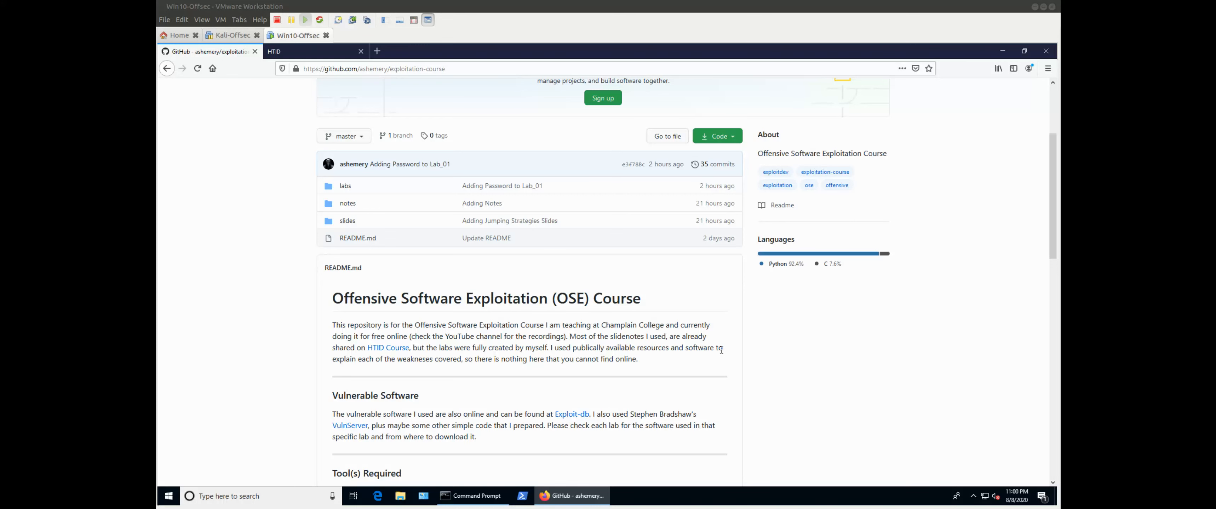
Scroll from the labs, notes and slides file list down to the README introduction.
{"action": "scroll", "scroll_direction": "down", "scroll_amount": 3}
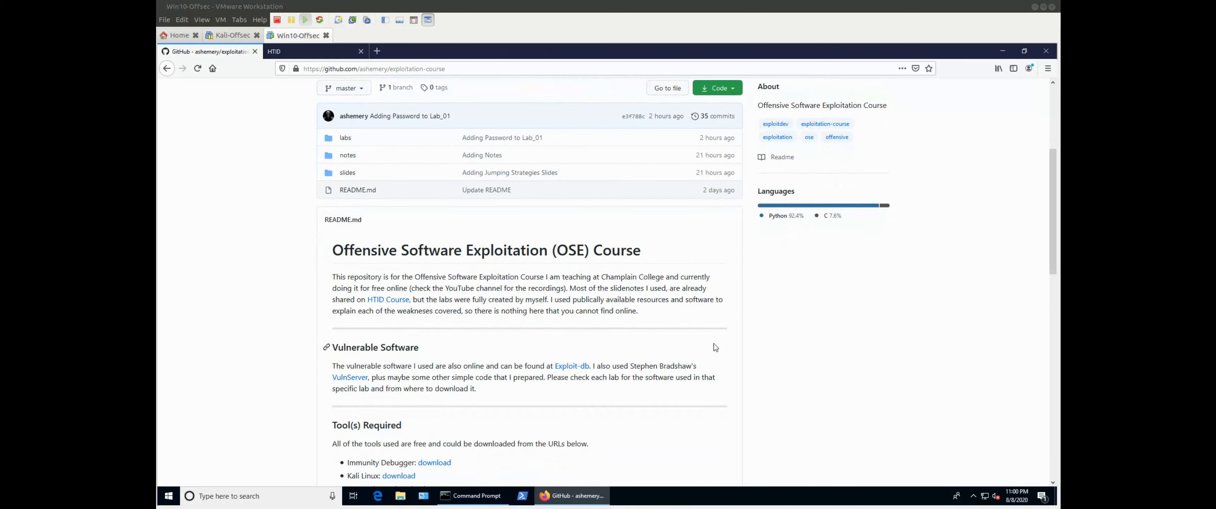
{"action": "mouse_move", "coordinate": [708, 337]}
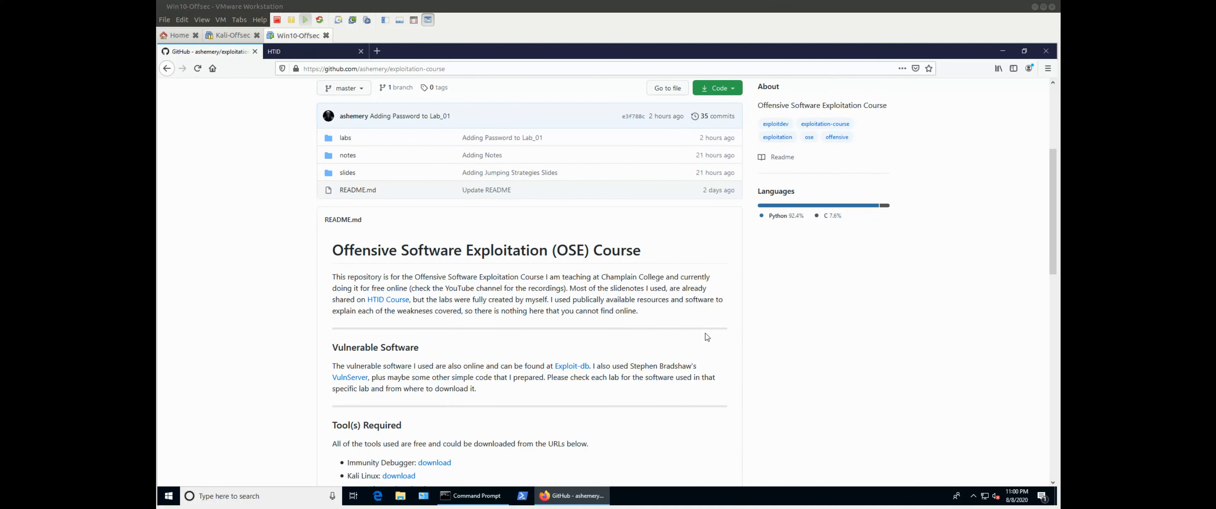
{"action": "mouse_move", "coordinate": [689, 320]}
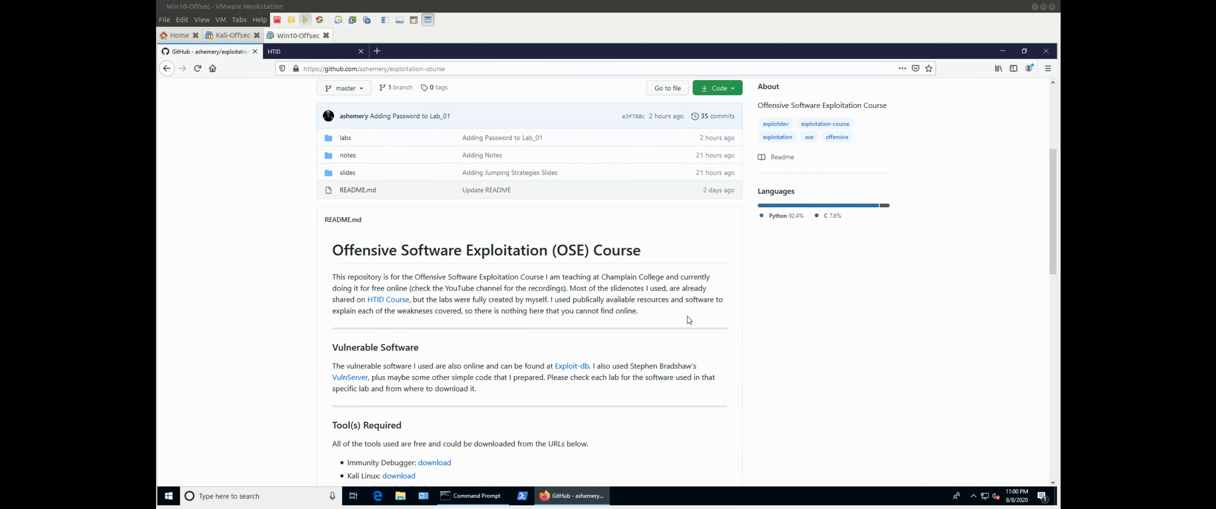
{"action": "scroll", "scroll_direction": "down", "scroll_amount": 3}
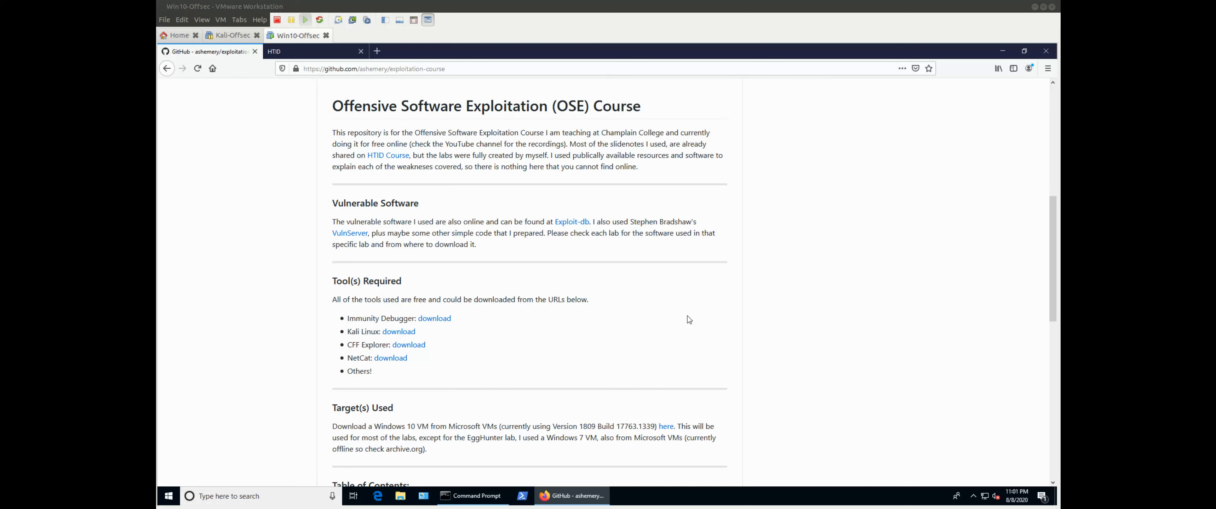
{"action": "mouse_move", "coordinate": [695, 272]}
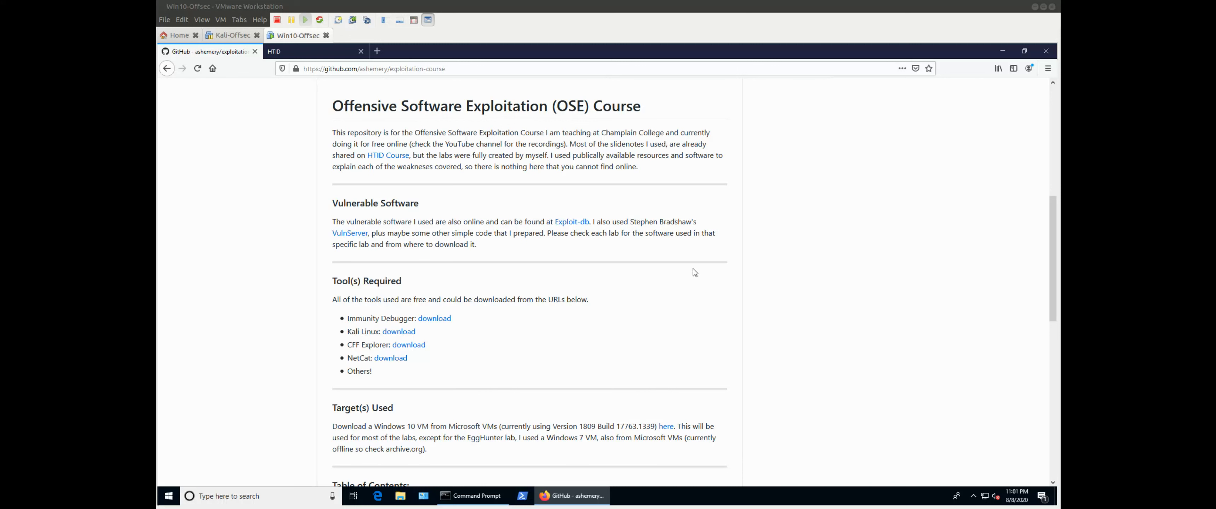
{"action": "mouse_move", "coordinate": [688, 268]}
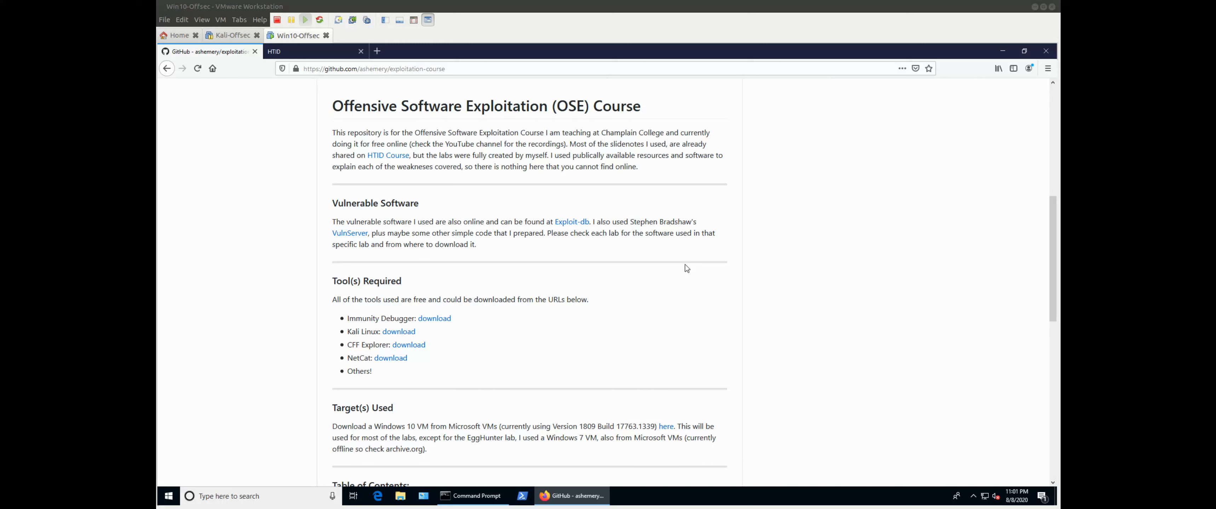
{"action": "mouse_move", "coordinate": [571, 228]}
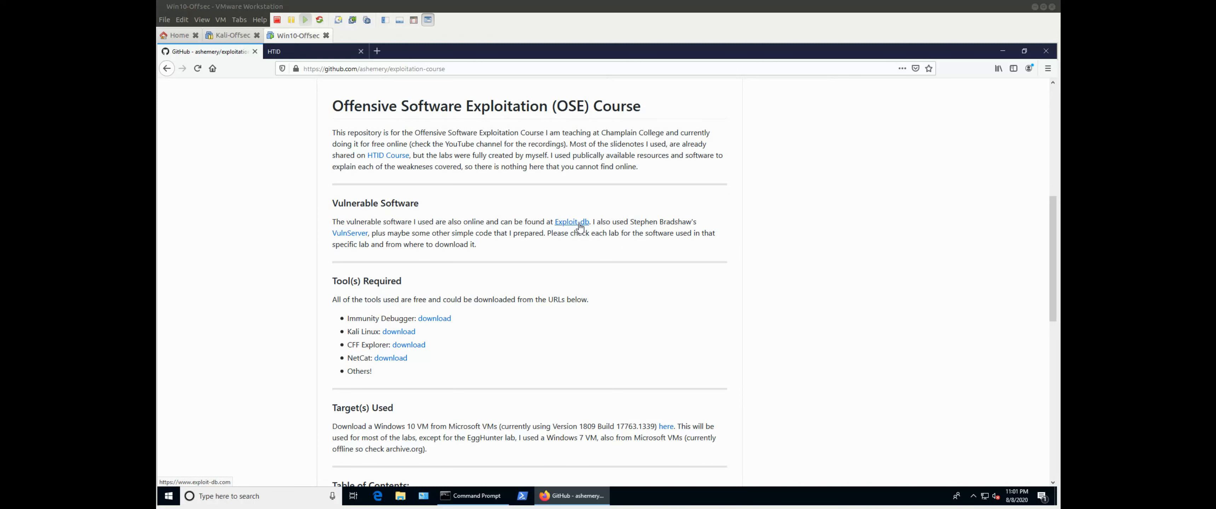
{"action": "mouse_move", "coordinate": [506, 229]}
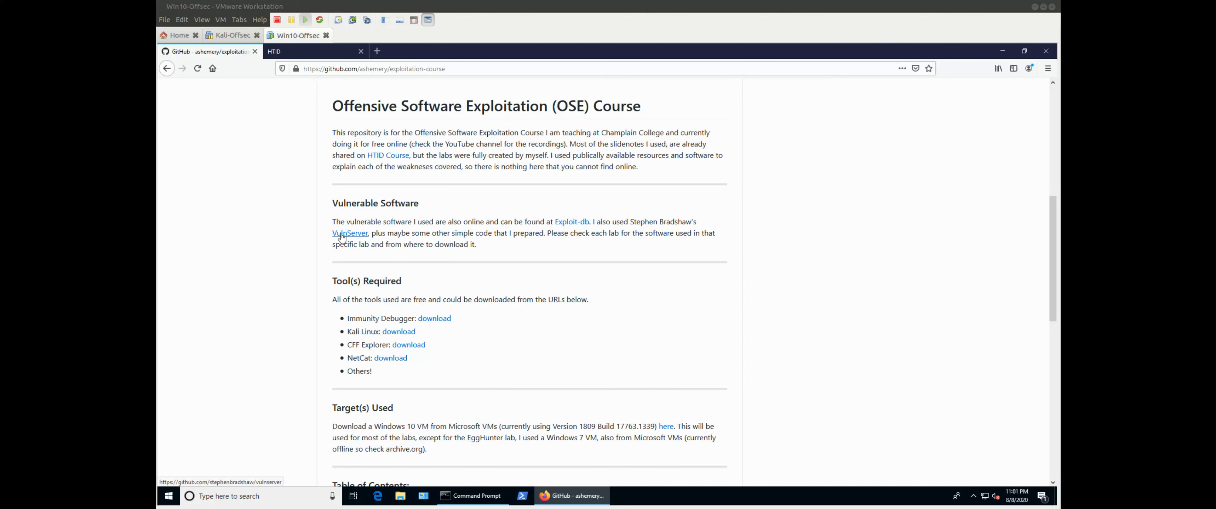
{"action": "mouse_move", "coordinate": [374, 236]}
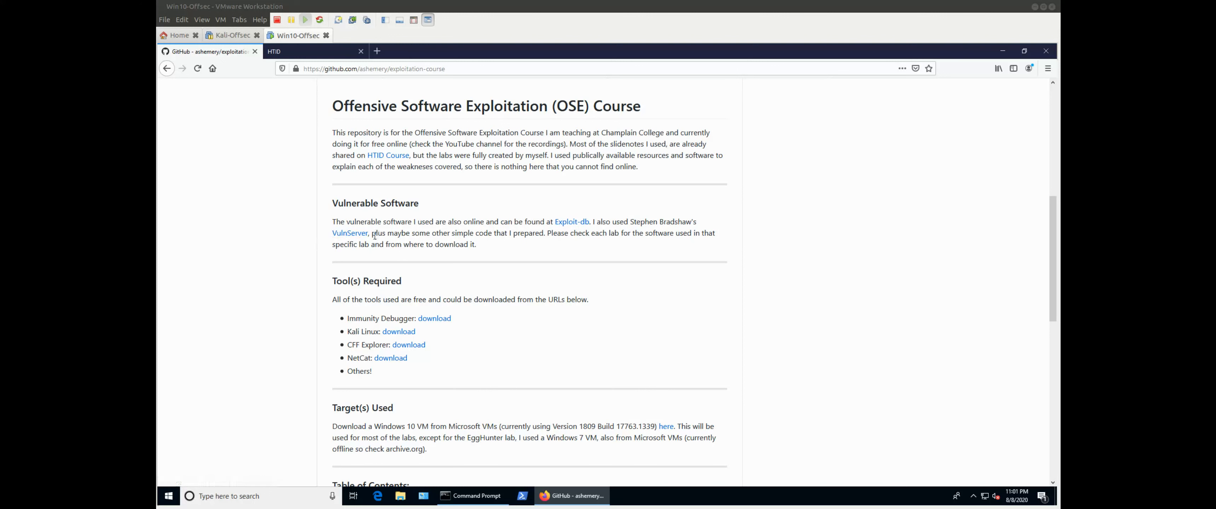
{"action": "mouse_move", "coordinate": [357, 241]}
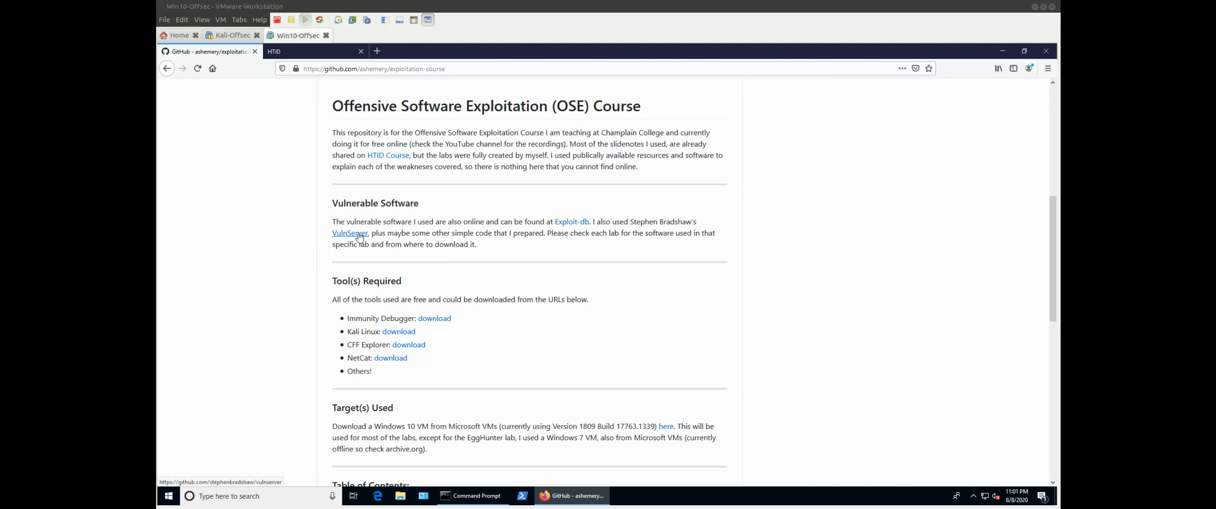
{"action": "mouse_move", "coordinate": [391, 237]}
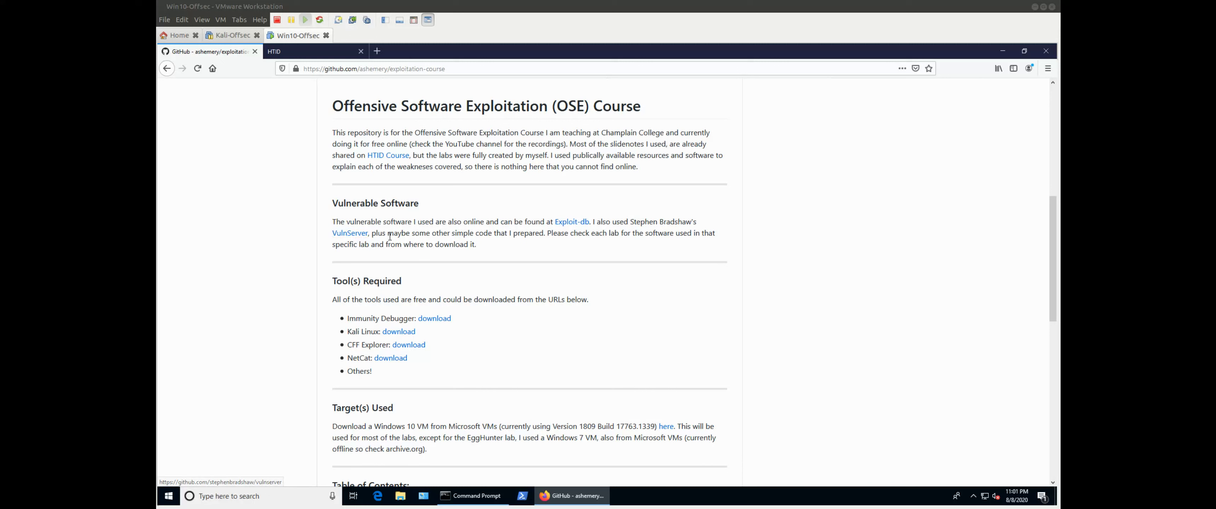
{"action": "mouse_move", "coordinate": [389, 237]}
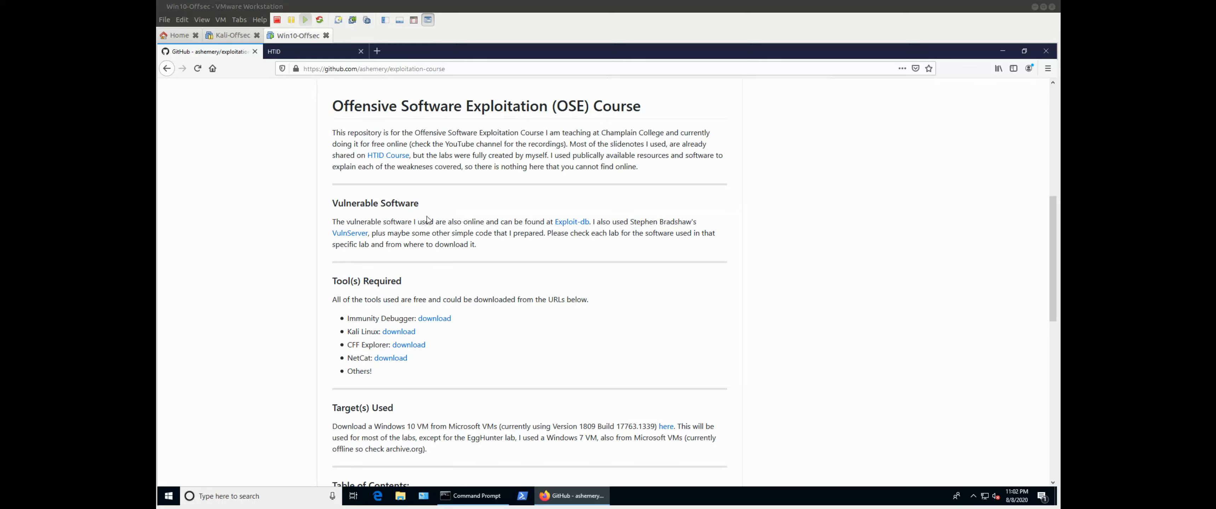
Scroll the README past Vulnerable Software to Tools Required and Target(s) Used.
{"action": "scroll", "scroll_direction": "down", "scroll_amount": 3}
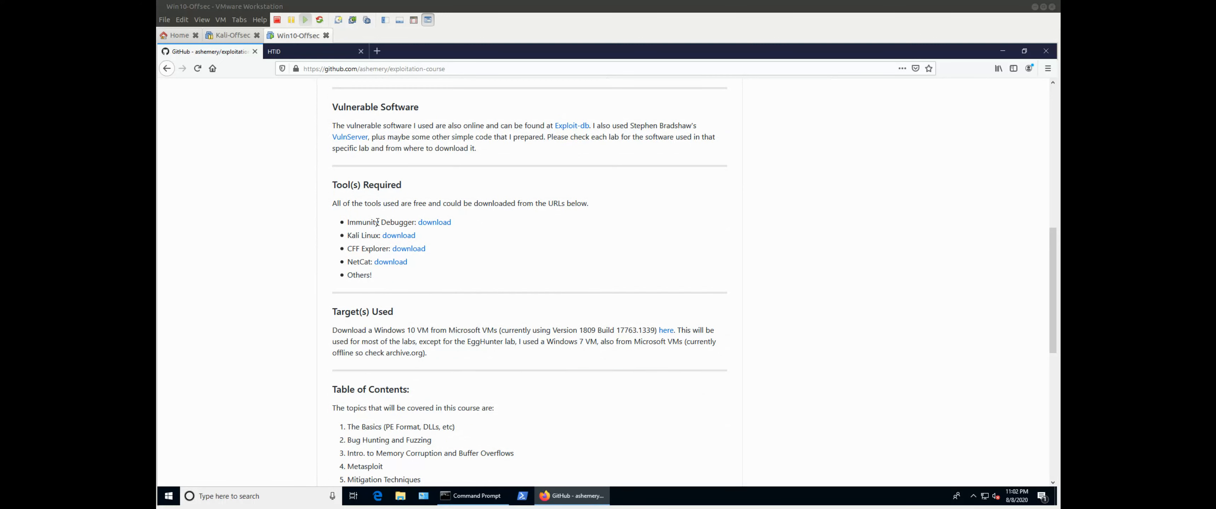
{"action": "mouse_move", "coordinate": [443, 227]}
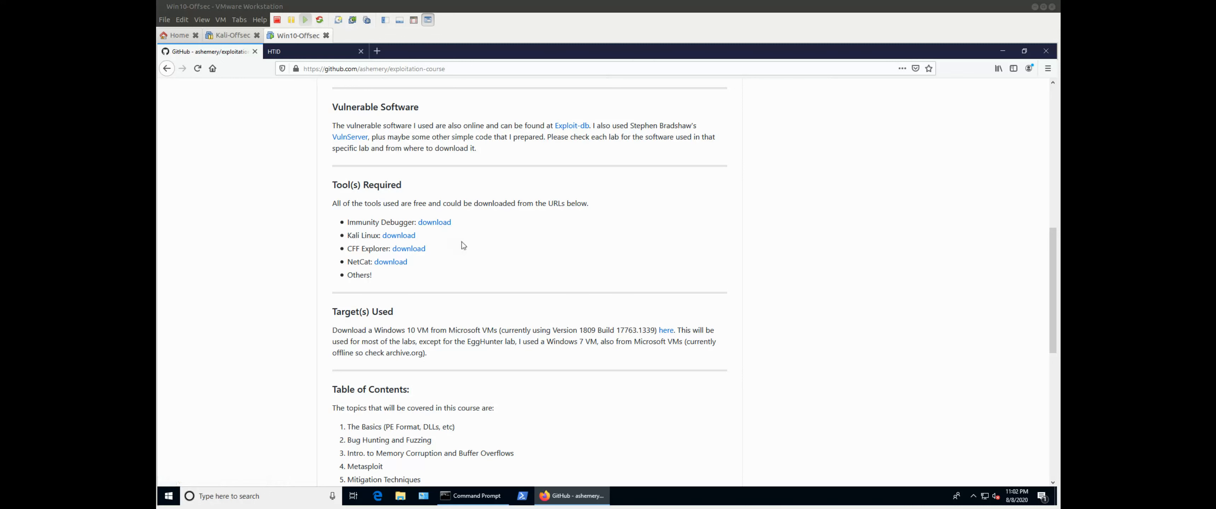
{"action": "mouse_move", "coordinate": [433, 229]}
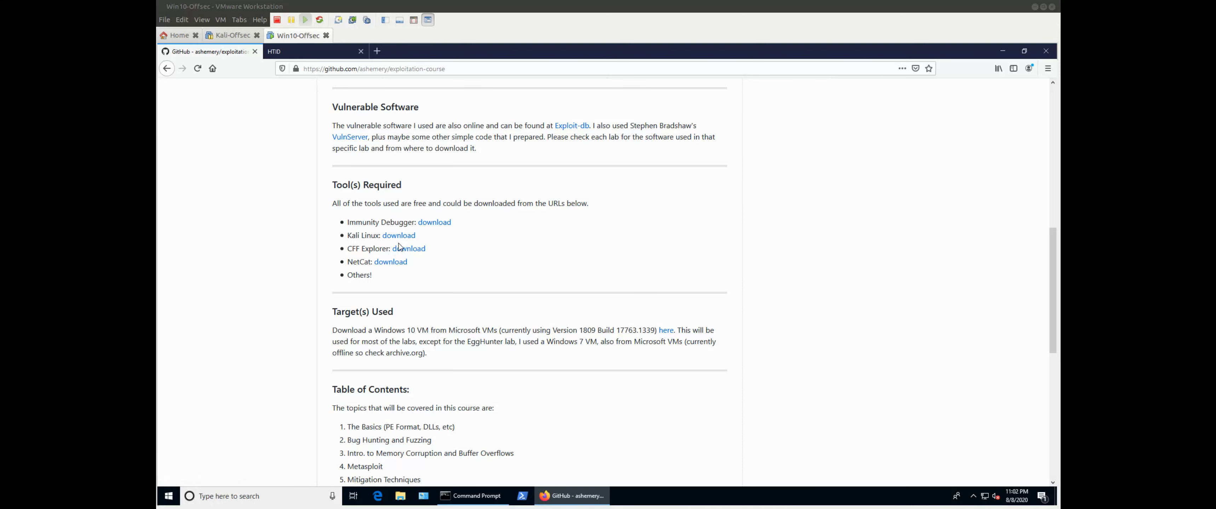
{"action": "mouse_move", "coordinate": [397, 242]}
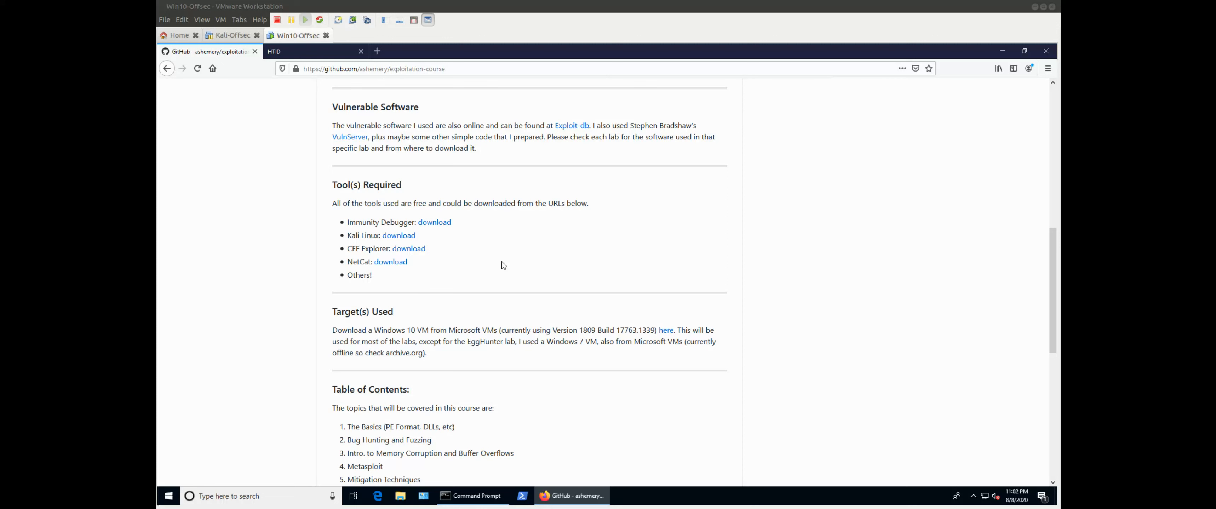
{"action": "mouse_move", "coordinate": [380, 260]}
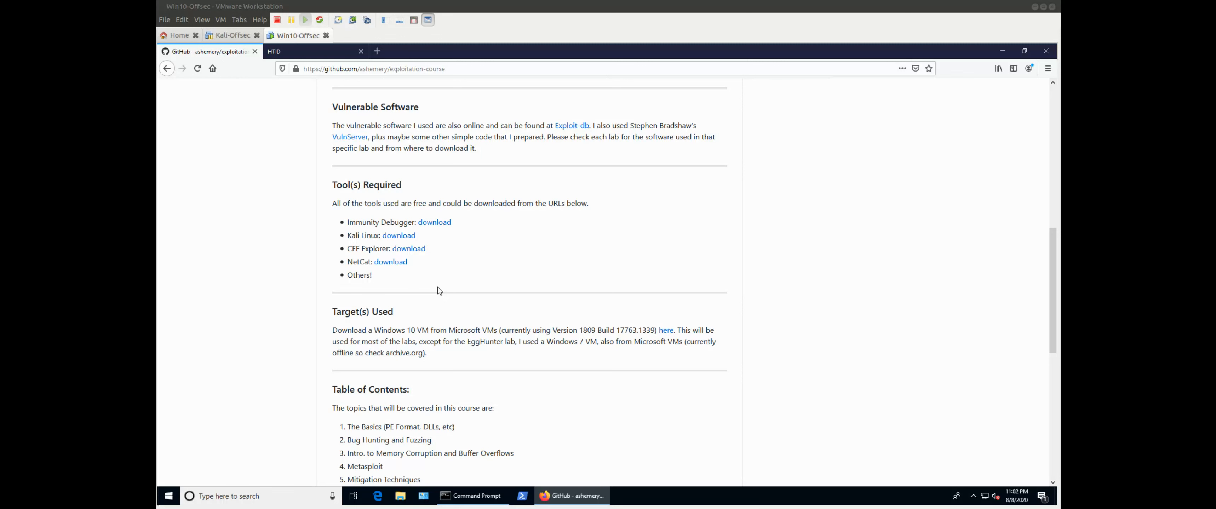
{"action": "mouse_move", "coordinate": [487, 264]}
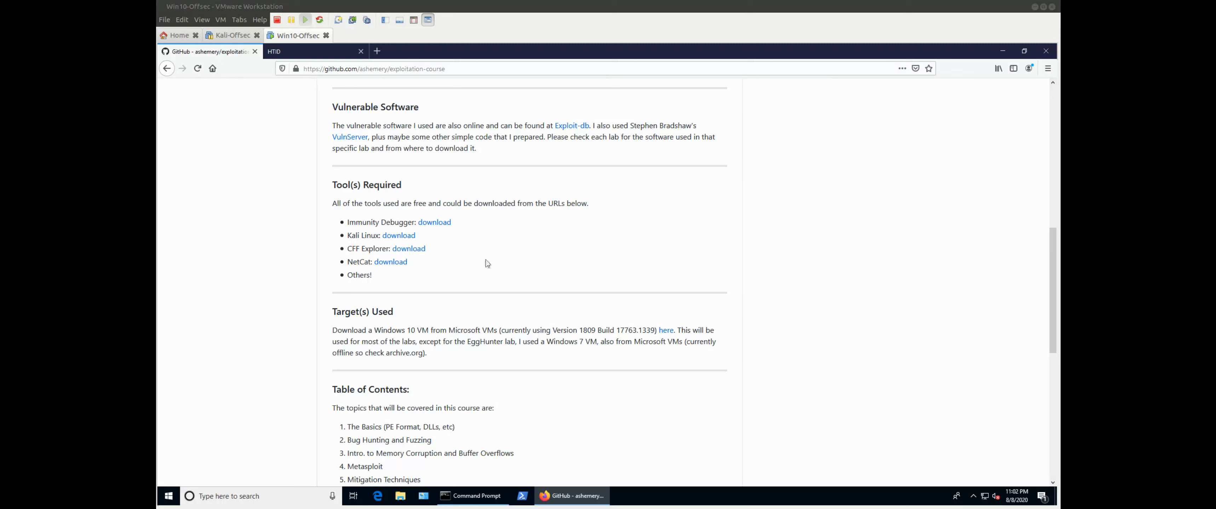
{"action": "mouse_move", "coordinate": [499, 271]}
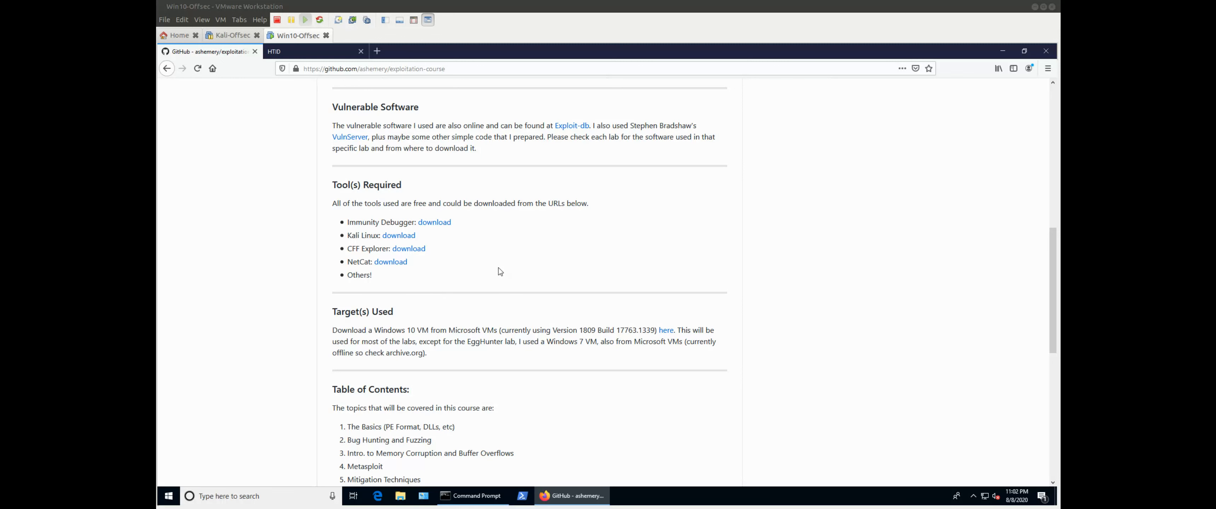
{"action": "mouse_move", "coordinate": [470, 250]}
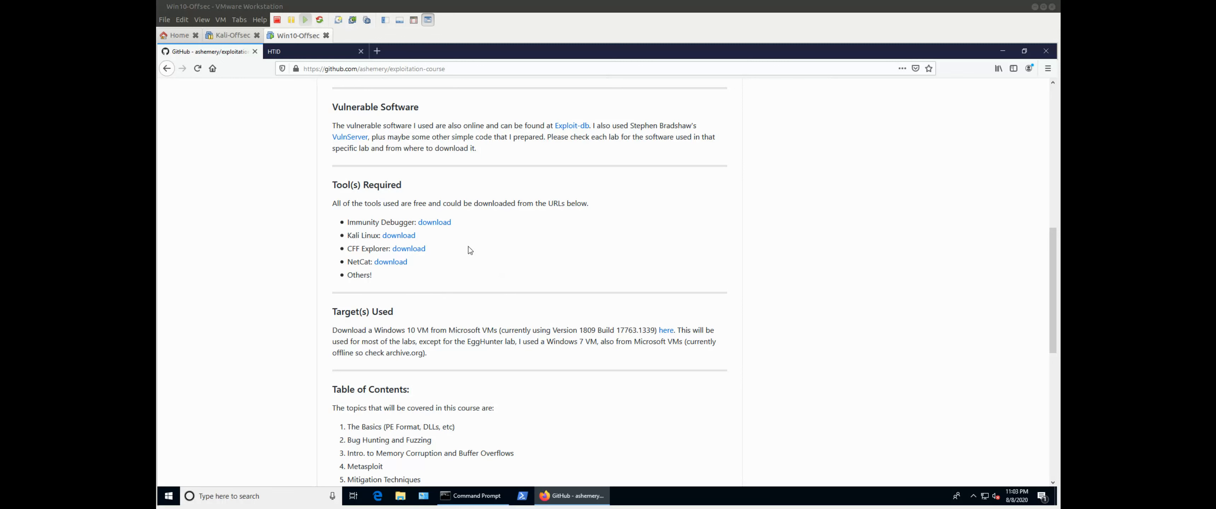
Scroll to the full ten-topic Table of Contents ending with Manual Code Injection.
{"action": "scroll", "scroll_direction": "down", "scroll_amount": 3}
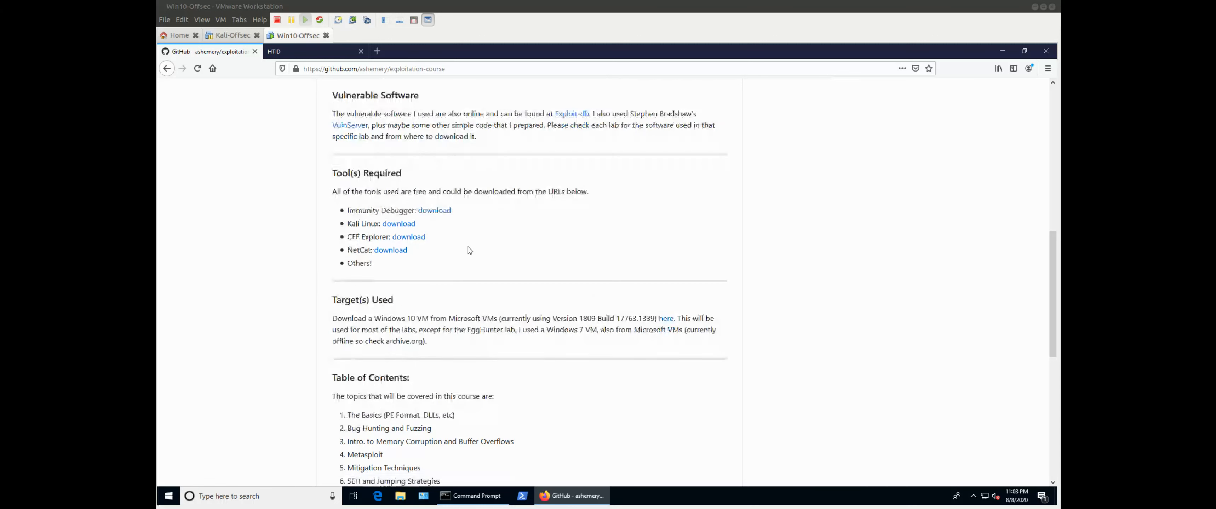
{"action": "scroll", "scroll_direction": "down", "scroll_amount": 3}
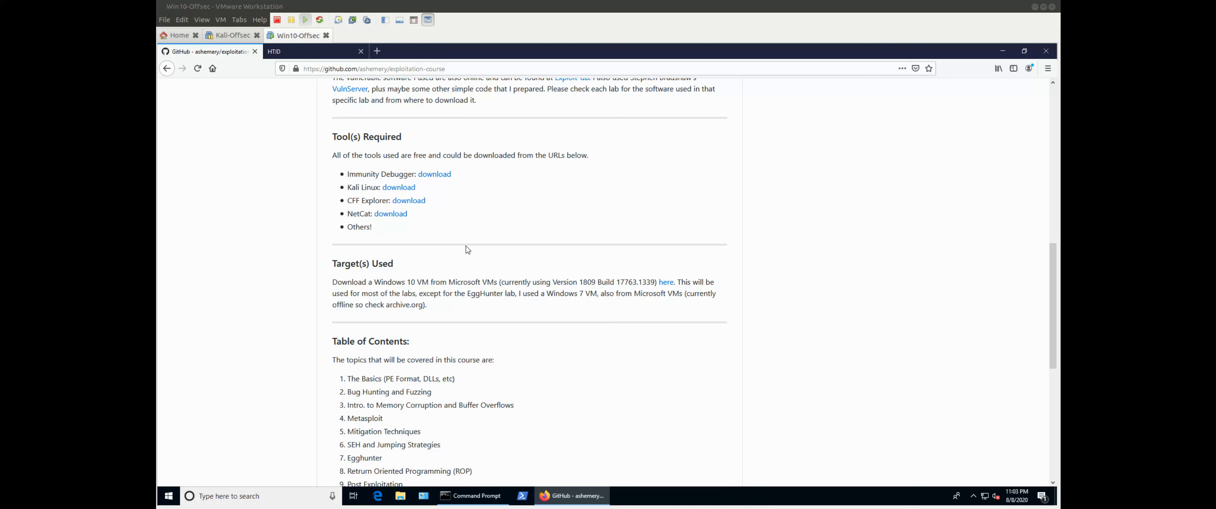
{"action": "mouse_move", "coordinate": [464, 249]}
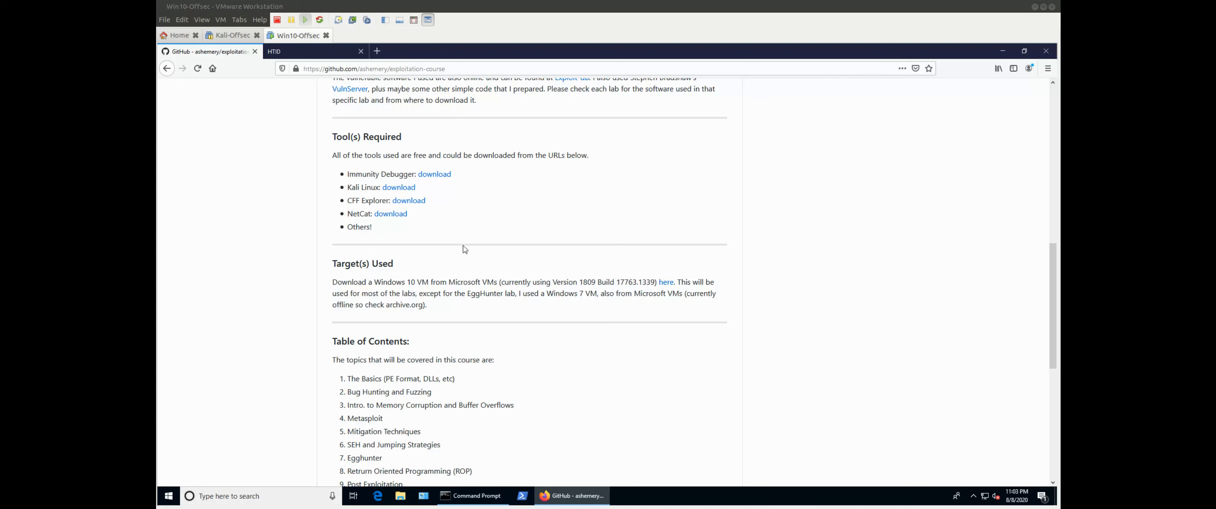
{"action": "scroll", "scroll_direction": "down", "scroll_amount": 3}
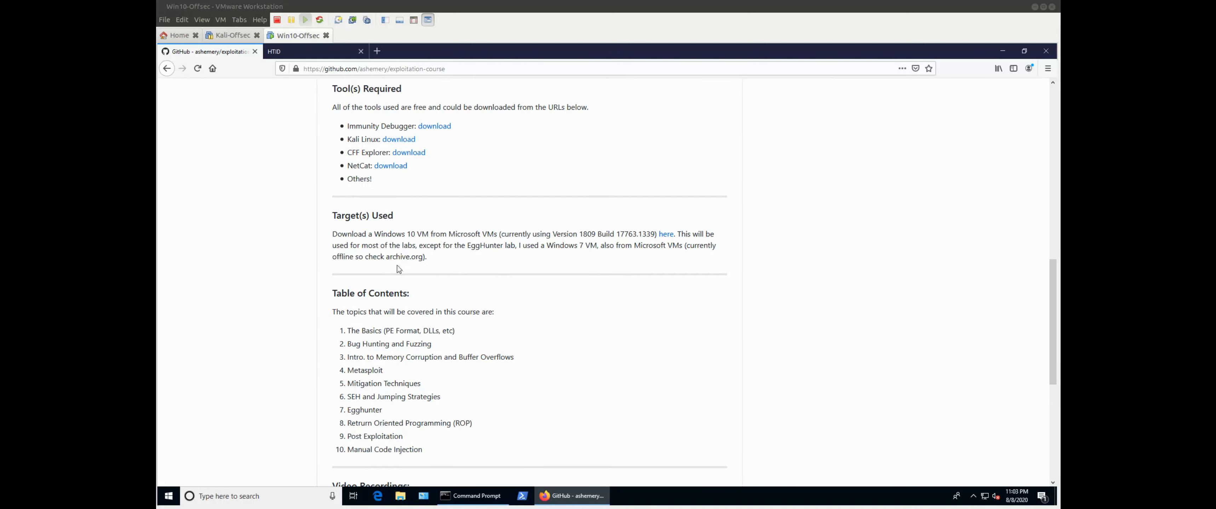
{"action": "mouse_move", "coordinate": [403, 232]}
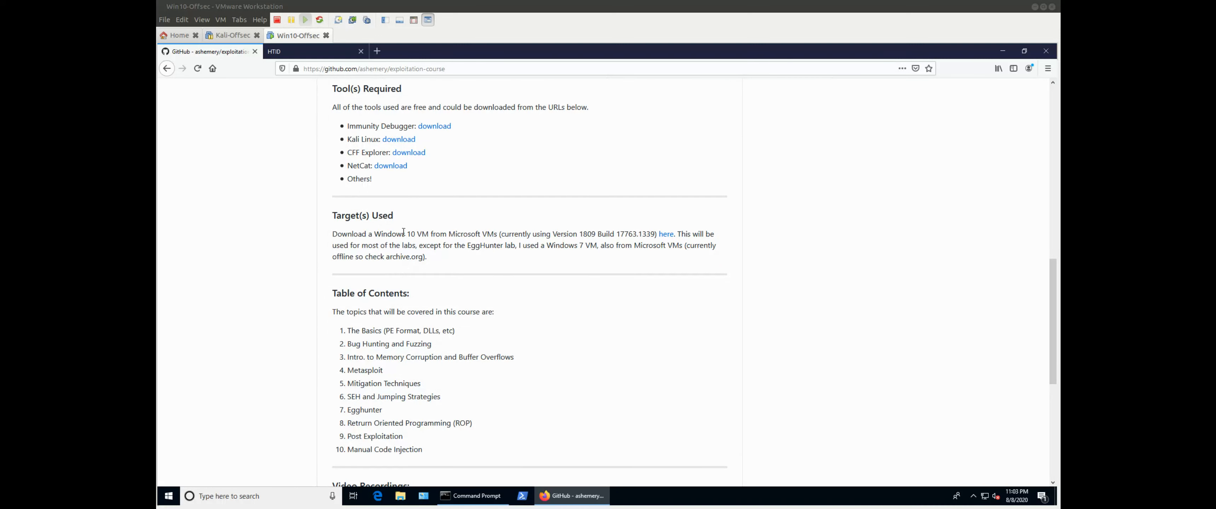
{"action": "mouse_move", "coordinate": [403, 239]}
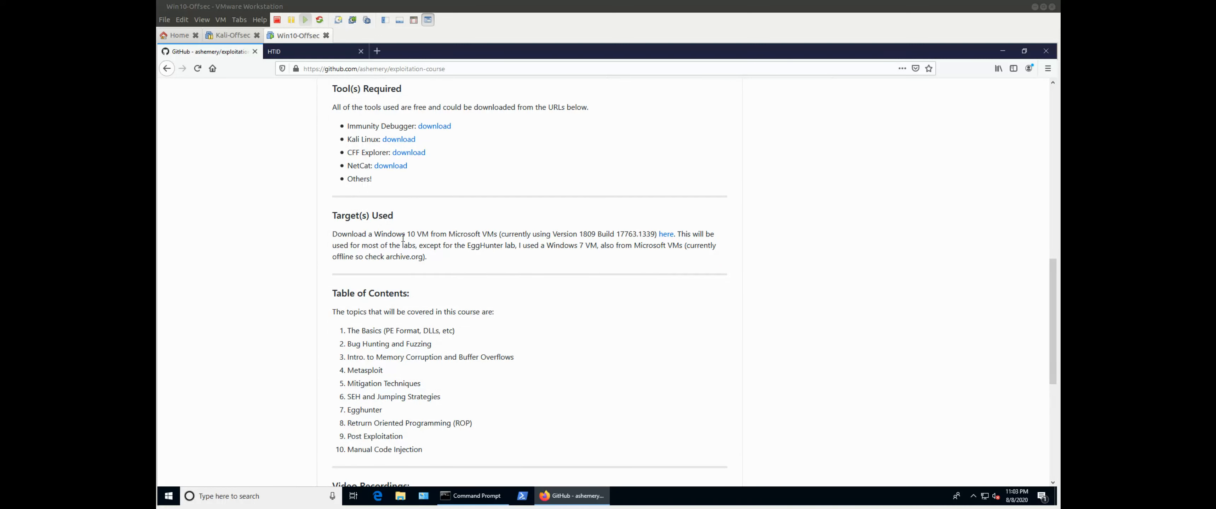
{"action": "mouse_move", "coordinate": [470, 245]}
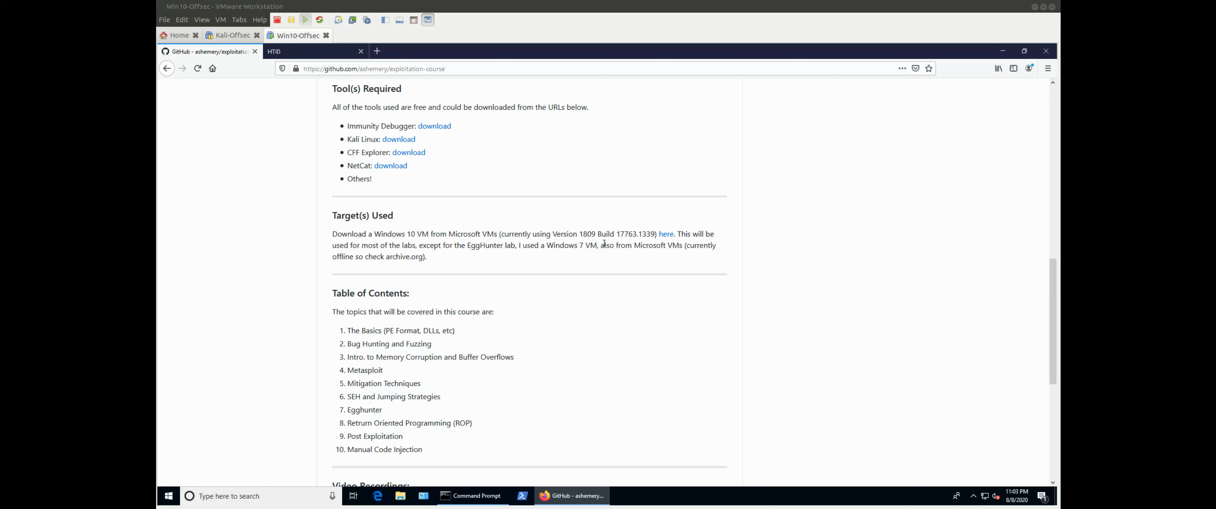
{"action": "mouse_move", "coordinate": [666, 235]}
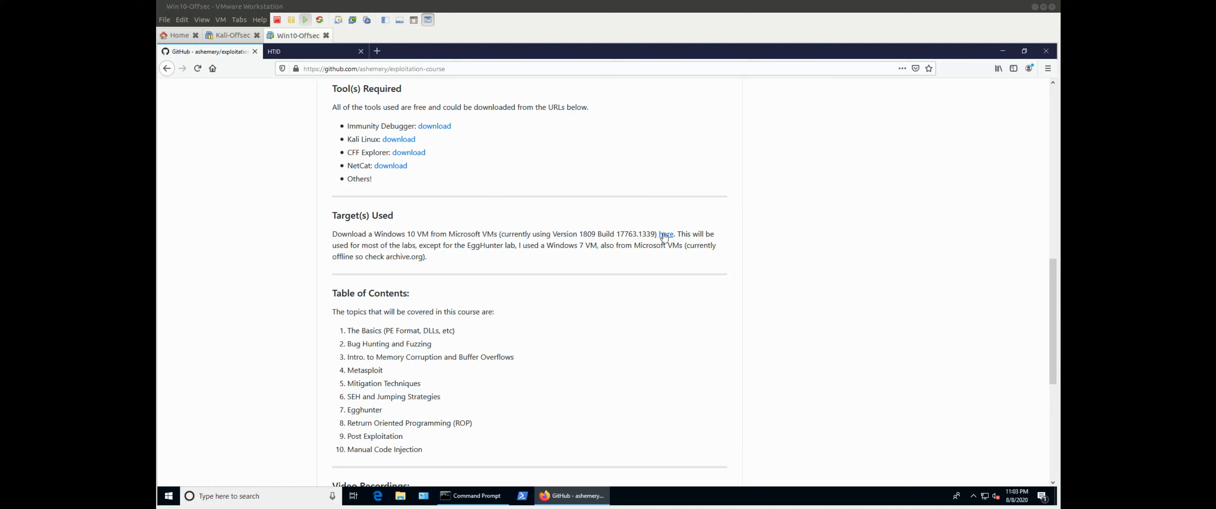
{"action": "mouse_move", "coordinate": [666, 237]}
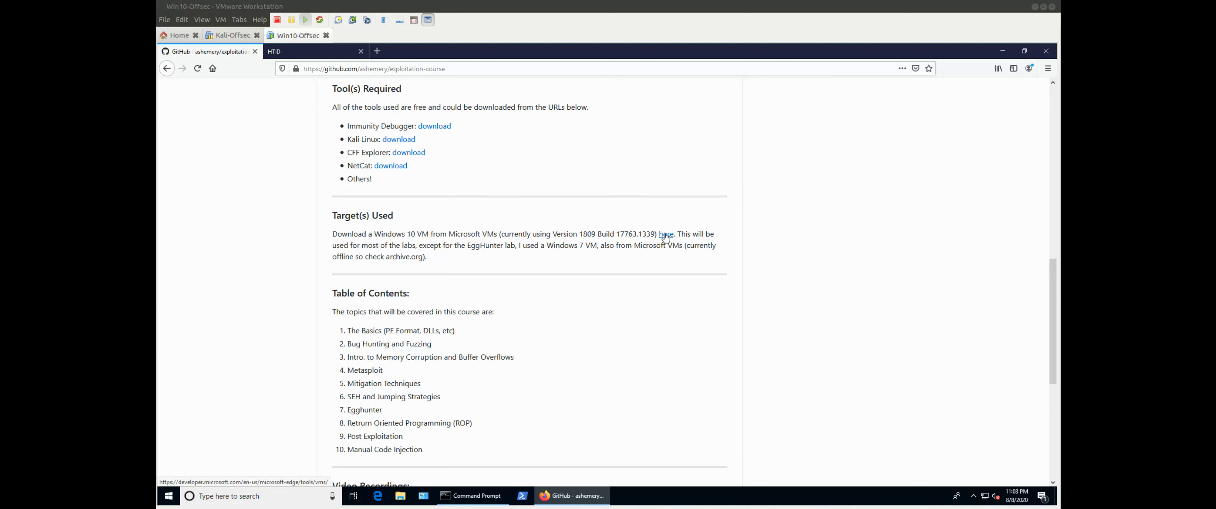
{"action": "mouse_move", "coordinate": [661, 264]}
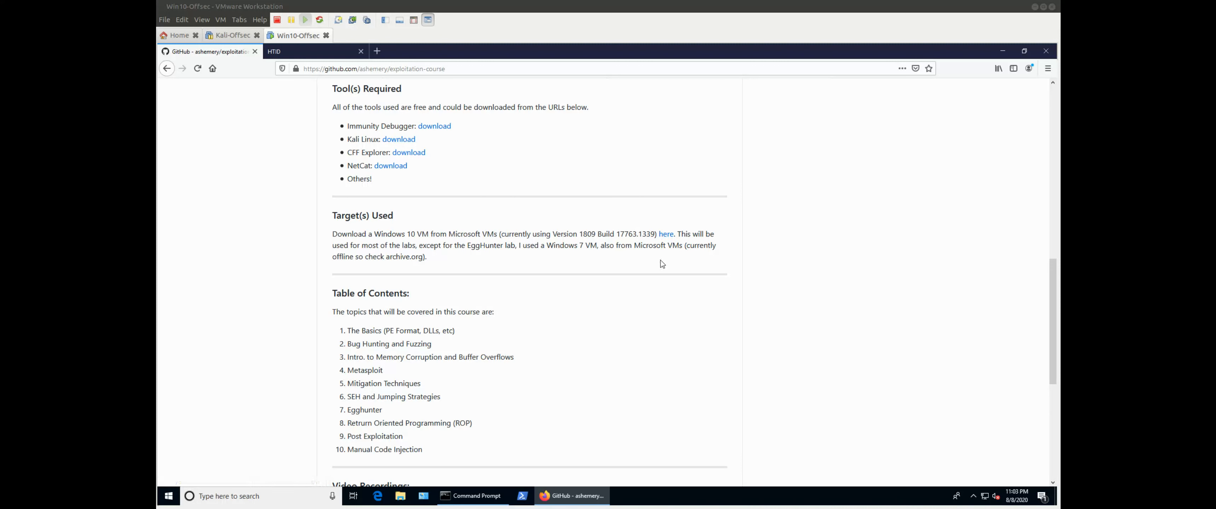
{"action": "mouse_move", "coordinate": [656, 260]}
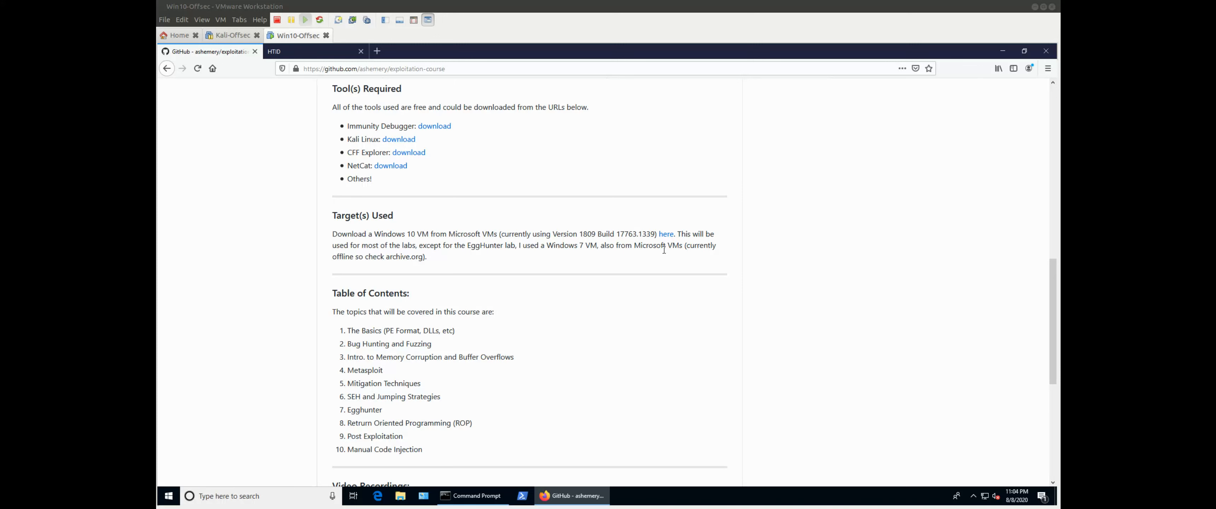
Scroll past the Table of Contents to Video Recordings playlists and the Corelan Useful Resources.
{"action": "scroll", "scroll_direction": "down", "scroll_amount": 3}
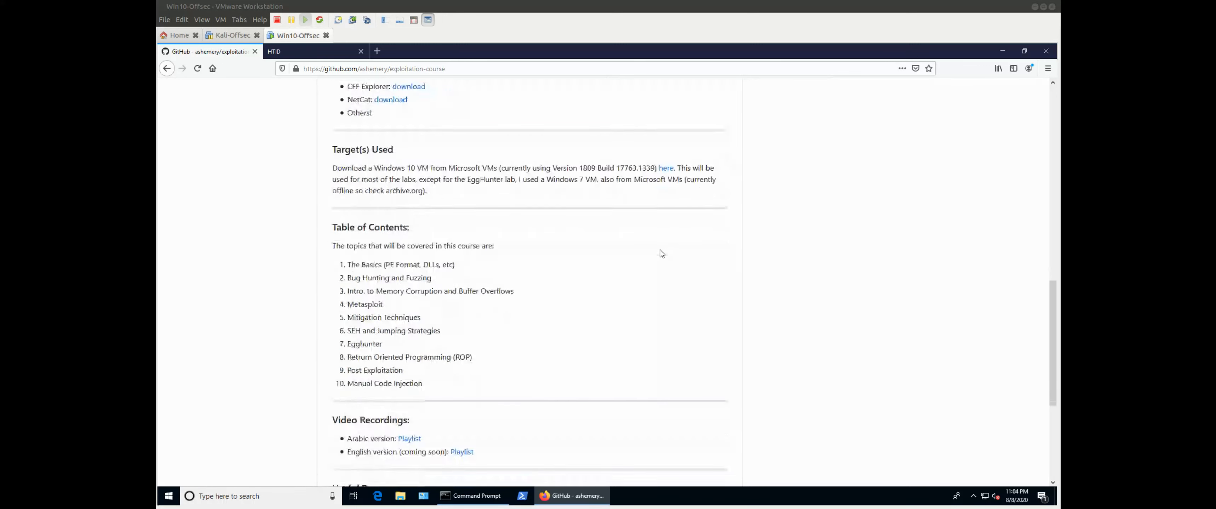
{"action": "scroll", "scroll_direction": "down", "scroll_amount": 3}
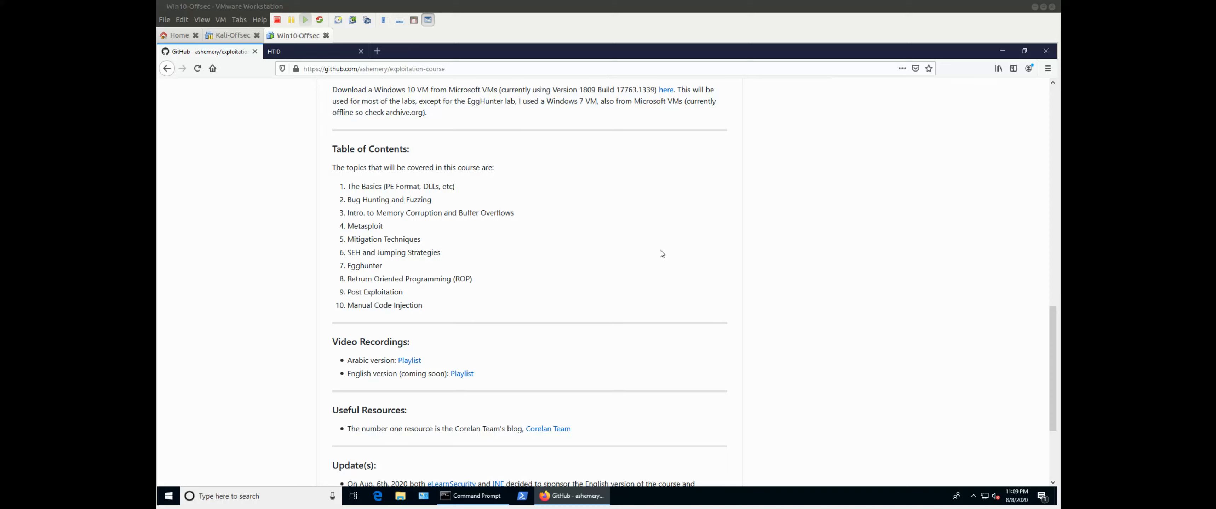
{"action": "scroll", "scroll_direction": "down", "scroll_amount": 3}
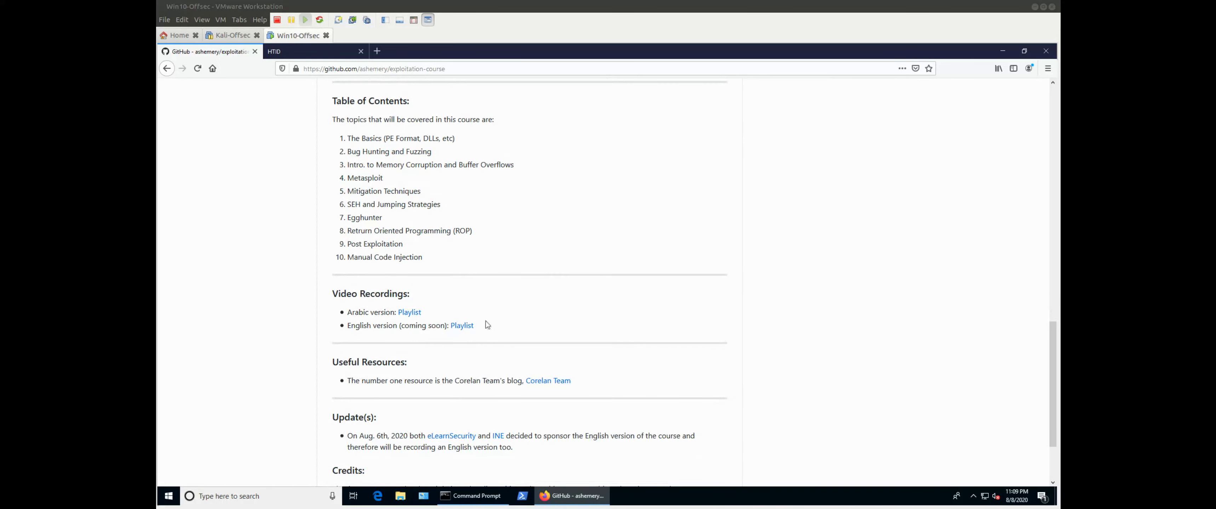
{"action": "mouse_move", "coordinate": [362, 314]}
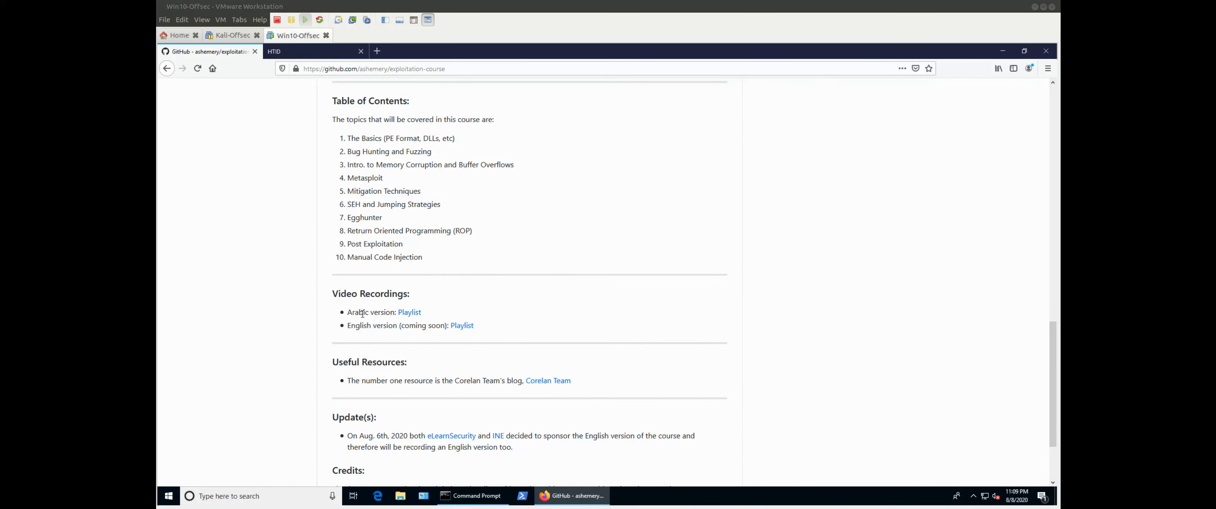
{"action": "mouse_move", "coordinate": [496, 298]}
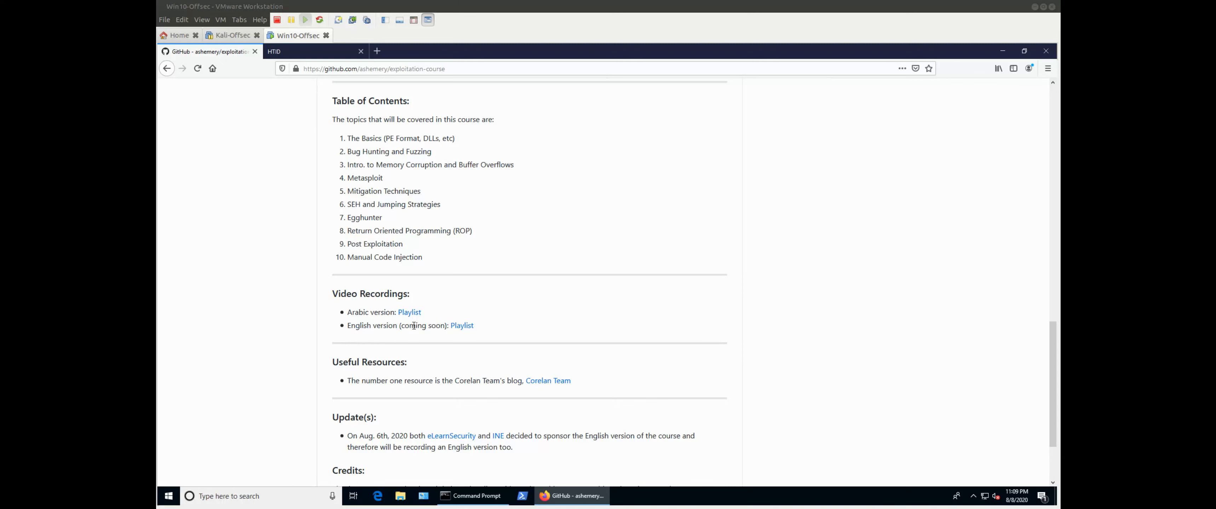
{"action": "scroll", "scroll_direction": "down", "scroll_amount": 3}
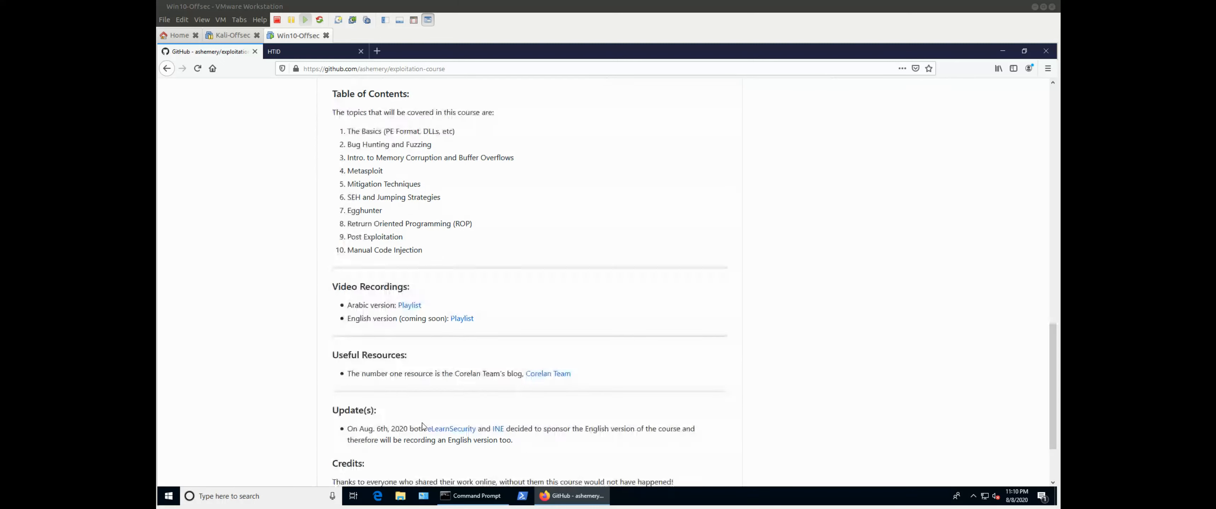
{"action": "scroll", "scroll_direction": "down", "scroll_amount": 3}
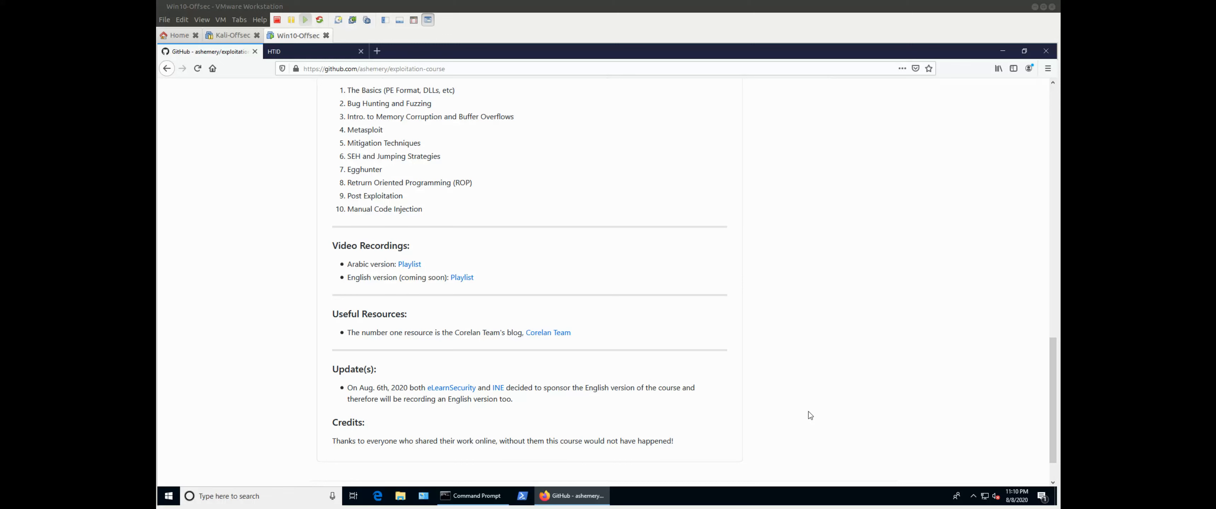
{"action": "mouse_move", "coordinate": [694, 408]}
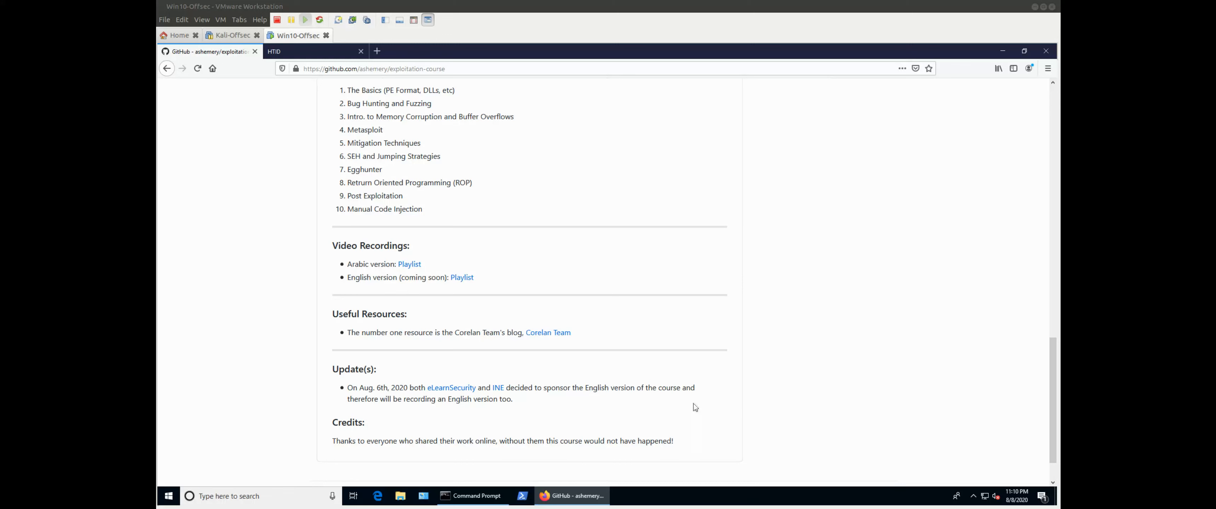
{"action": "mouse_move", "coordinate": [416, 353]}
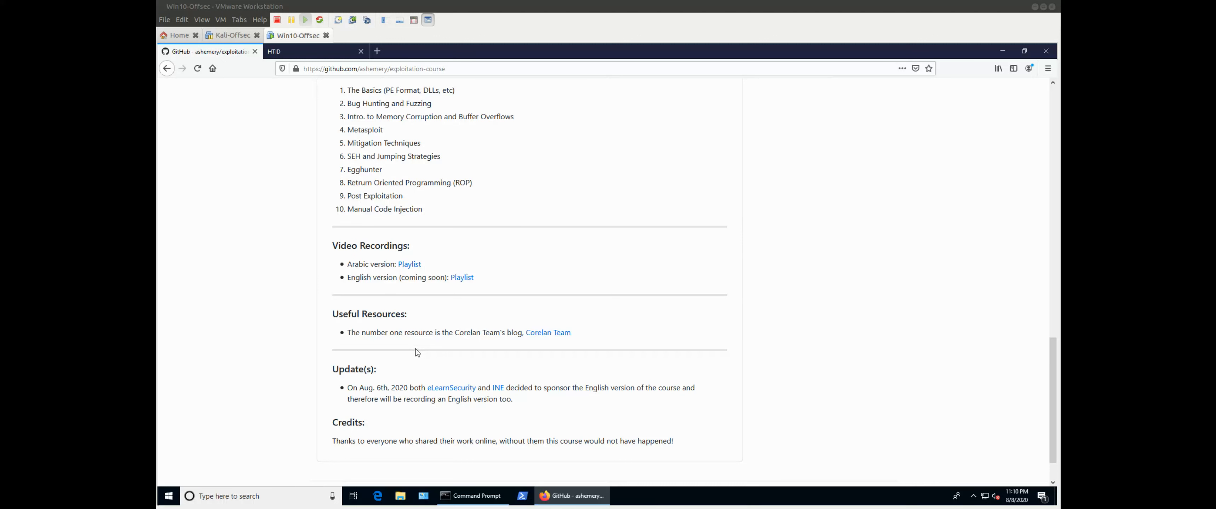
{"action": "mouse_move", "coordinate": [383, 333]}
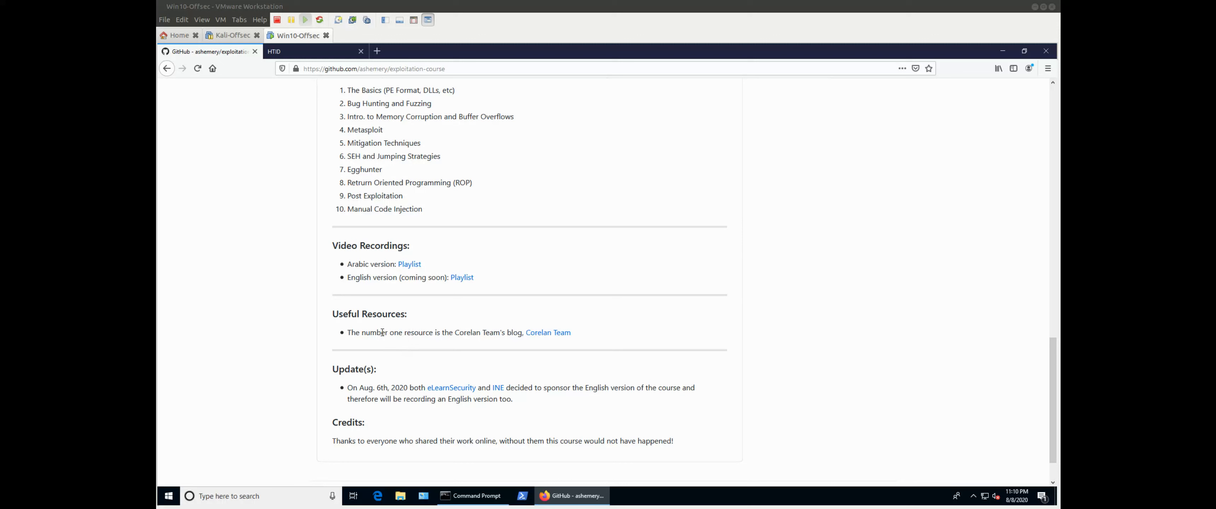
{"action": "mouse_move", "coordinate": [525, 333]}
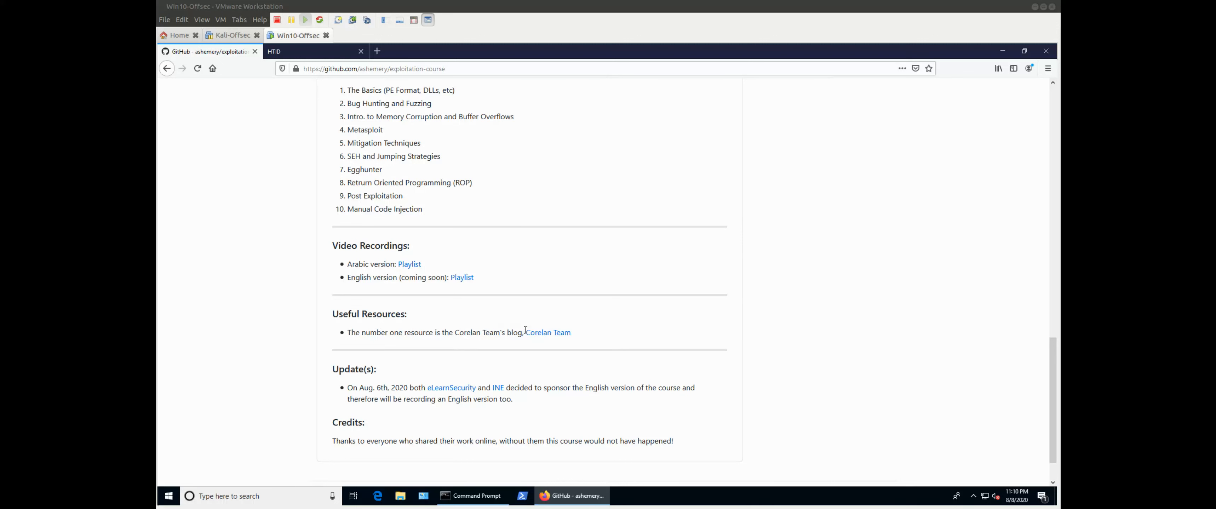
{"action": "mouse_move", "coordinate": [512, 343]}
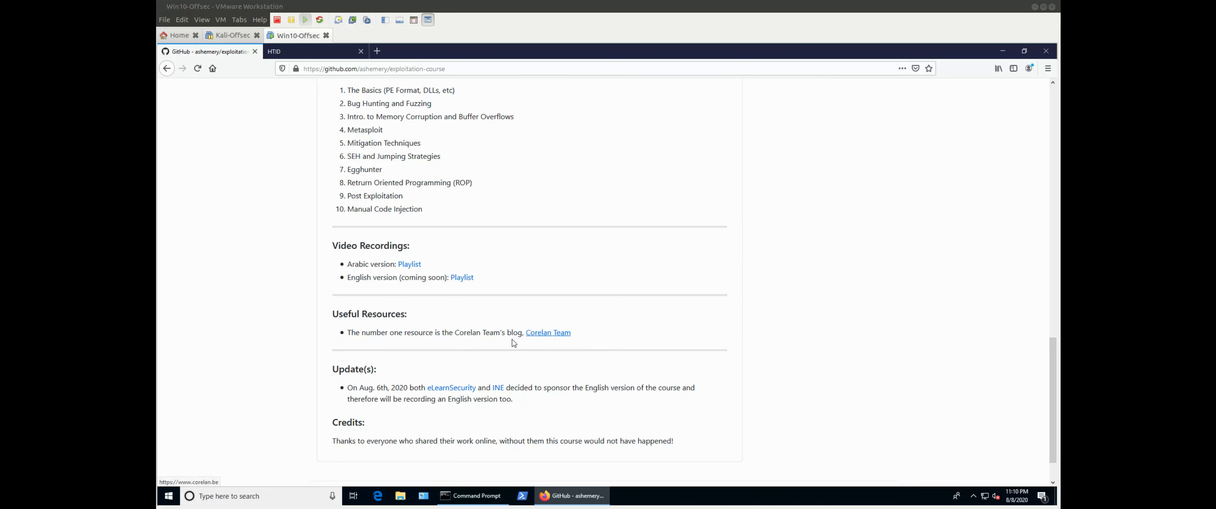
{"action": "mouse_move", "coordinate": [503, 348]}
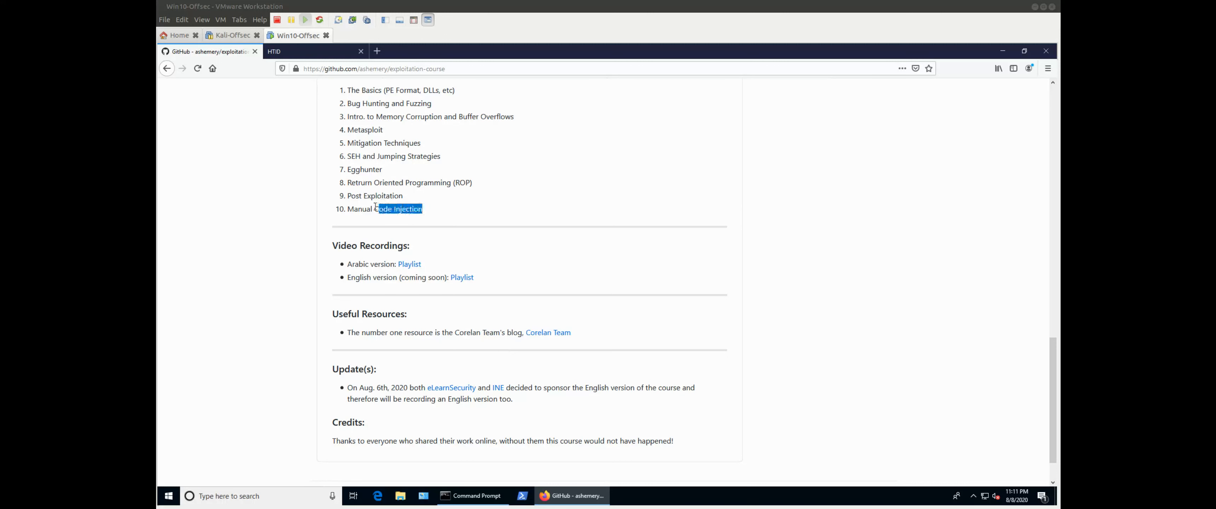
Briefly highlight the last two course topics, then return to the repository file list at top.
{"action": "left_click_drag", "start_coordinate": [376, 208], "coordinate": [425, 208]}
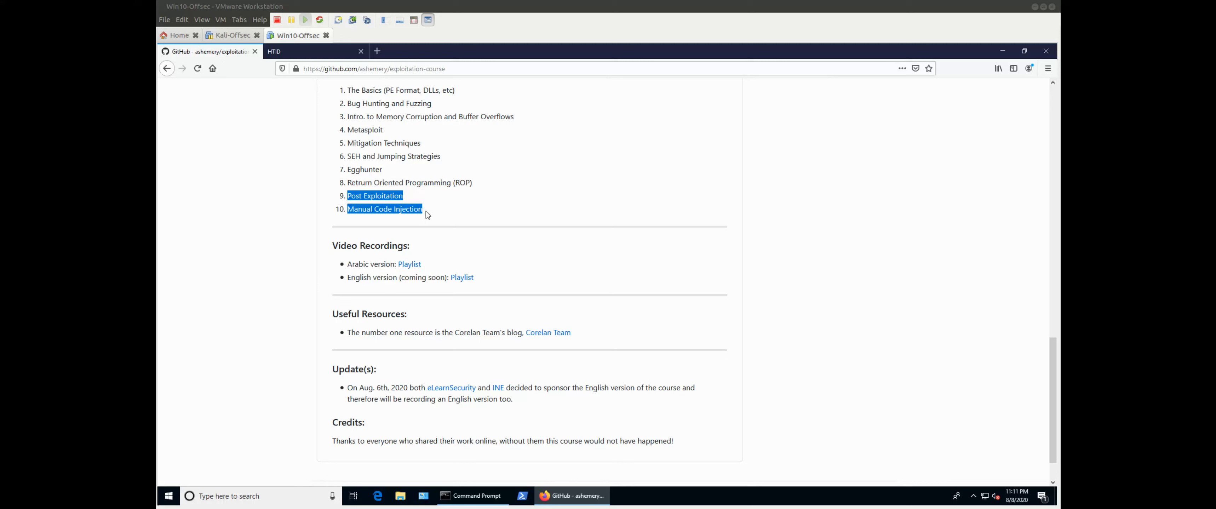
{"action": "left_click", "coordinate": [365, 206]}
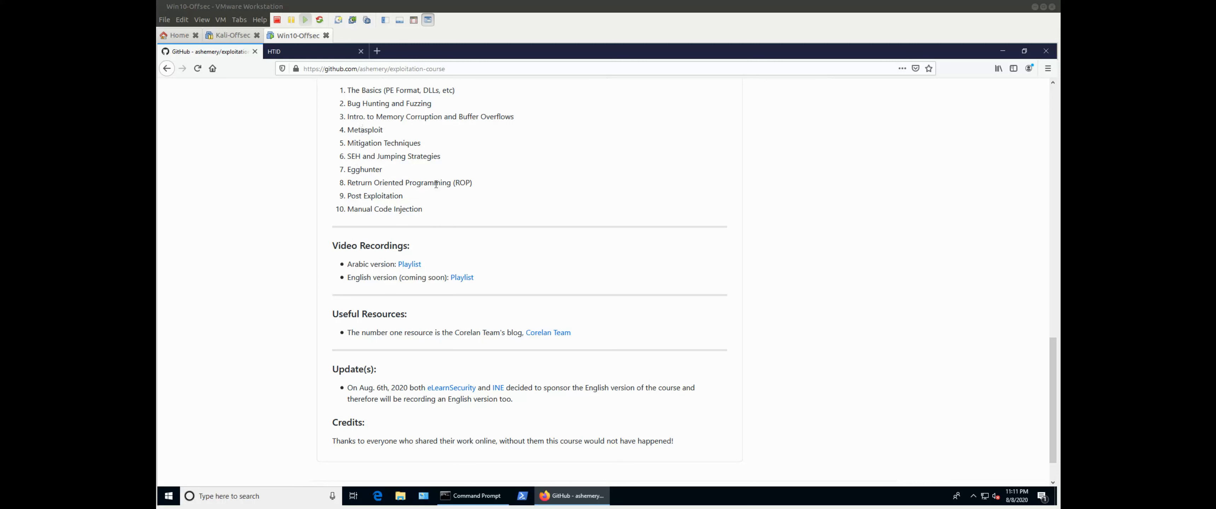
{"action": "mouse_move", "coordinate": [424, 204]}
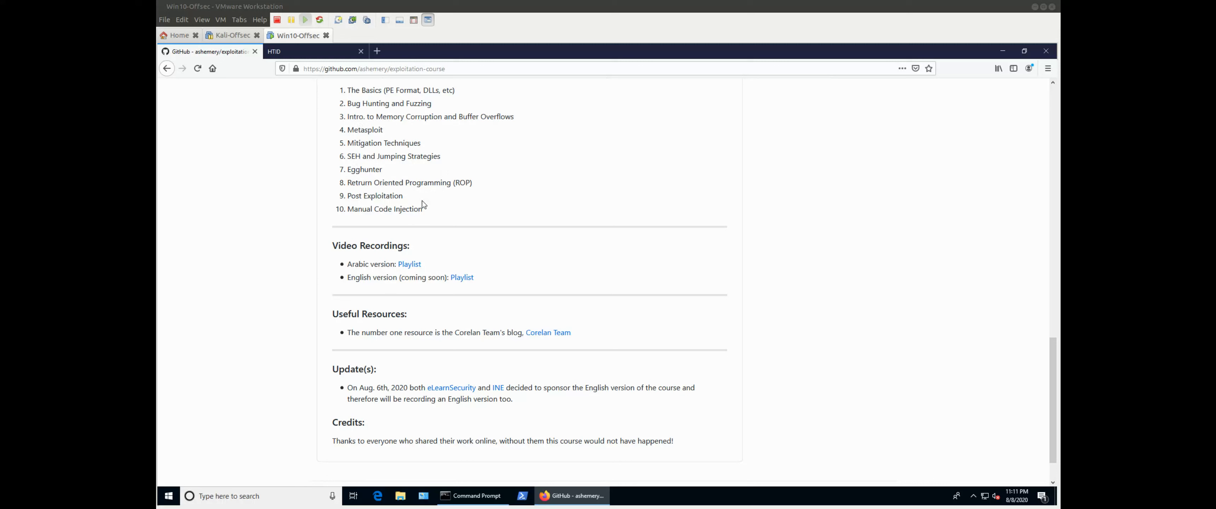
{"action": "mouse_move", "coordinate": [444, 192]}
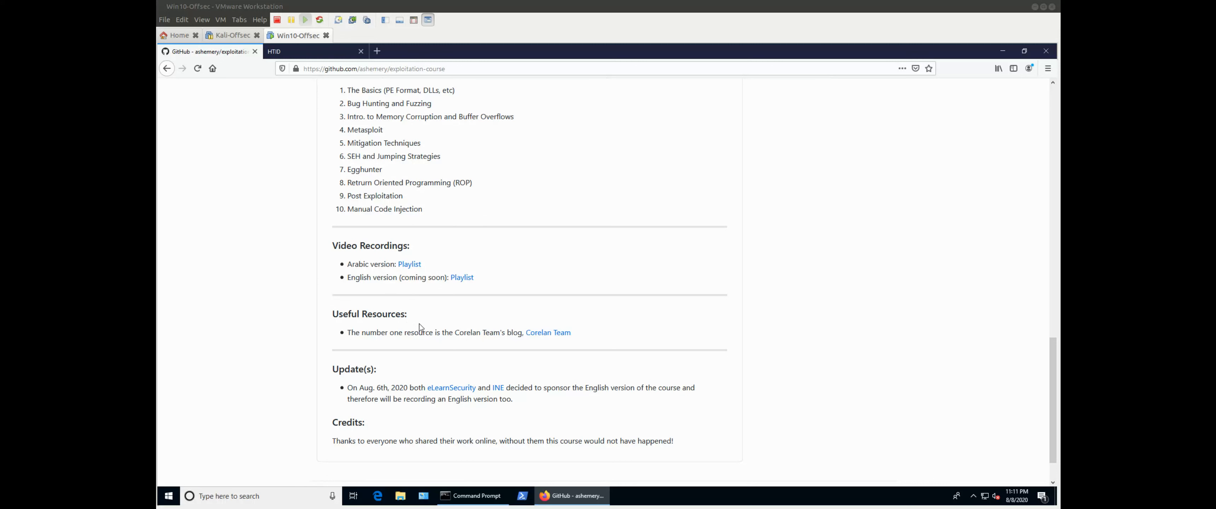
{"action": "mouse_move", "coordinate": [393, 356]}
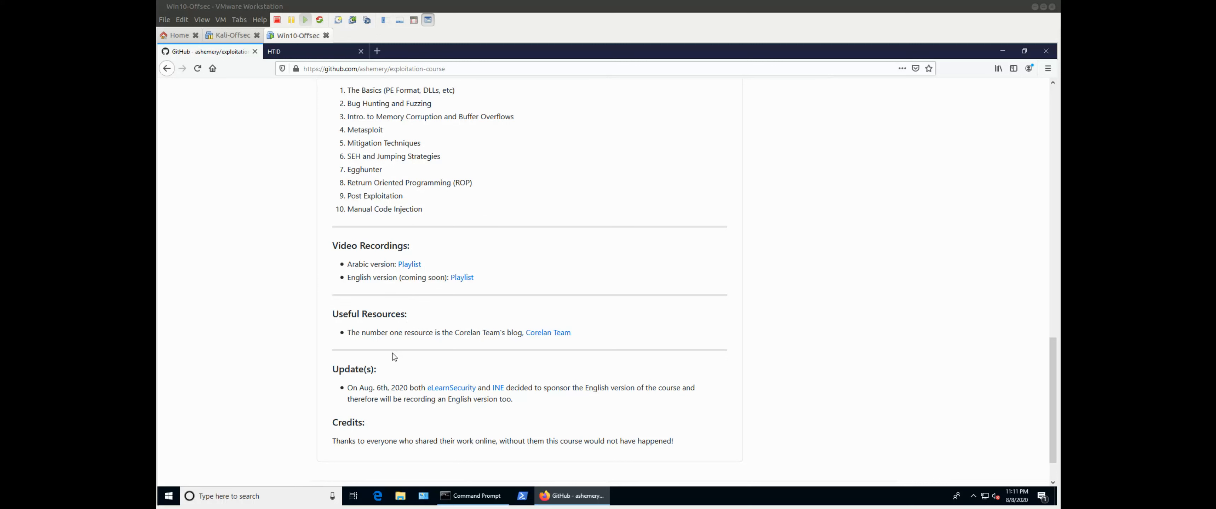
{"action": "mouse_move", "coordinate": [480, 455]}
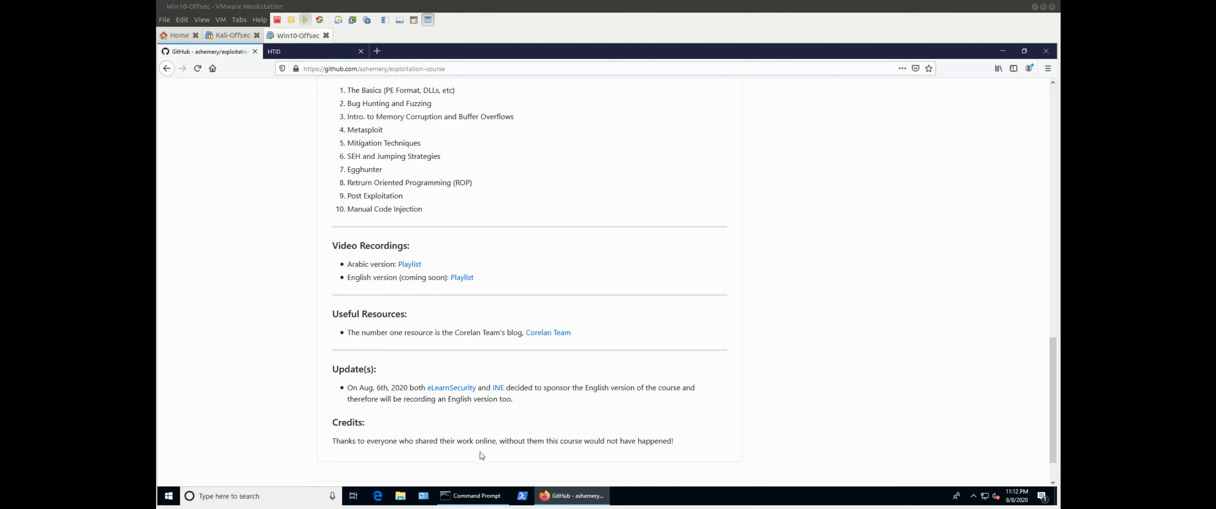
{"action": "mouse_move", "coordinate": [539, 434]}
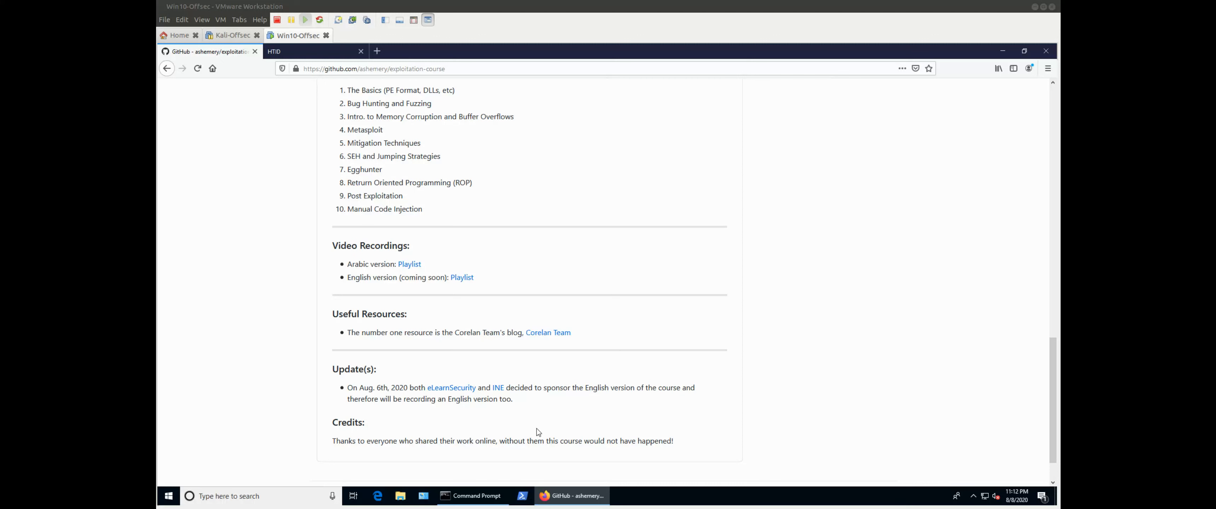
{"action": "mouse_move", "coordinate": [492, 423]}
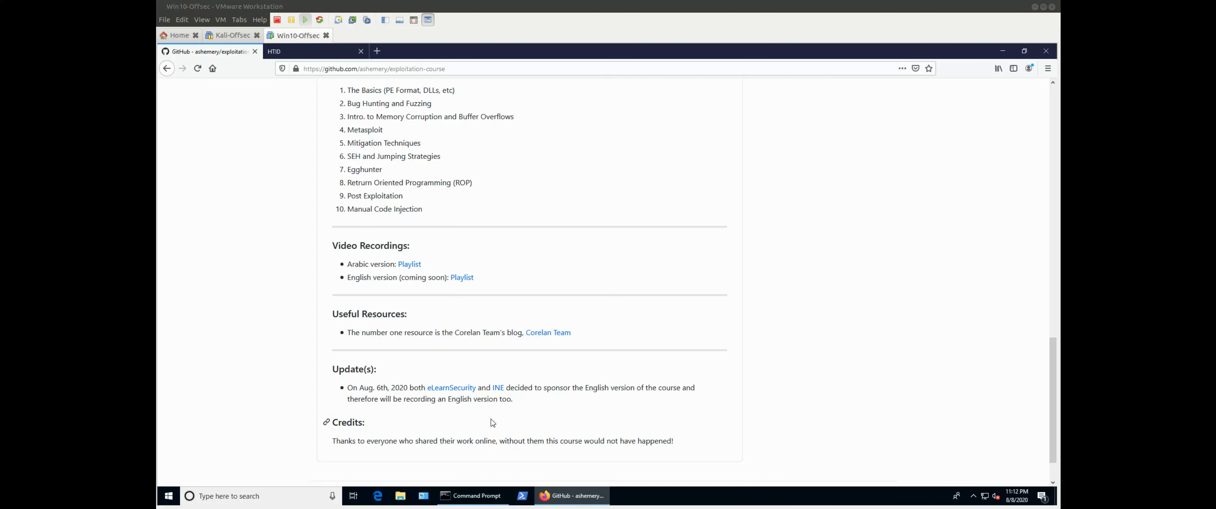
{"action": "scroll", "scroll_direction": "up", "scroll_amount": 3}
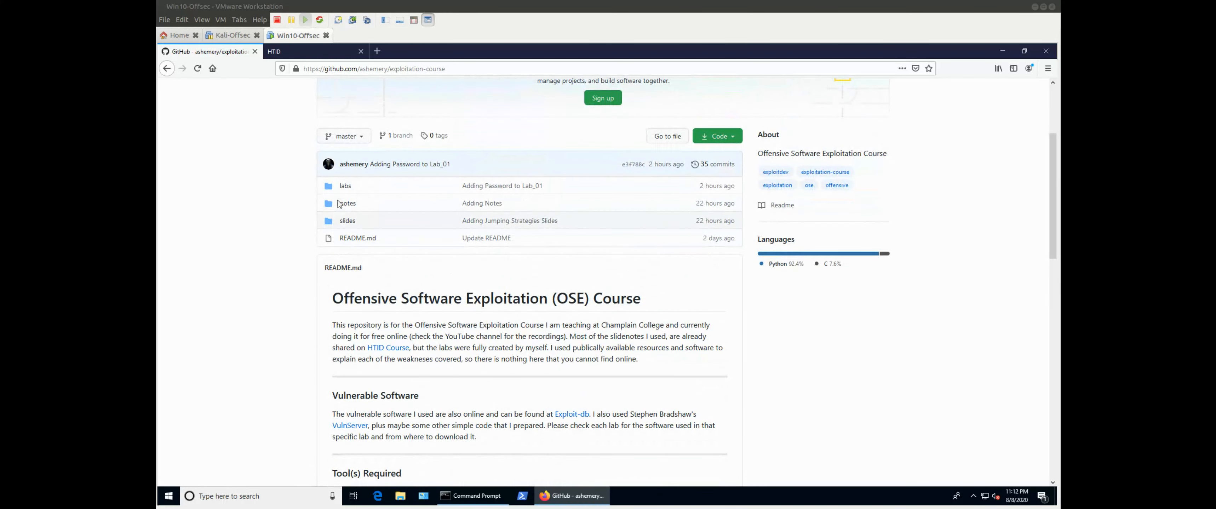
{"action": "mouse_move", "coordinate": [347, 204]}
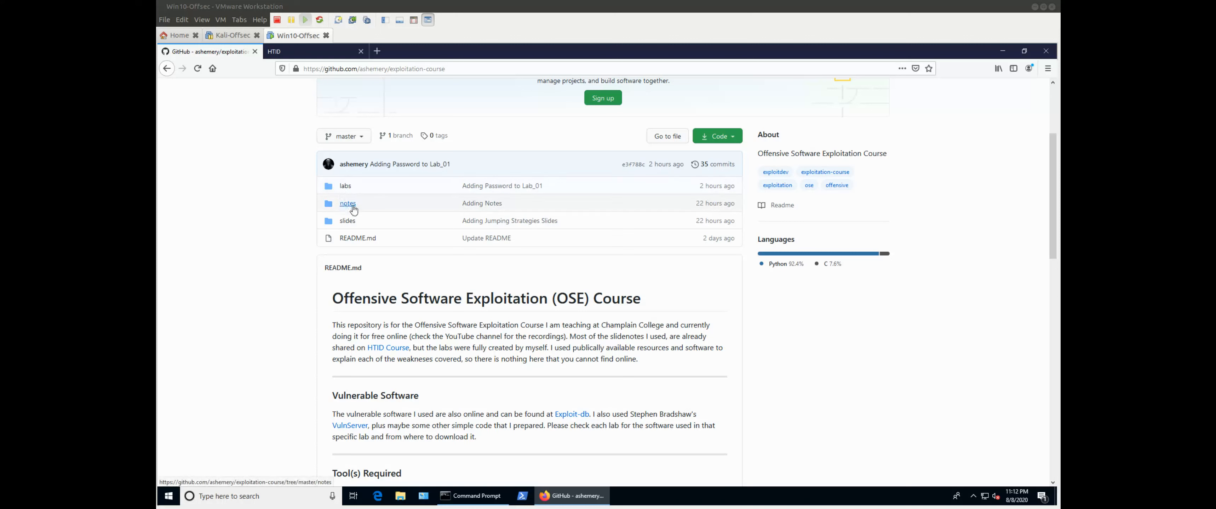
Open the repository's labs folder listing lab_01 through lab_09.
{"action": "left_click", "coordinate": [346, 187]}
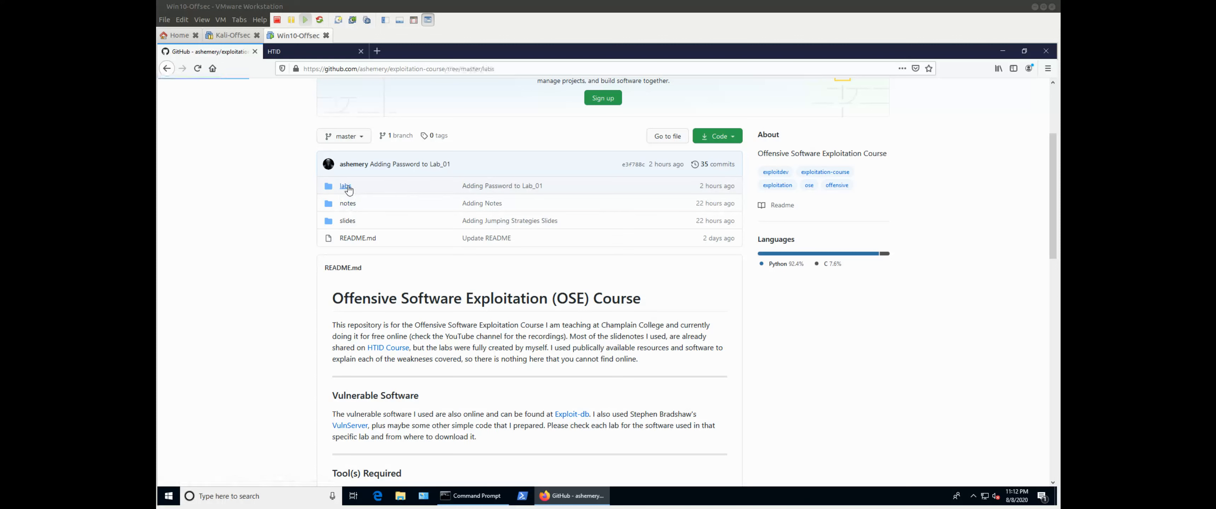
{"action": "mouse_move", "coordinate": [373, 205]}
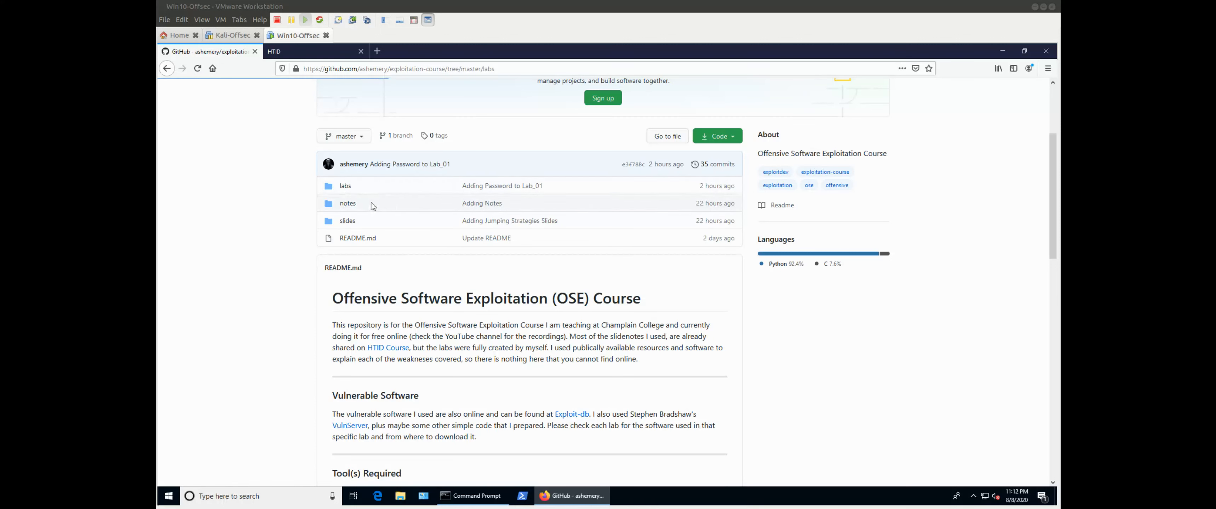
{"action": "mouse_move", "coordinate": [376, 199]}
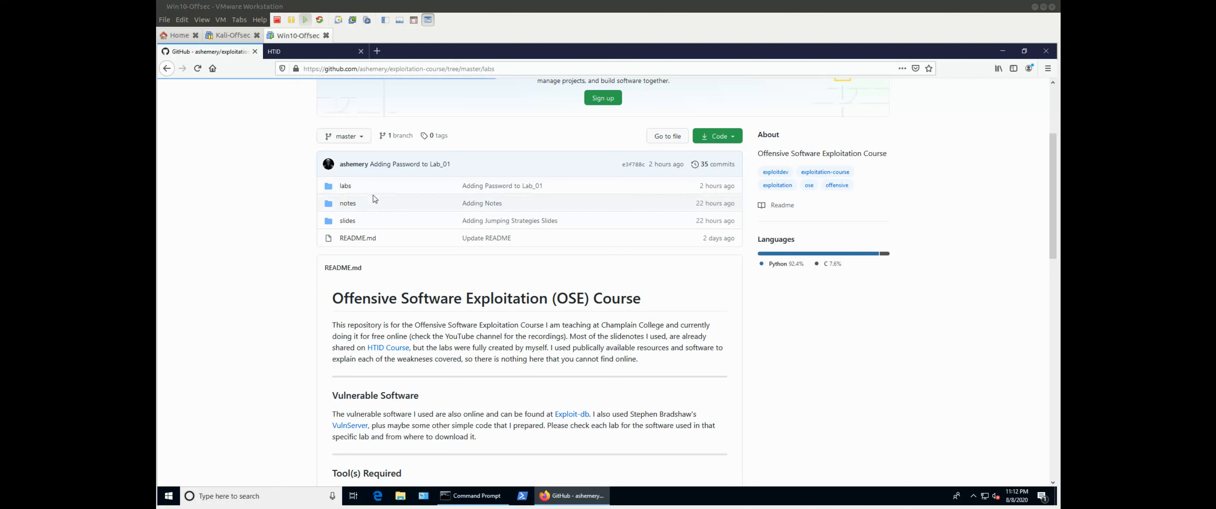
{"action": "mouse_move", "coordinate": [370, 198]}
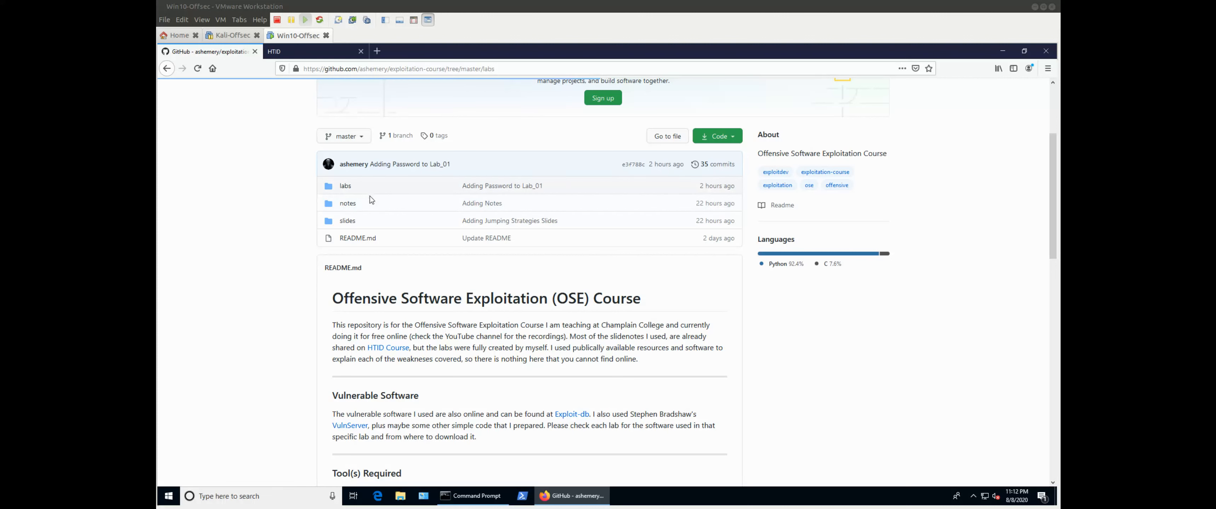
{"action": "mouse_move", "coordinate": [392, 178]}
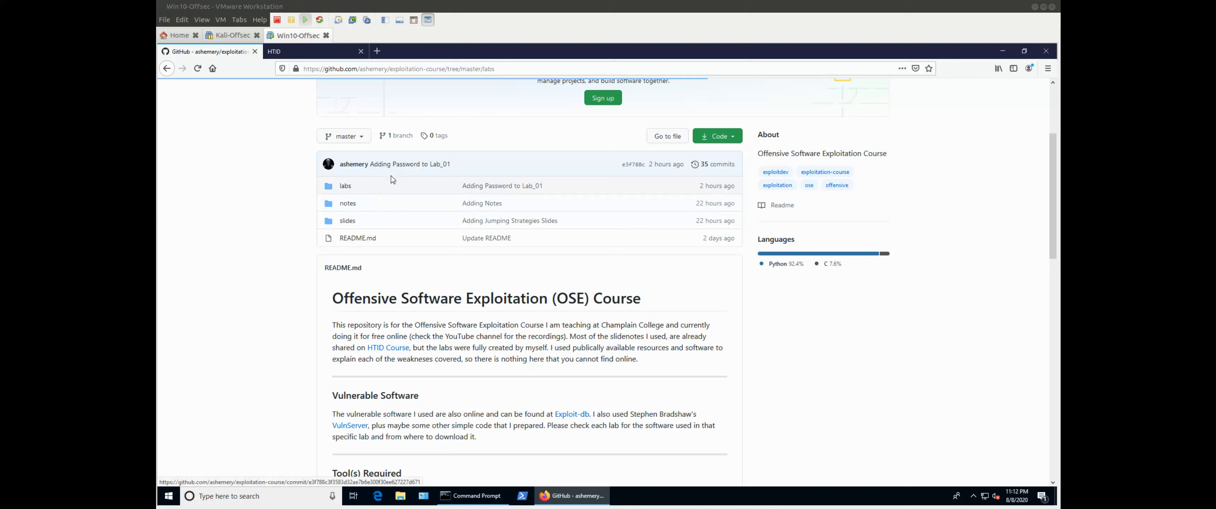
{"action": "mouse_move", "coordinate": [348, 206]}
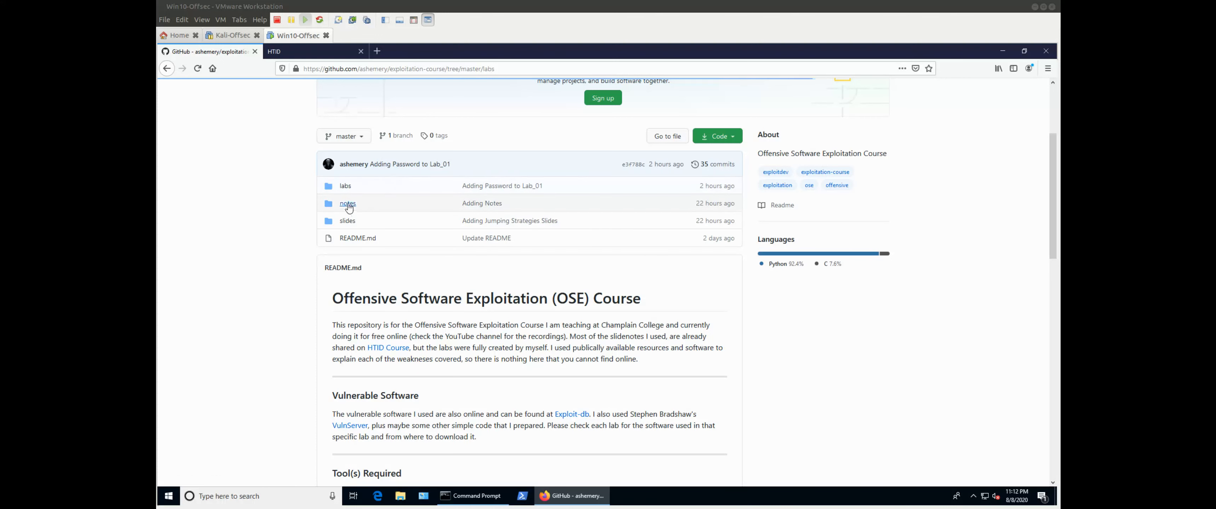
{"action": "mouse_move", "coordinate": [347, 205]}
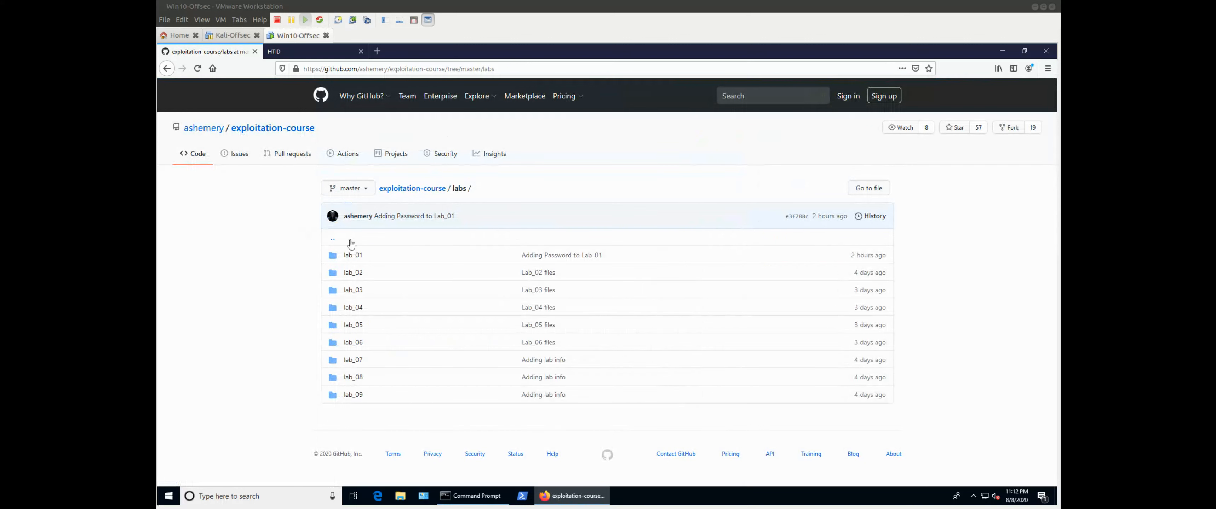
{"action": "mouse_move", "coordinate": [365, 345]}
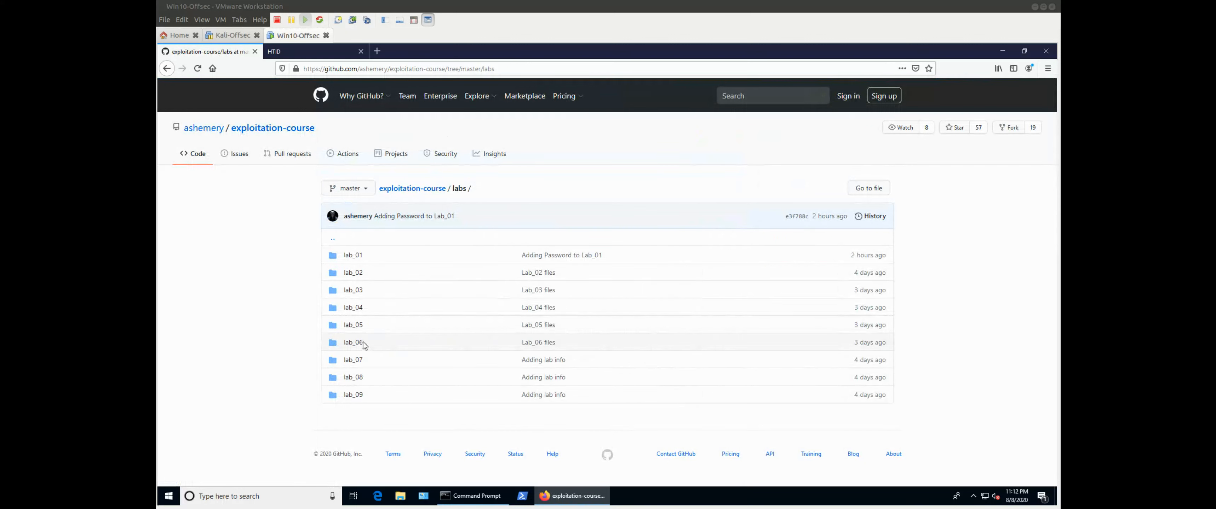
{"action": "mouse_move", "coordinate": [353, 342]}
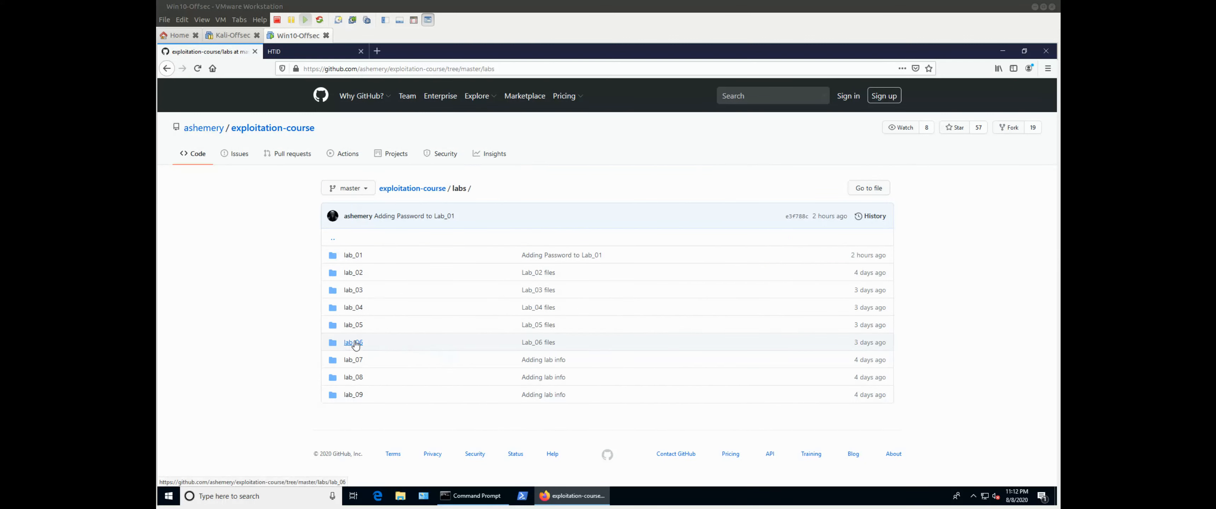
{"action": "mouse_move", "coordinate": [354, 343]}
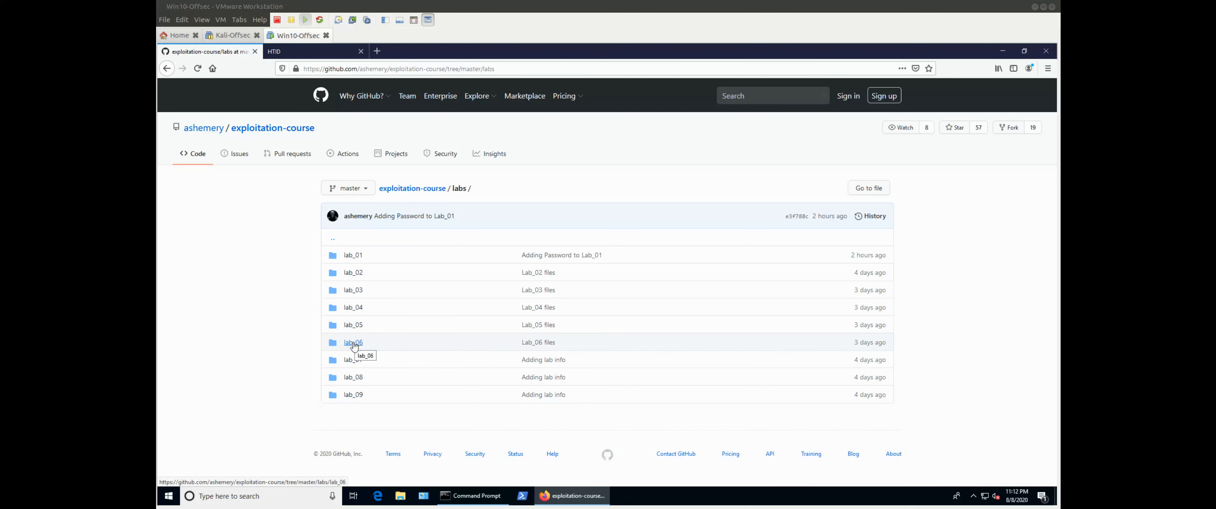
{"action": "mouse_move", "coordinate": [358, 362]}
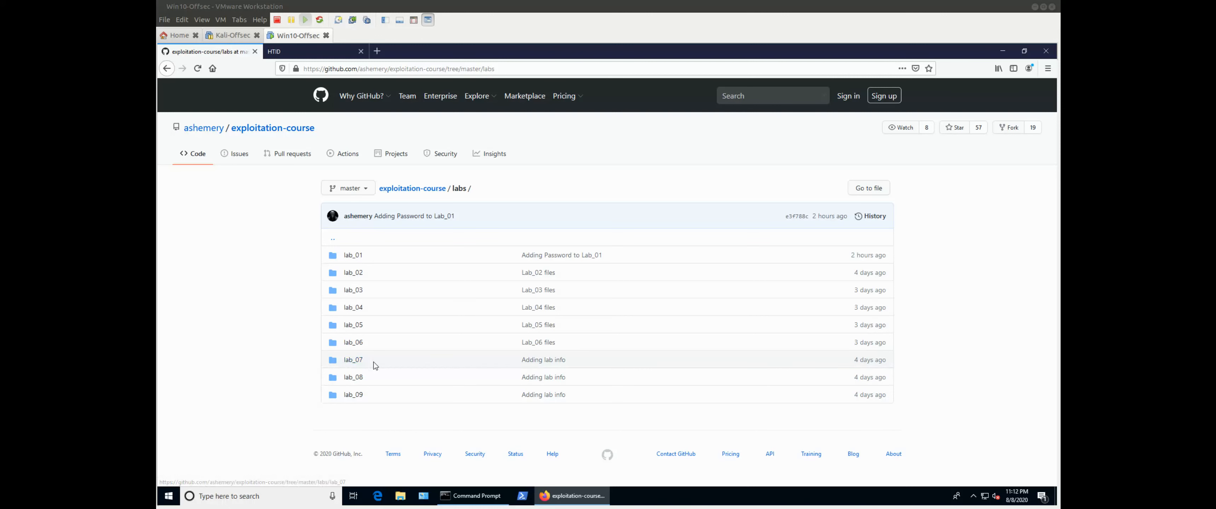
{"action": "mouse_move", "coordinate": [371, 357]}
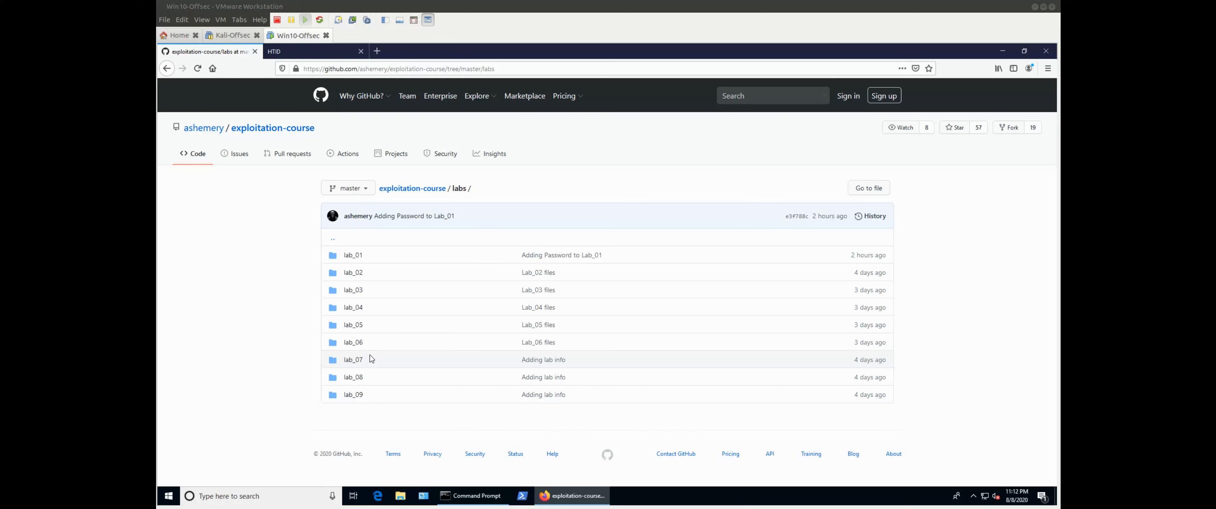
{"action": "mouse_move", "coordinate": [358, 277]}
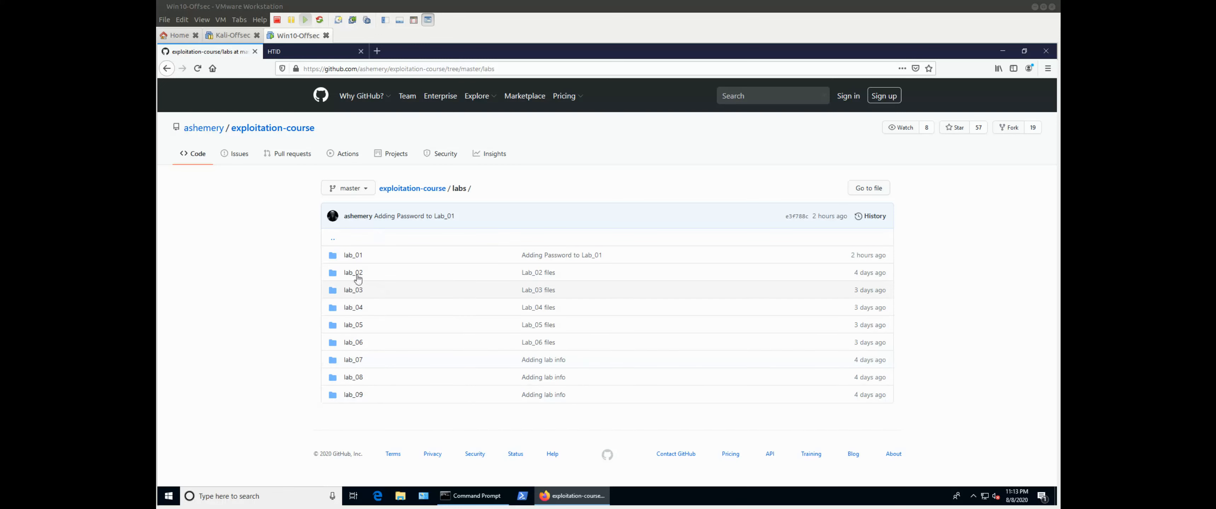
Open the lab_01 folder showing Lab_01.txt, README and putty.exe.7z.
{"action": "left_click", "coordinate": [352, 255]}
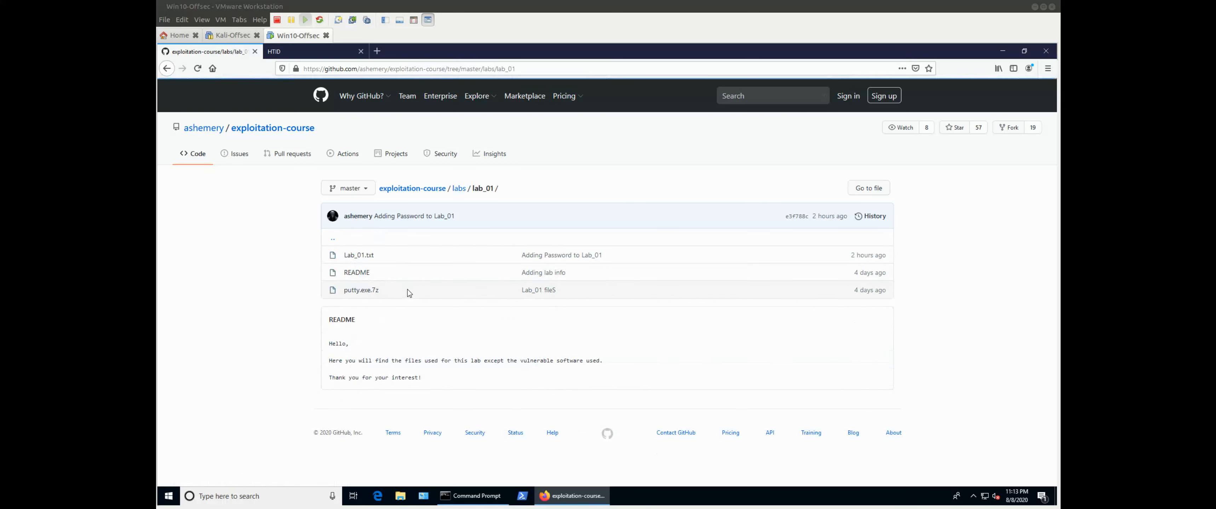
{"action": "mouse_move", "coordinate": [344, 257]}
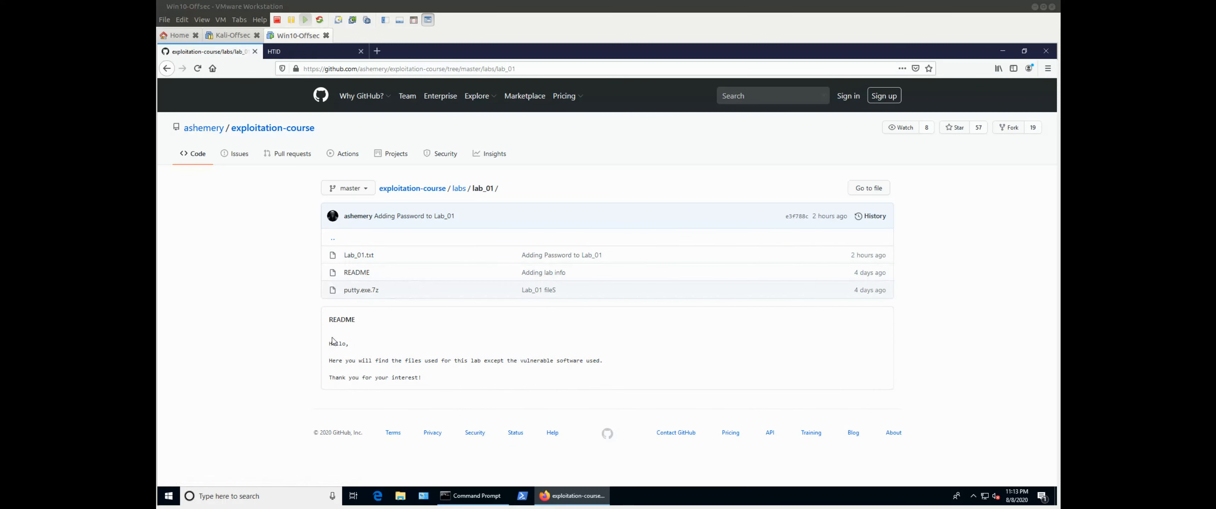
{"action": "mouse_move", "coordinate": [439, 379]}
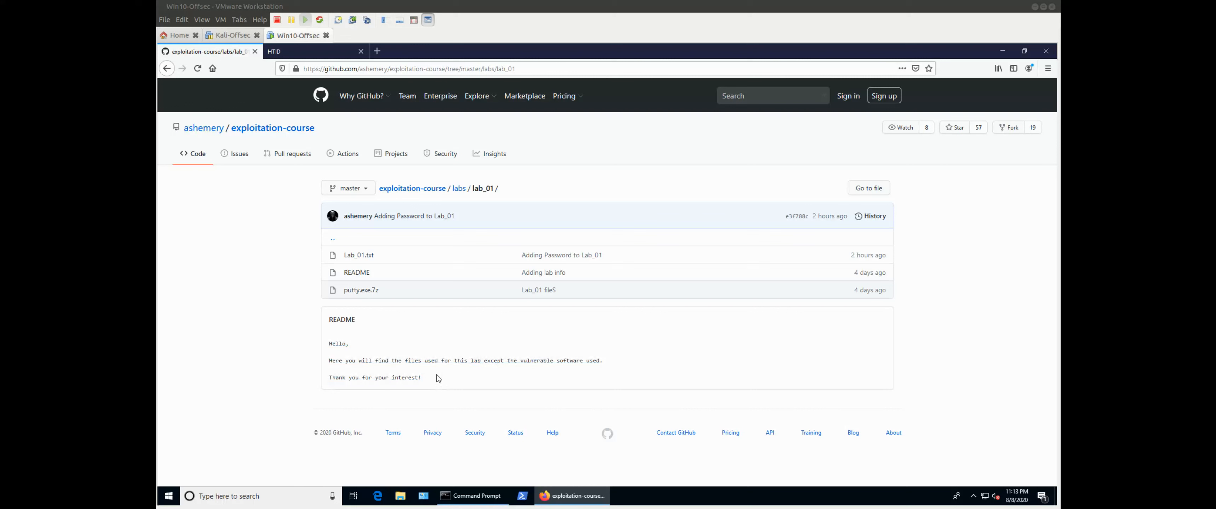
{"action": "mouse_move", "coordinate": [379, 306]}
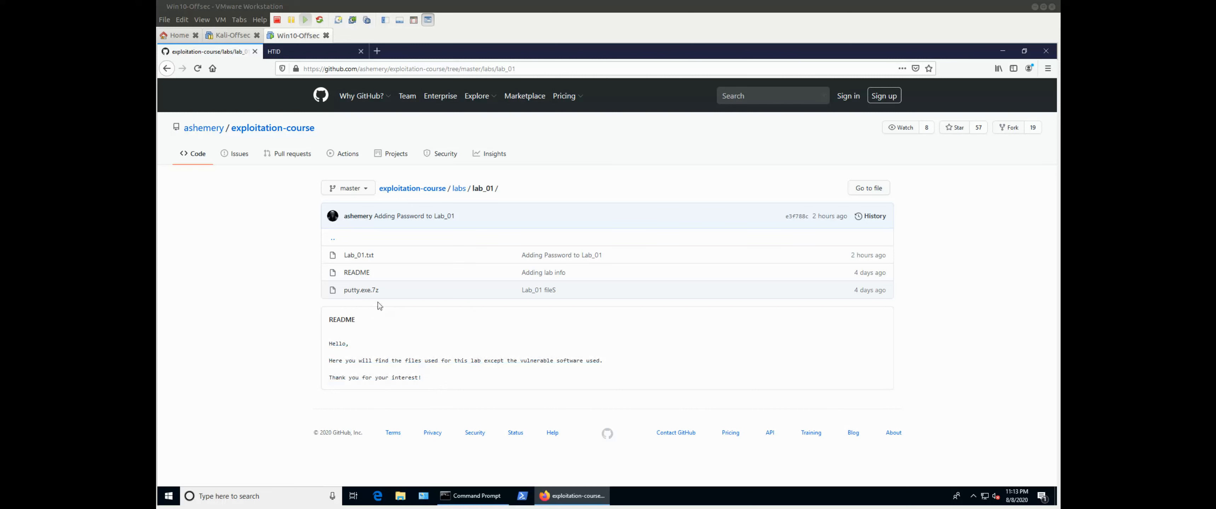
{"action": "mouse_move", "coordinate": [366, 297]}
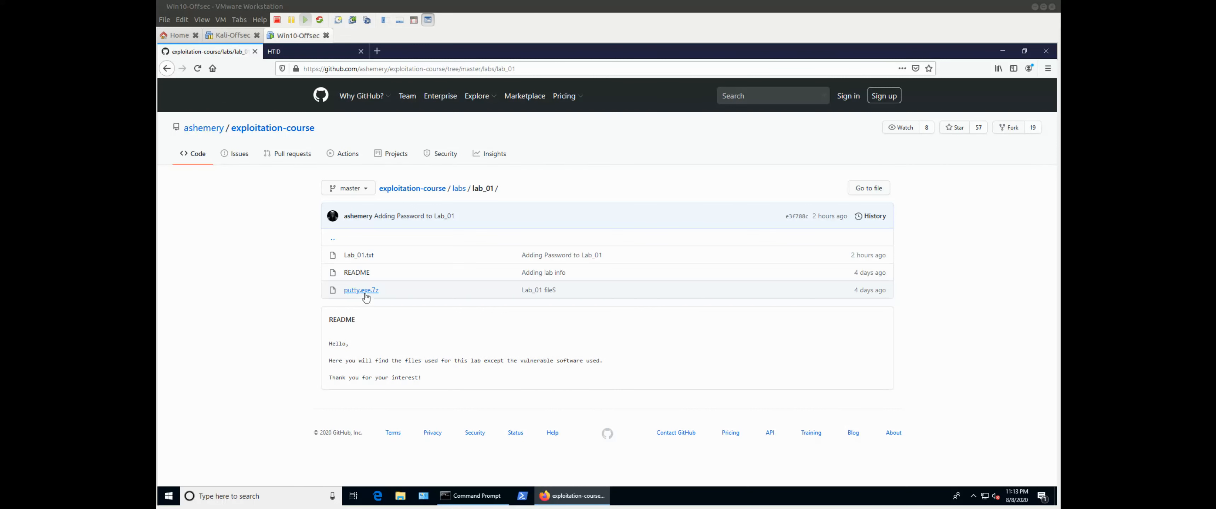
{"action": "mouse_move", "coordinate": [399, 311]}
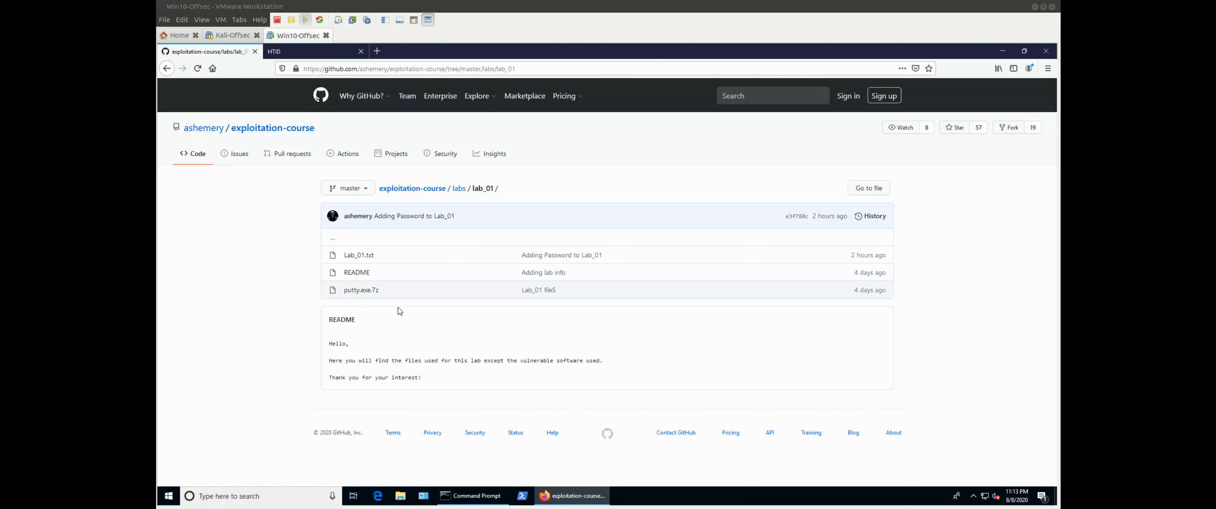
{"action": "mouse_move", "coordinate": [388, 314]}
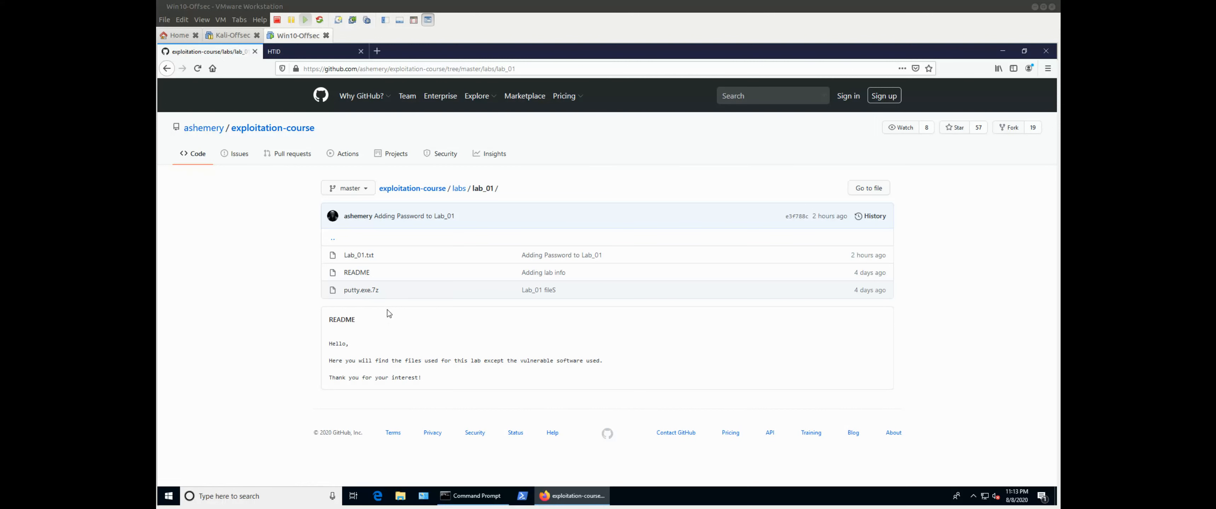
{"action": "mouse_move", "coordinate": [352, 287]}
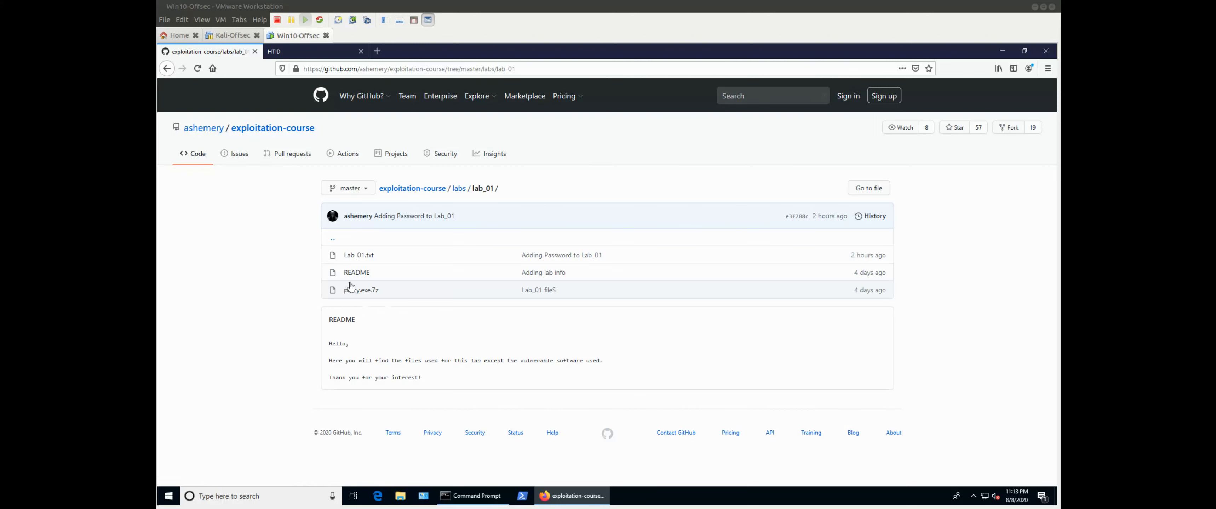
{"action": "mouse_move", "coordinate": [376, 339]}
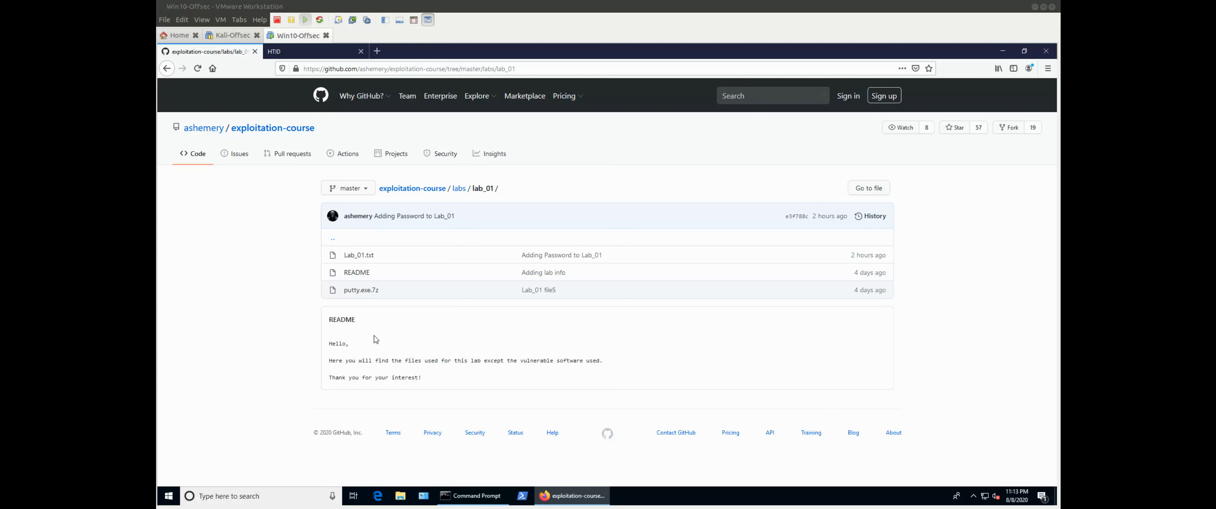
{"action": "mouse_move", "coordinate": [362, 255]}
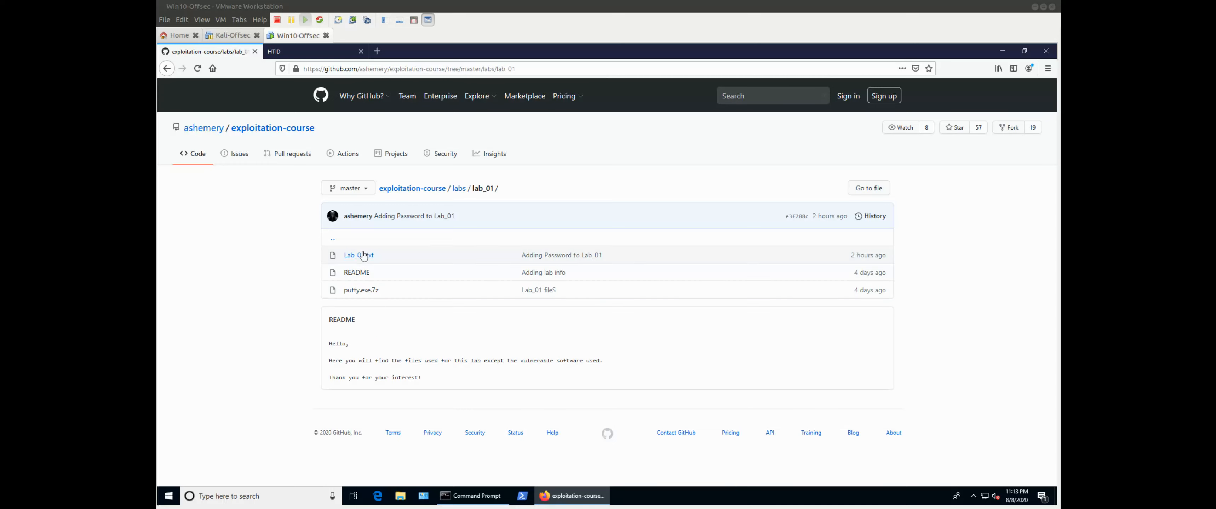
Open Lab_01.txt and scroll through its exercise questions.
{"action": "left_click", "coordinate": [358, 255]}
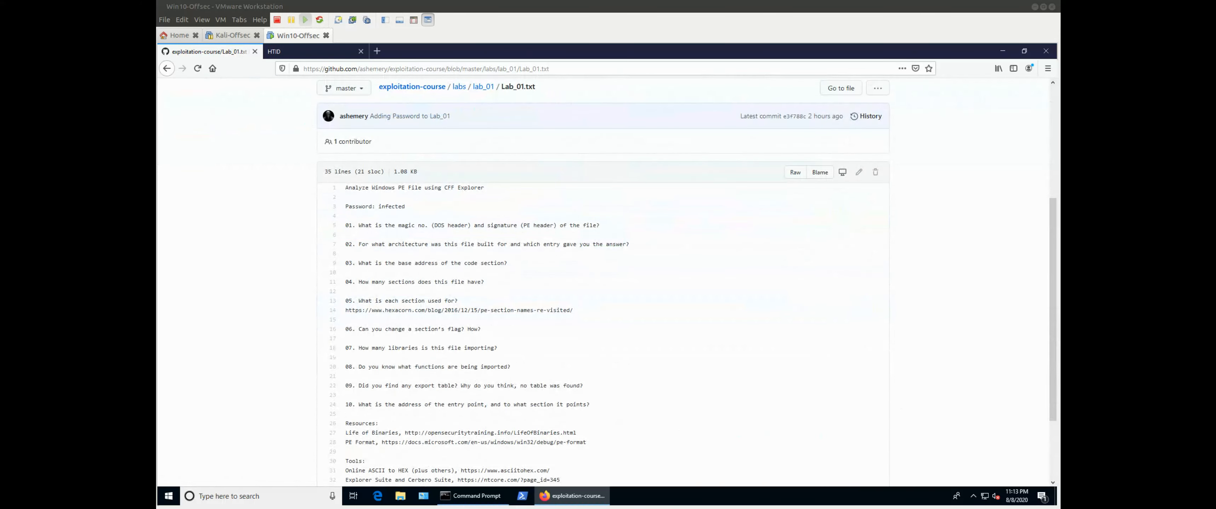
{"action": "scroll", "scroll_direction": "down", "scroll_amount": 3}
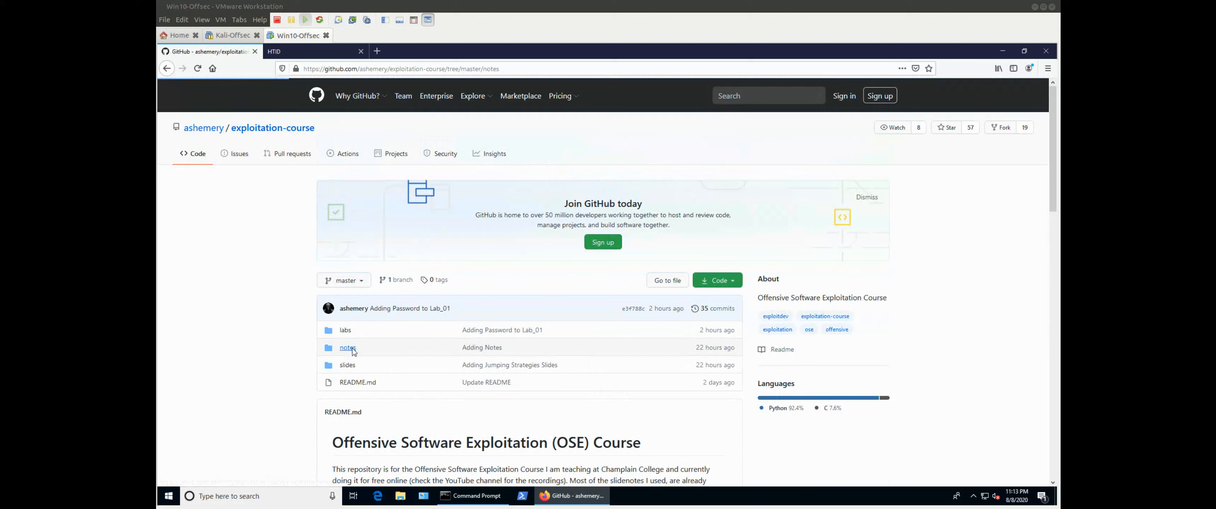
Show the notes folder, which holds only 6_Jumping Strategies Notes.txt.
{"action": "left_click", "coordinate": [347, 348]}
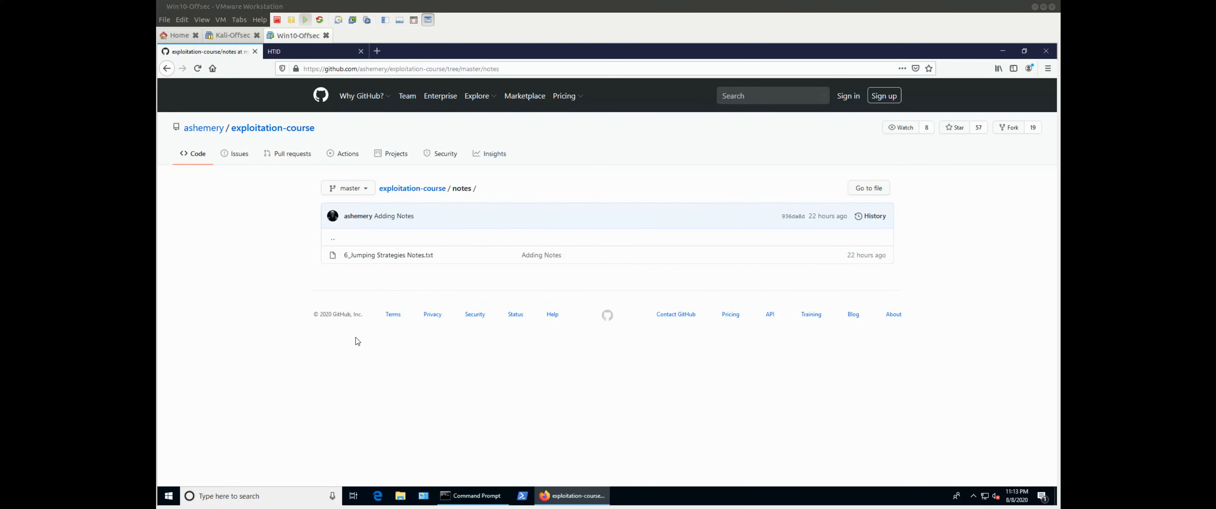
{"action": "mouse_move", "coordinate": [355, 326]}
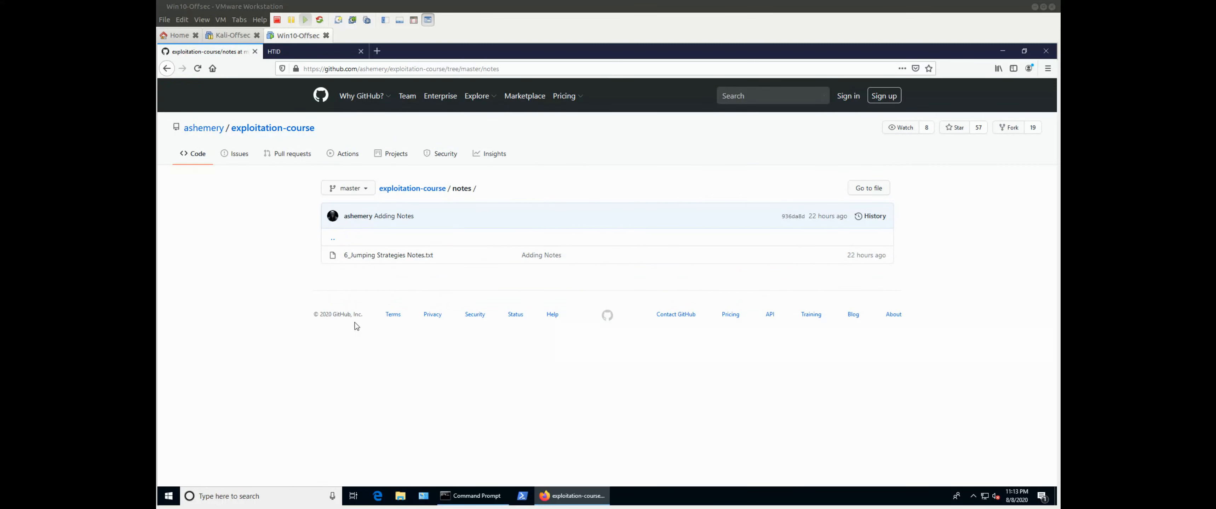
{"action": "mouse_move", "coordinate": [358, 293]}
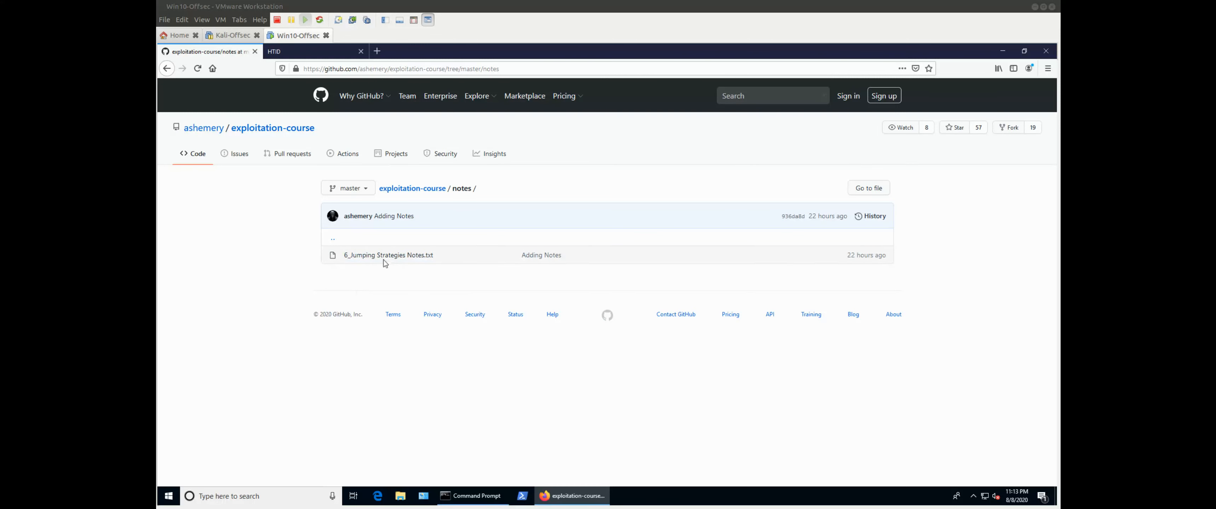
{"action": "mouse_move", "coordinate": [355, 264]}
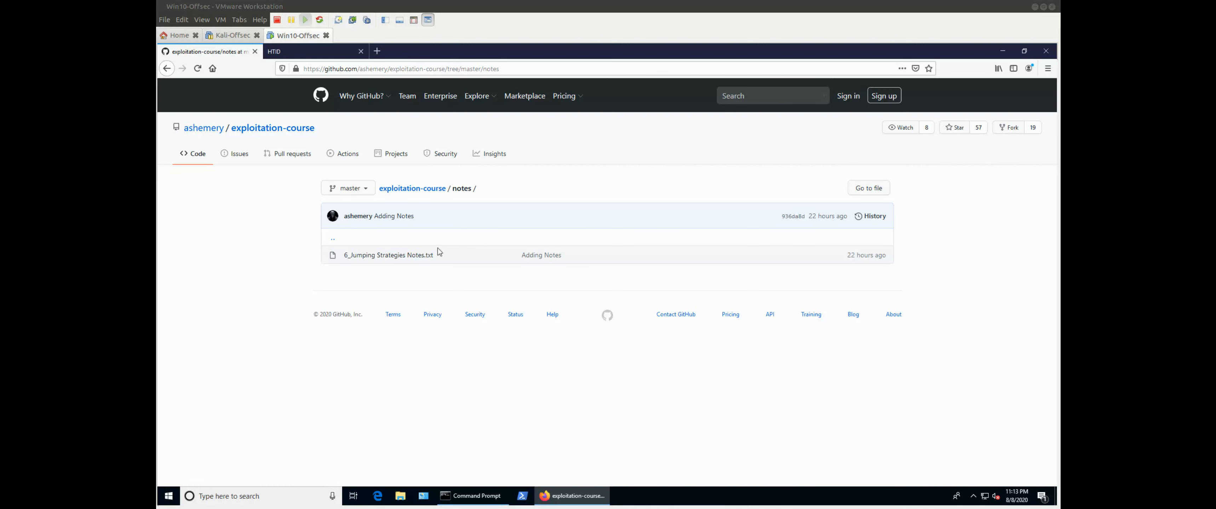
{"action": "mouse_move", "coordinate": [421, 258]}
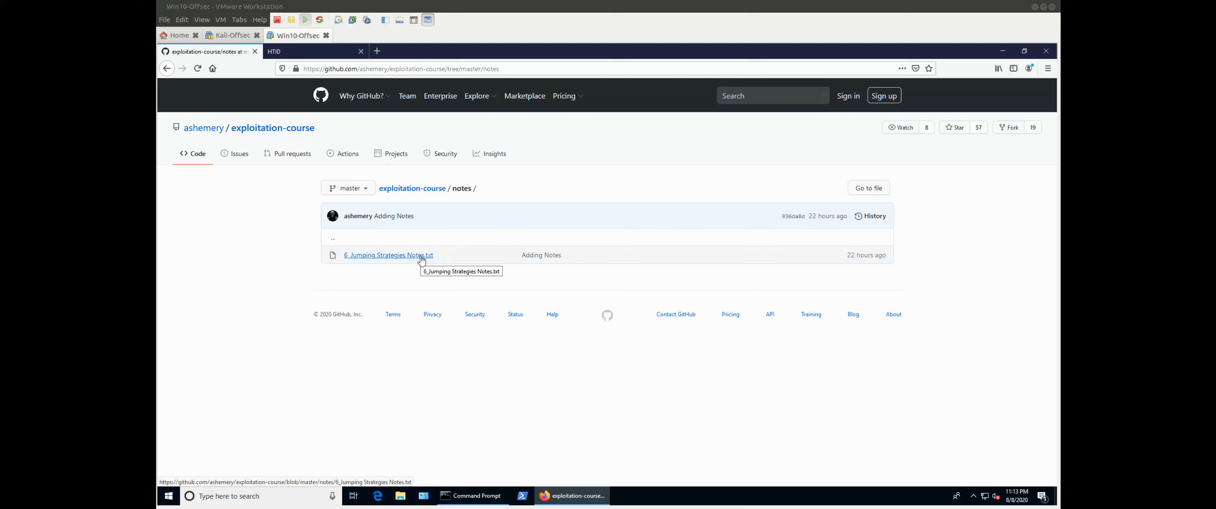
{"action": "mouse_move", "coordinate": [366, 268]}
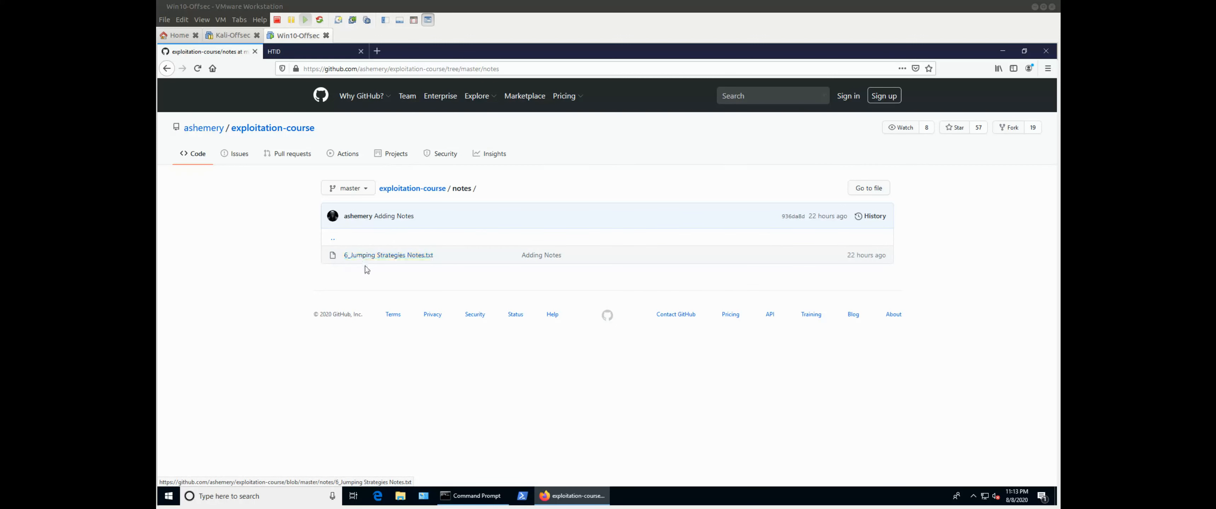
{"action": "mouse_move", "coordinate": [374, 265]}
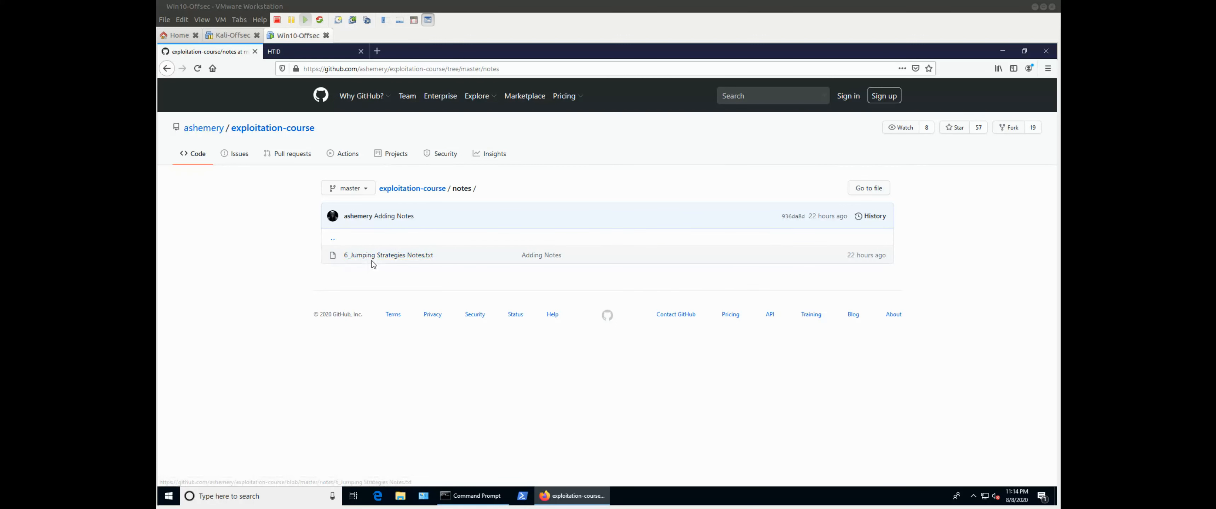
{"action": "mouse_move", "coordinate": [405, 190]}
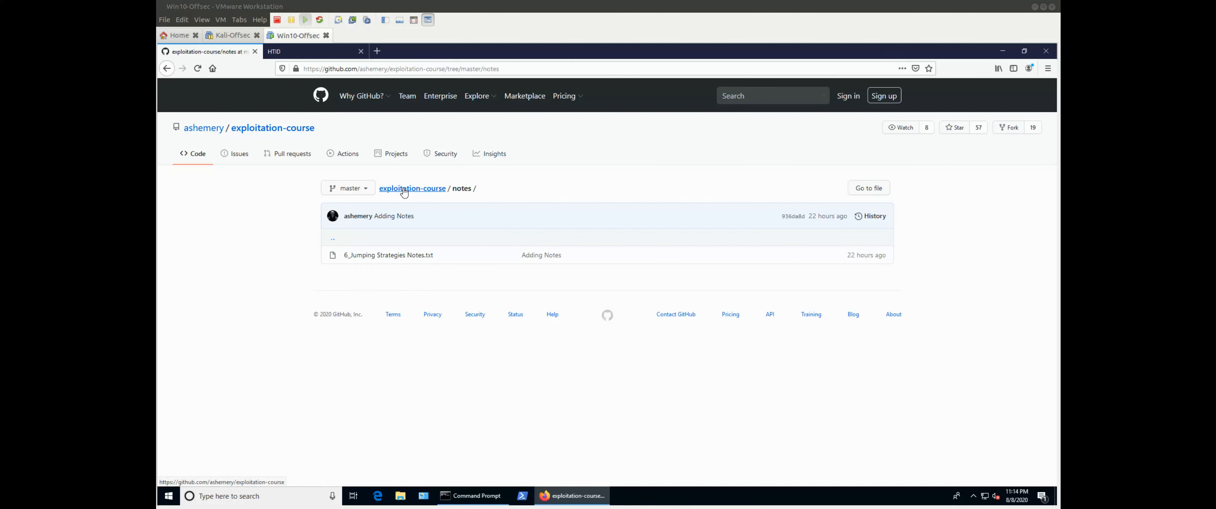
Return to the exploitation-course root and show the slides folder's PDF decks.
{"action": "left_click", "coordinate": [412, 188]}
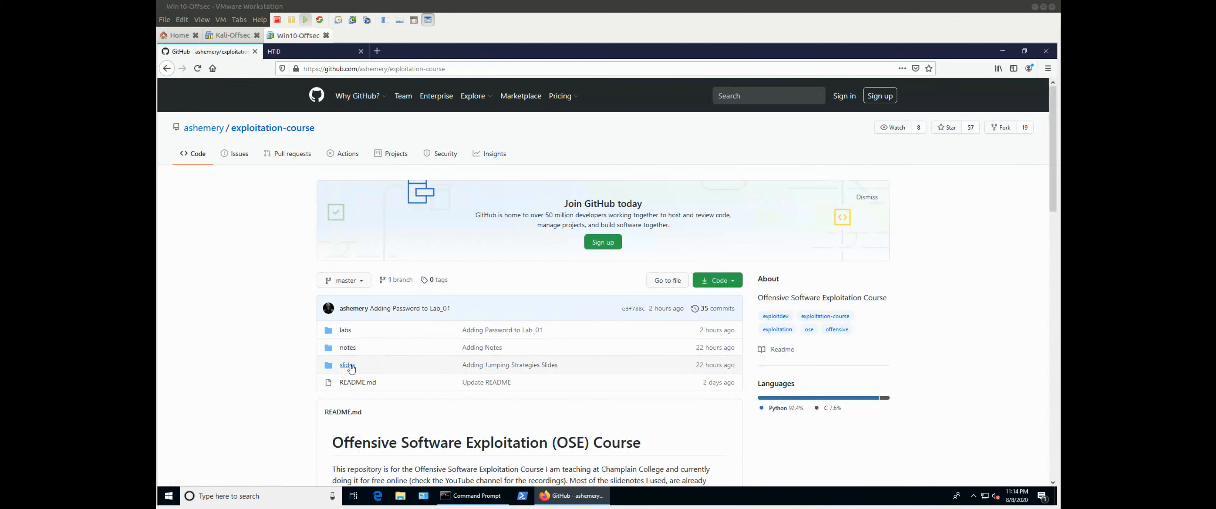
{"action": "left_click", "coordinate": [347, 365]}
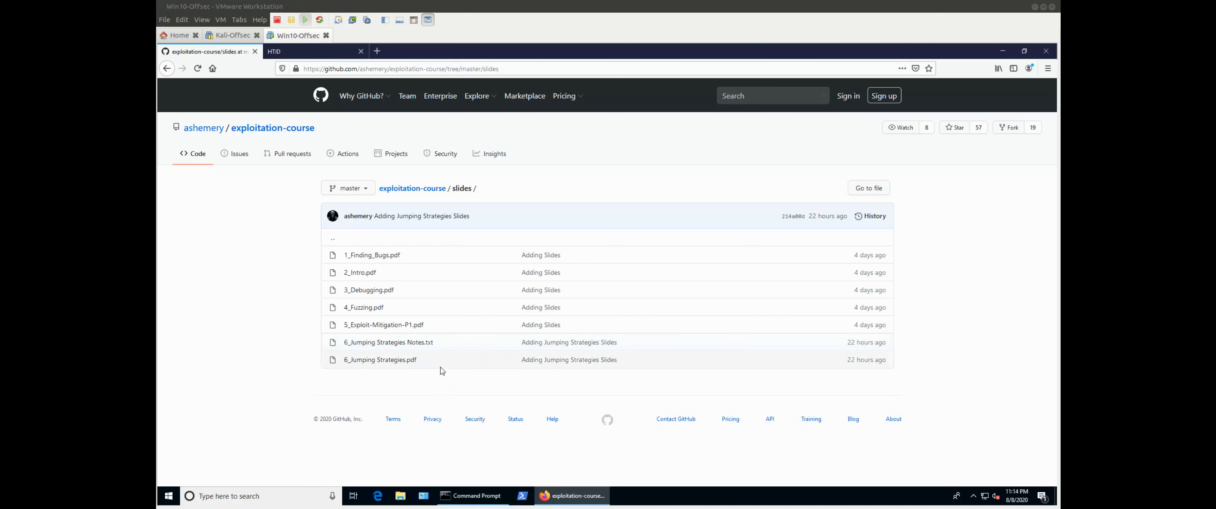
{"action": "mouse_move", "coordinate": [415, 281]}
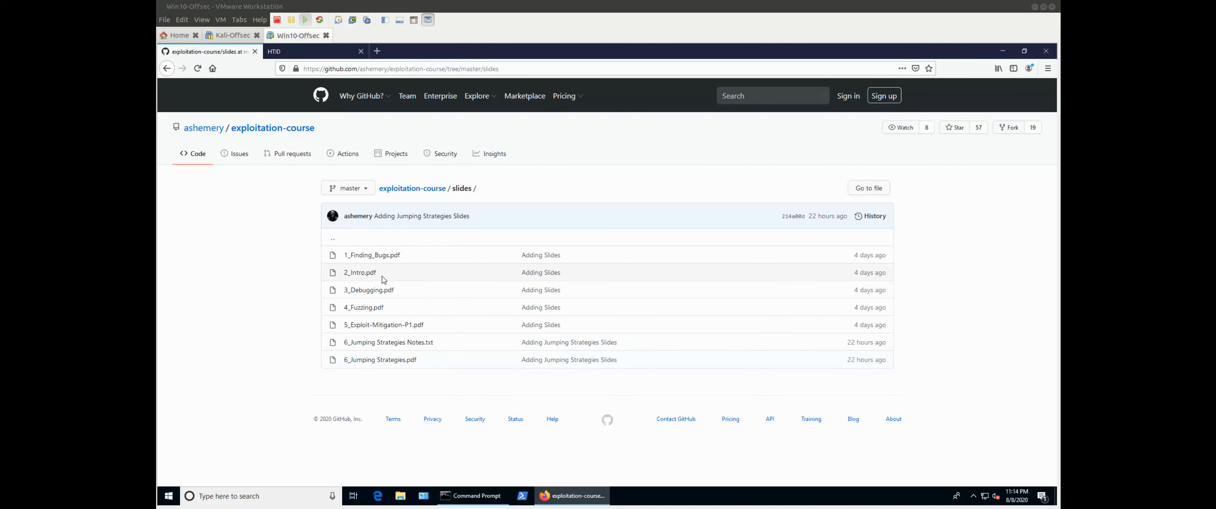
{"action": "mouse_move", "coordinate": [386, 260]}
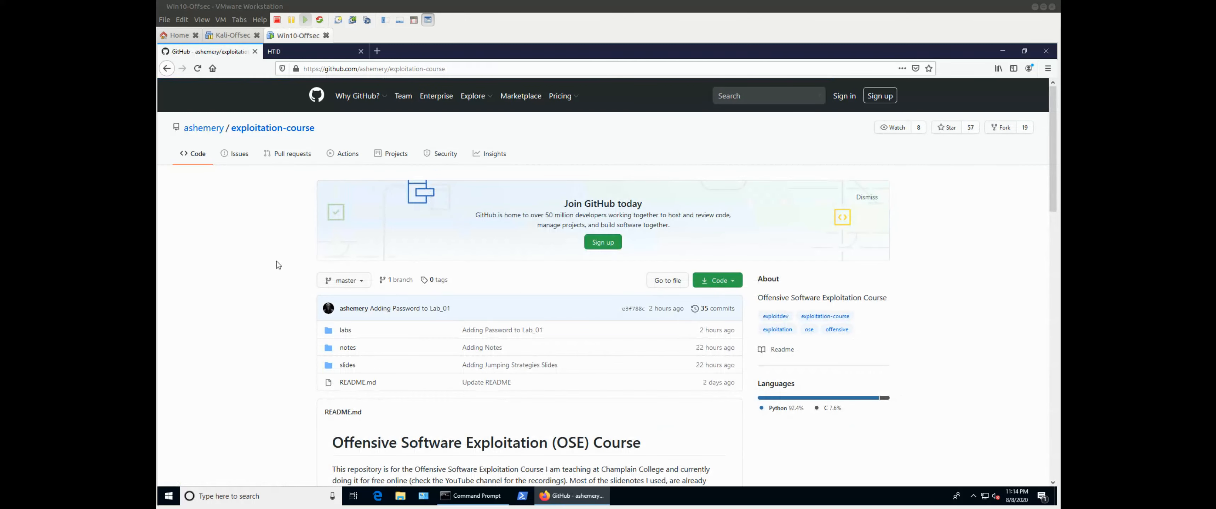
{"action": "scroll", "scroll_direction": "down", "scroll_amount": 3}
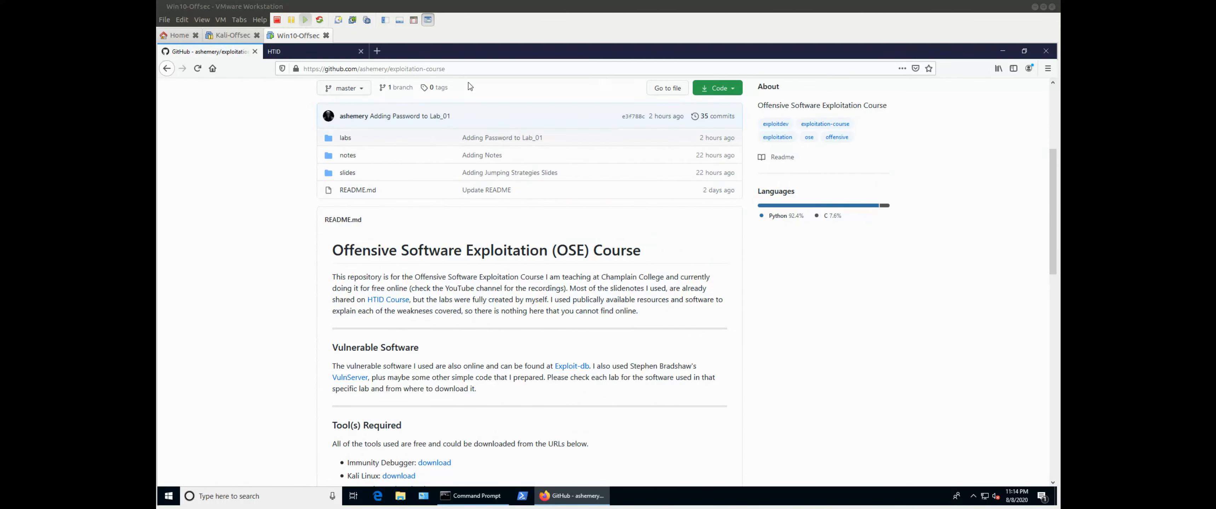
{"action": "left_click", "coordinate": [390, 69]}
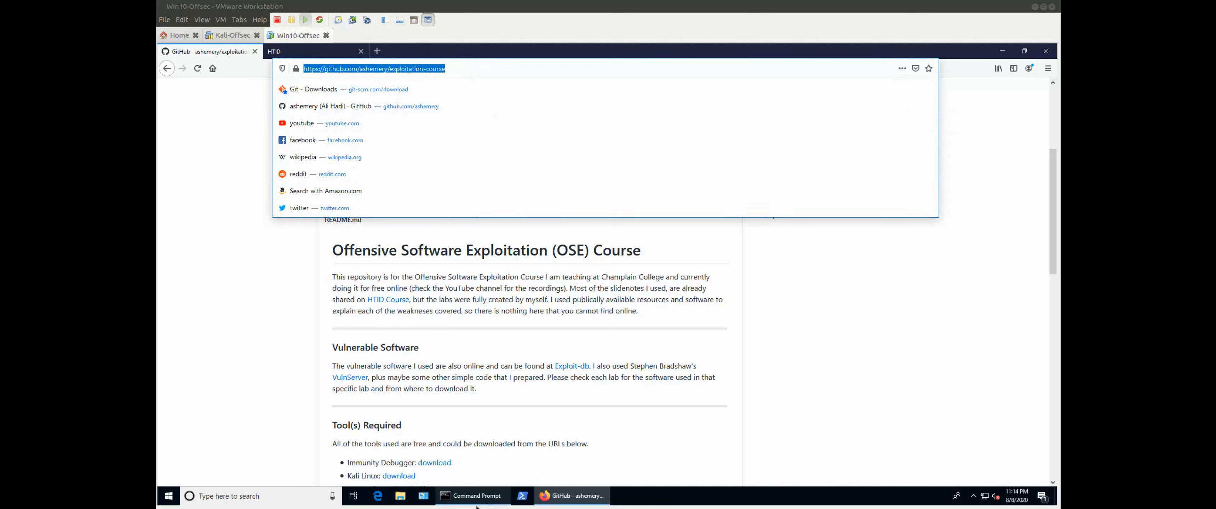
{"action": "left_click", "coordinate": [473, 496]}
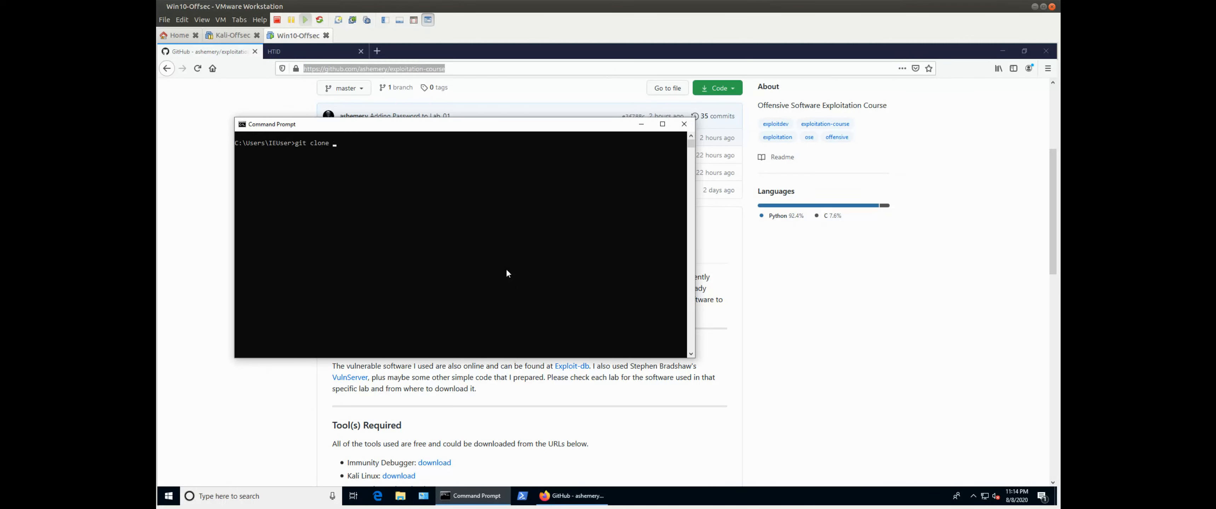
{"action": "type", "text": "https://github.com/ashemery/exploitation-course"}
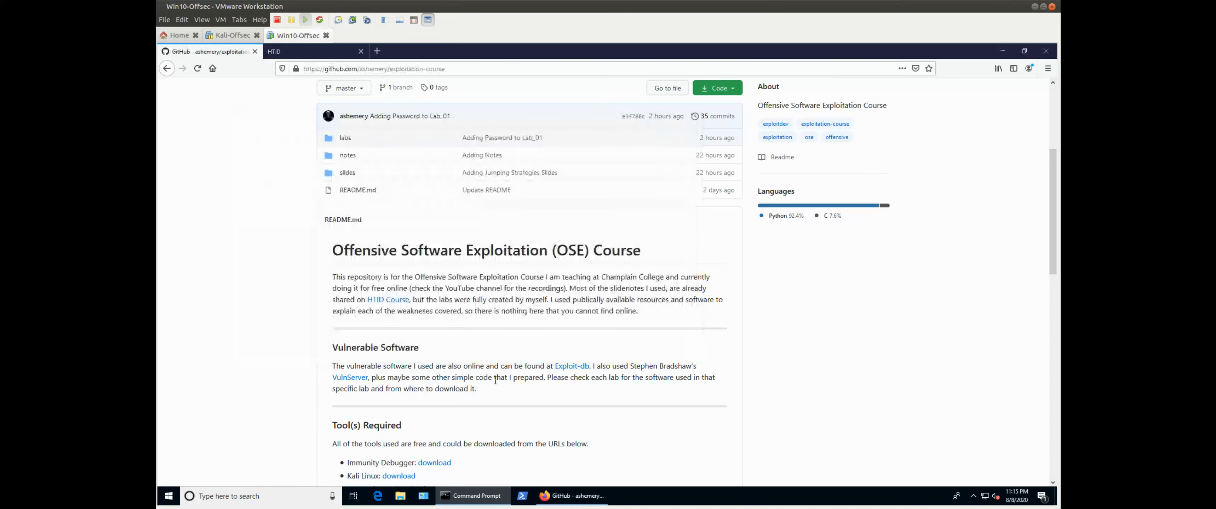
{"action": "scroll", "scroll_direction": "down", "scroll_amount": 3}
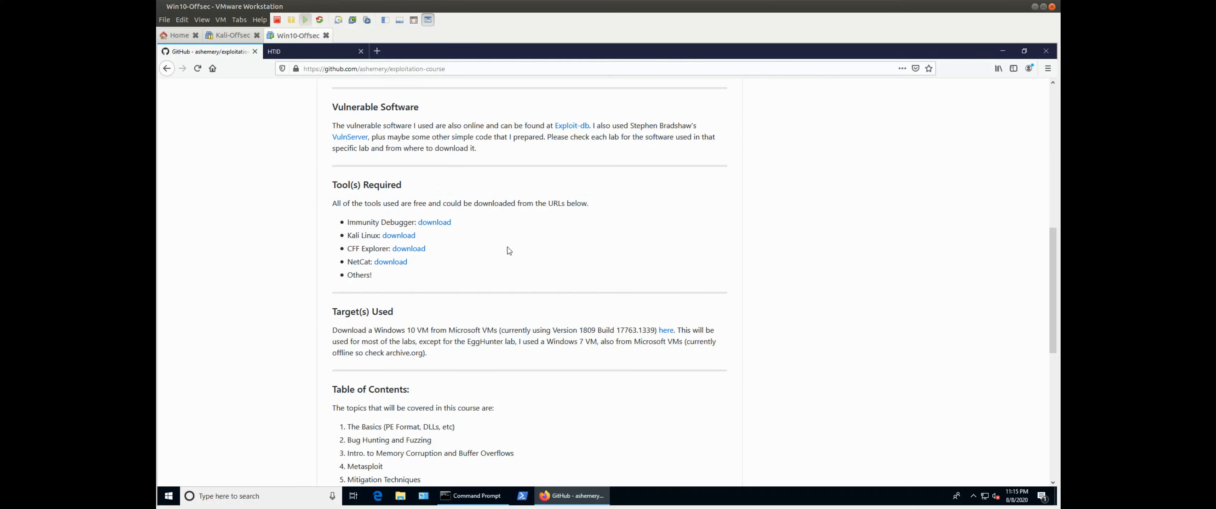
{"action": "scroll", "scroll_direction": "down", "scroll_amount": 3}
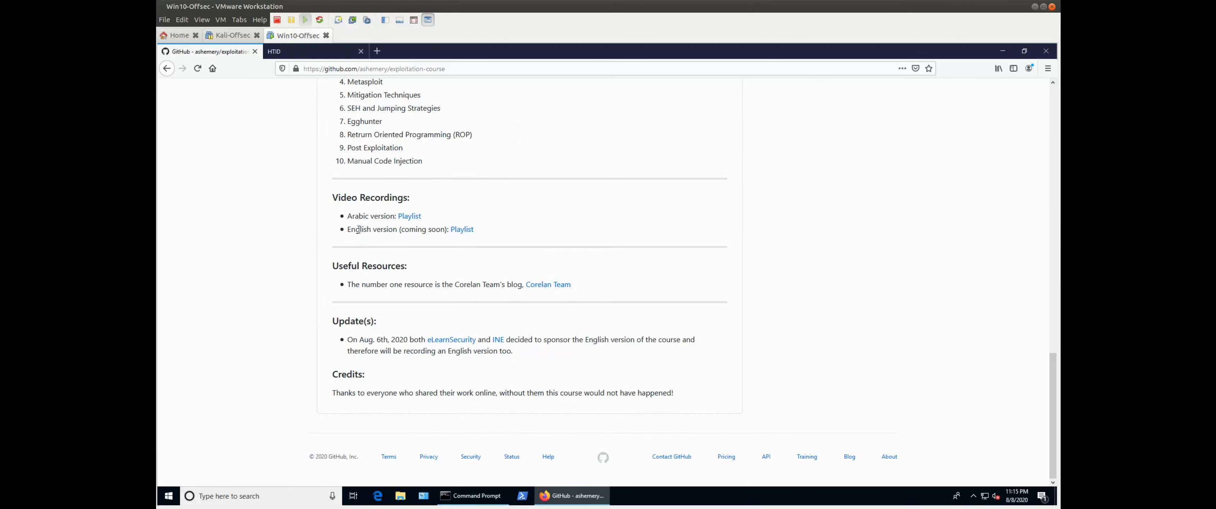
{"action": "mouse_move", "coordinate": [389, 230]}
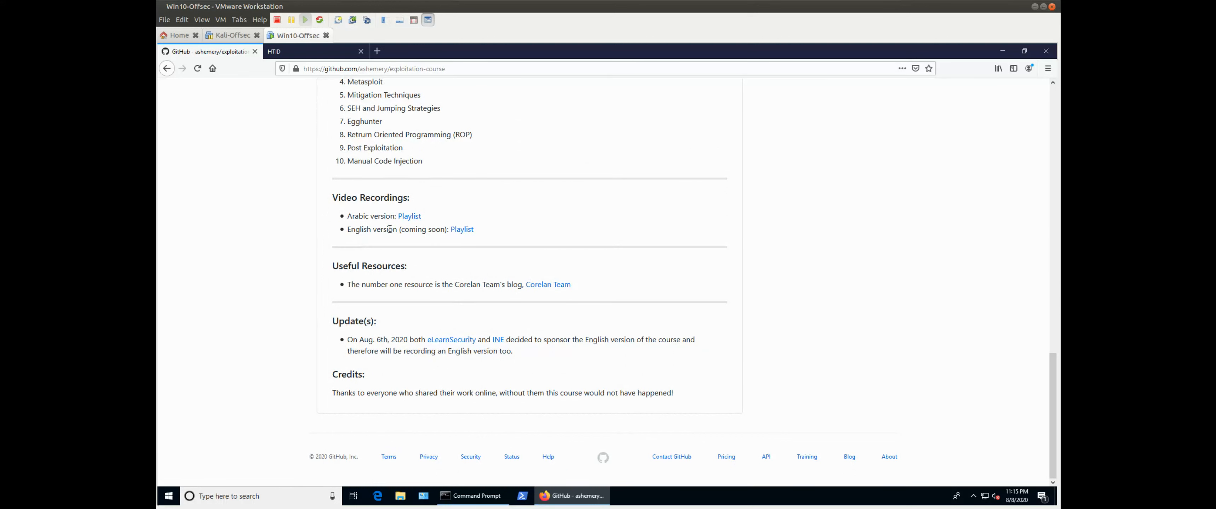
{"action": "mouse_move", "coordinate": [459, 232]}
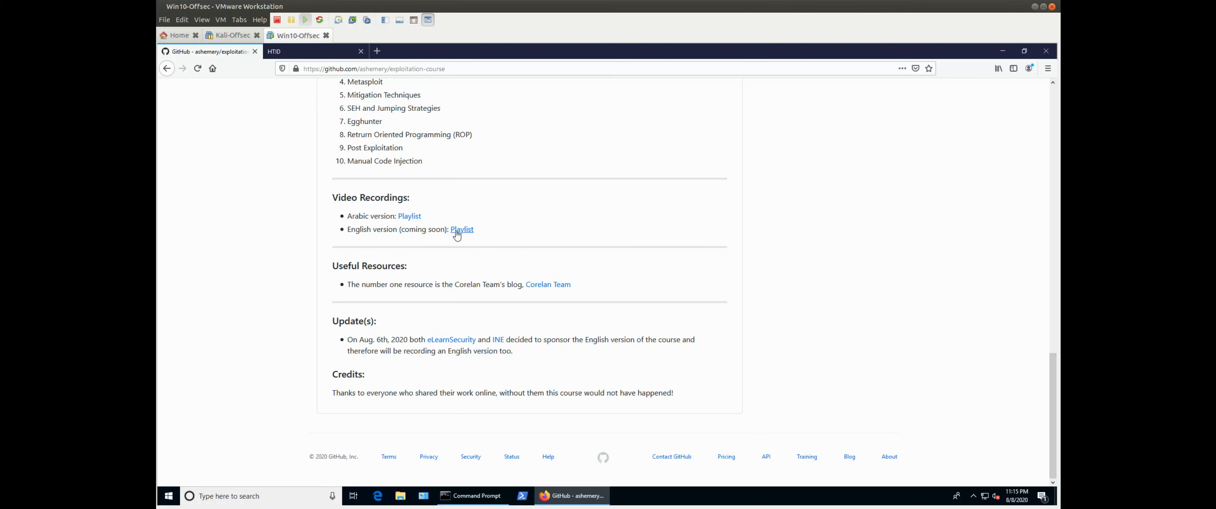
{"action": "mouse_move", "coordinate": [403, 280]}
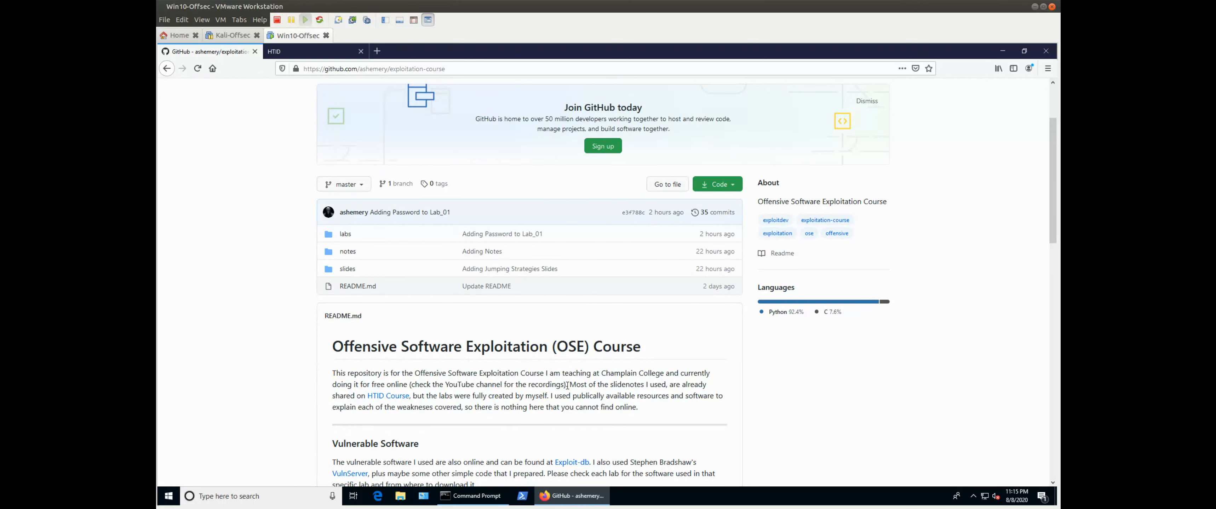
Scroll the README down to the Target(s) Used, Table of Contents and Video Recordings sections.
{"action": "scroll", "scroll_direction": "down", "scroll_amount": 3}
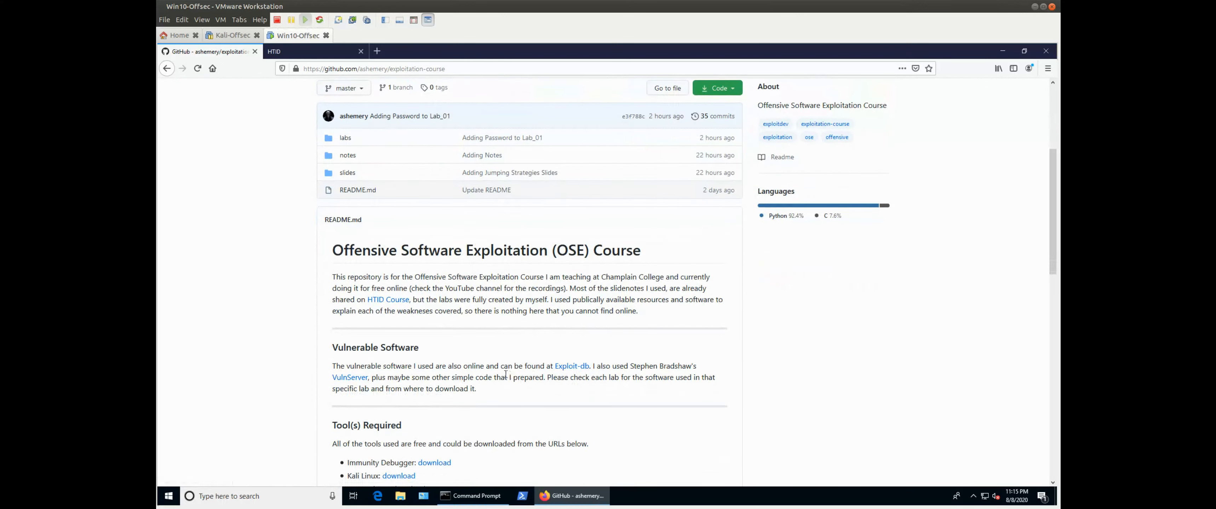
{"action": "scroll", "scroll_direction": "down", "scroll_amount": 3}
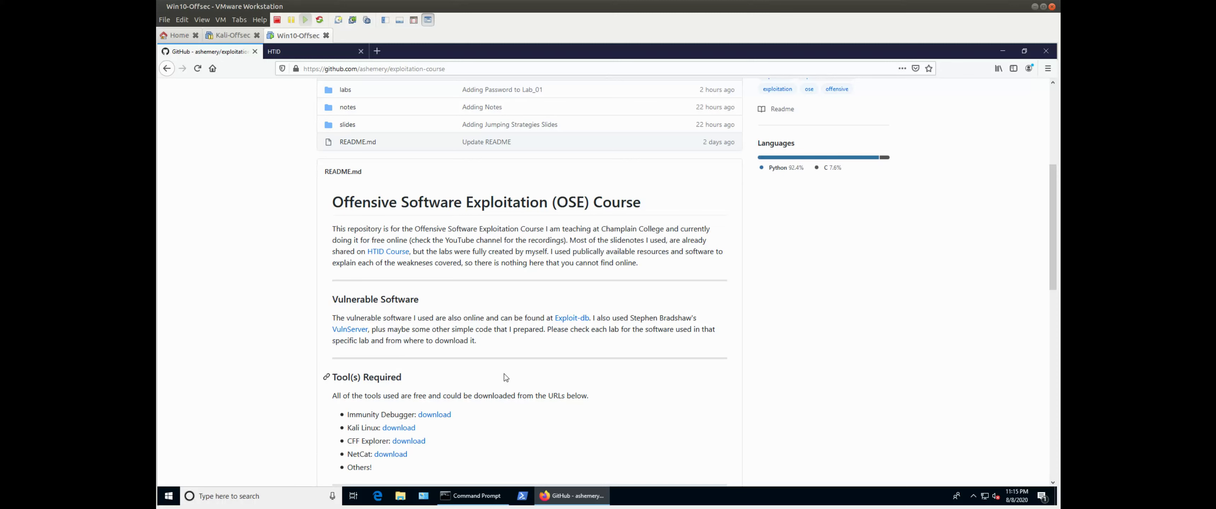
{"action": "scroll", "scroll_direction": "down", "scroll_amount": 3}
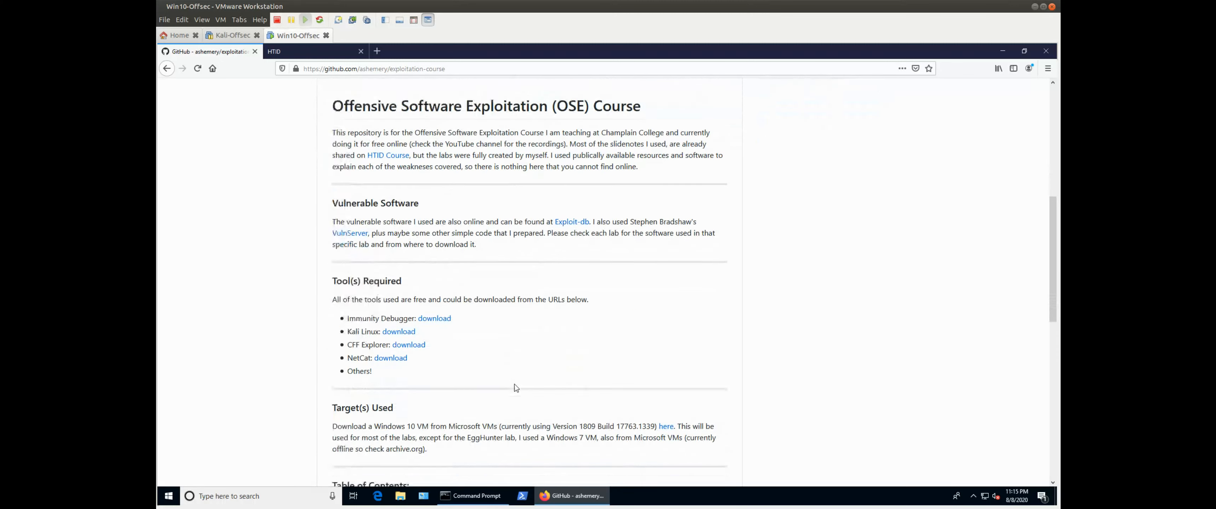
{"action": "scroll", "scroll_direction": "down", "scroll_amount": 3}
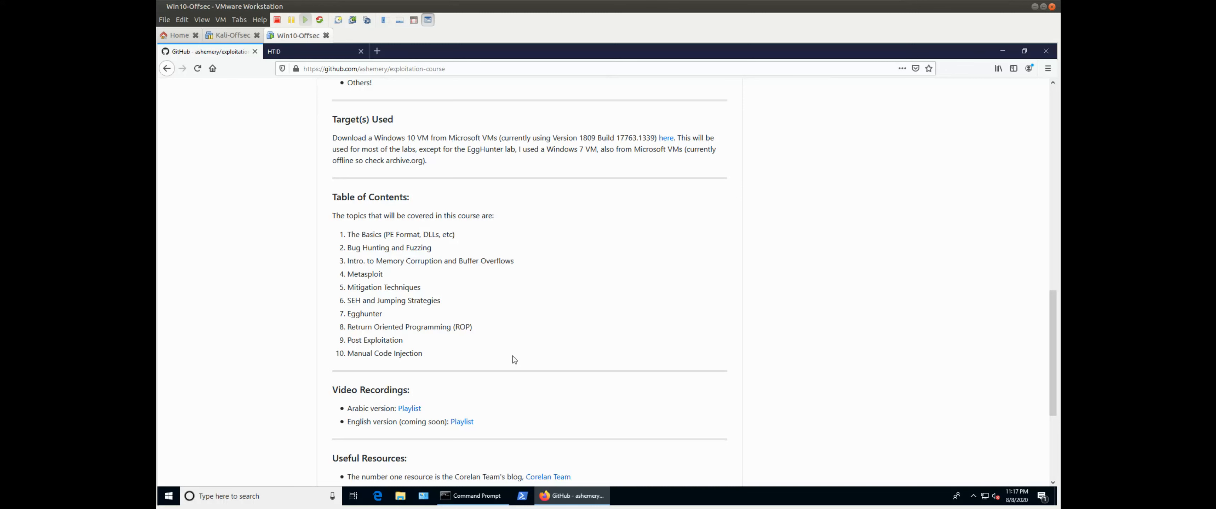
{"action": "scroll", "scroll_direction": "up", "scroll_amount": 3}
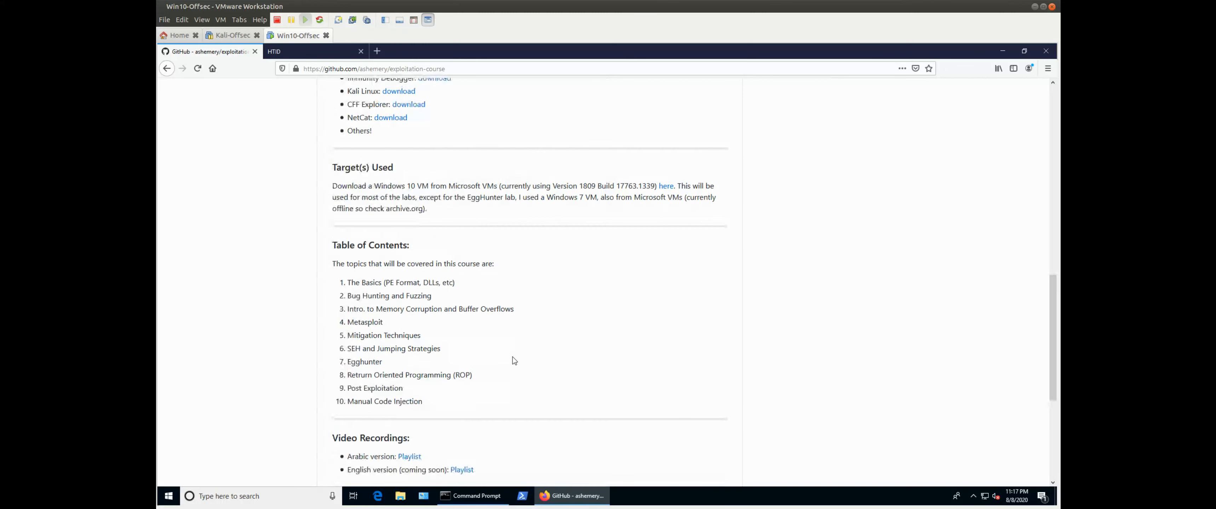
{"action": "scroll", "scroll_direction": "up", "scroll_amount": 3}
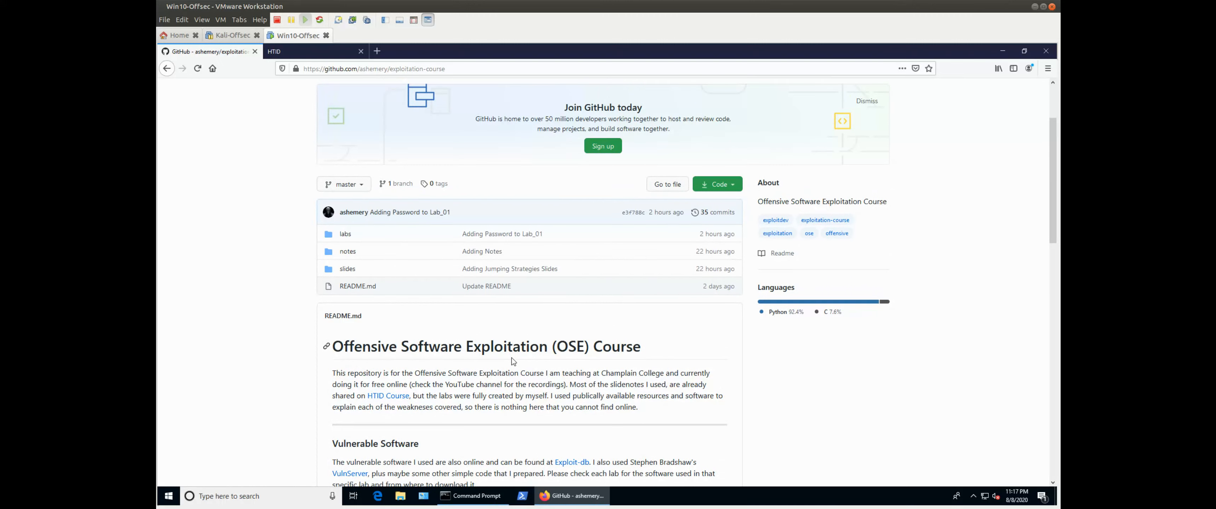
{"action": "scroll", "scroll_direction": "down", "scroll_amount": 3}
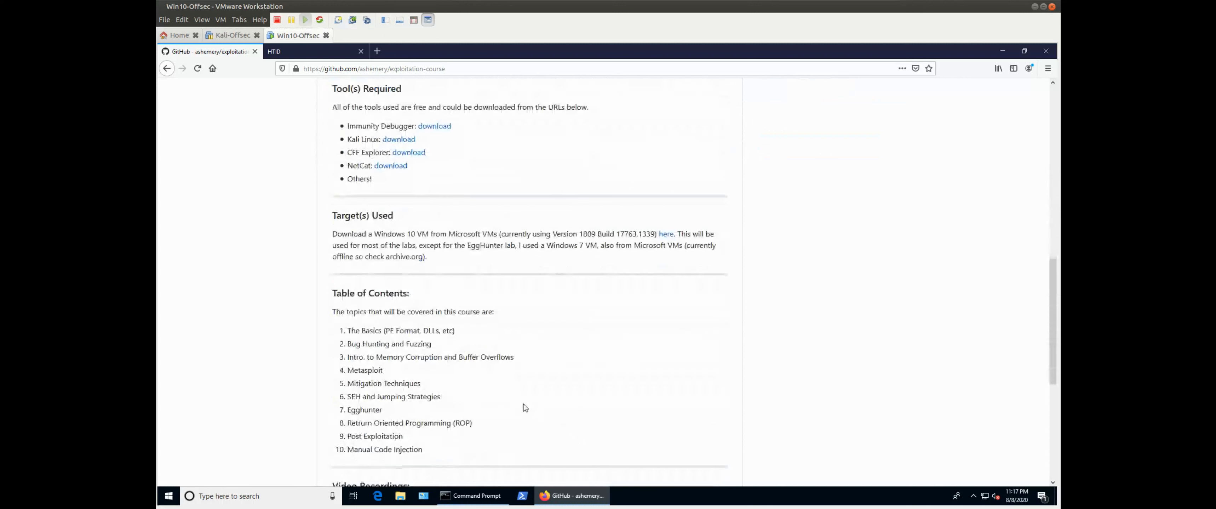
{"action": "double_click", "coordinate": [401, 331]}
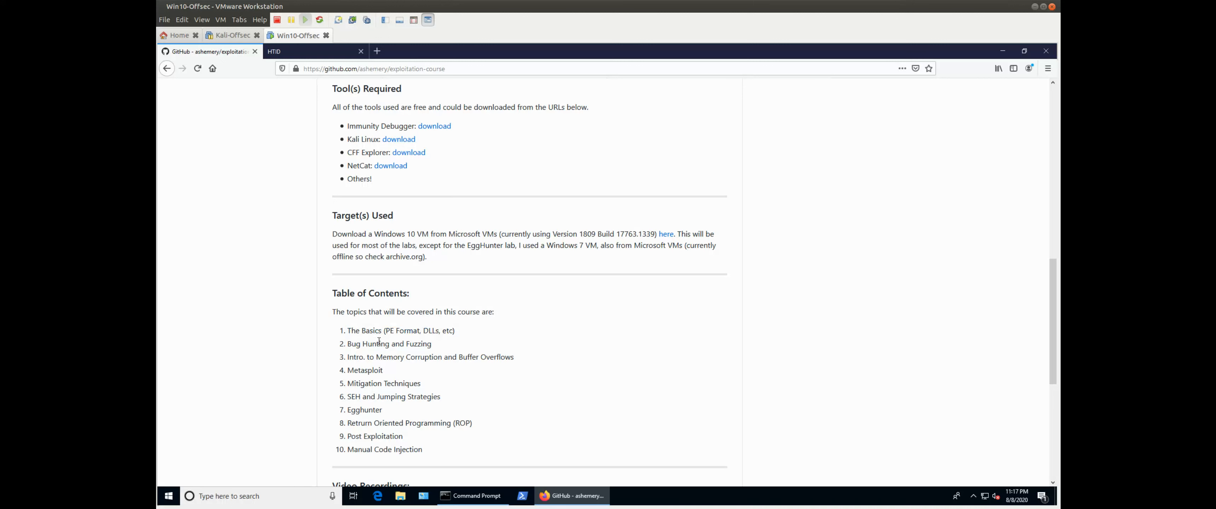
{"action": "mouse_move", "coordinate": [472, 47]}
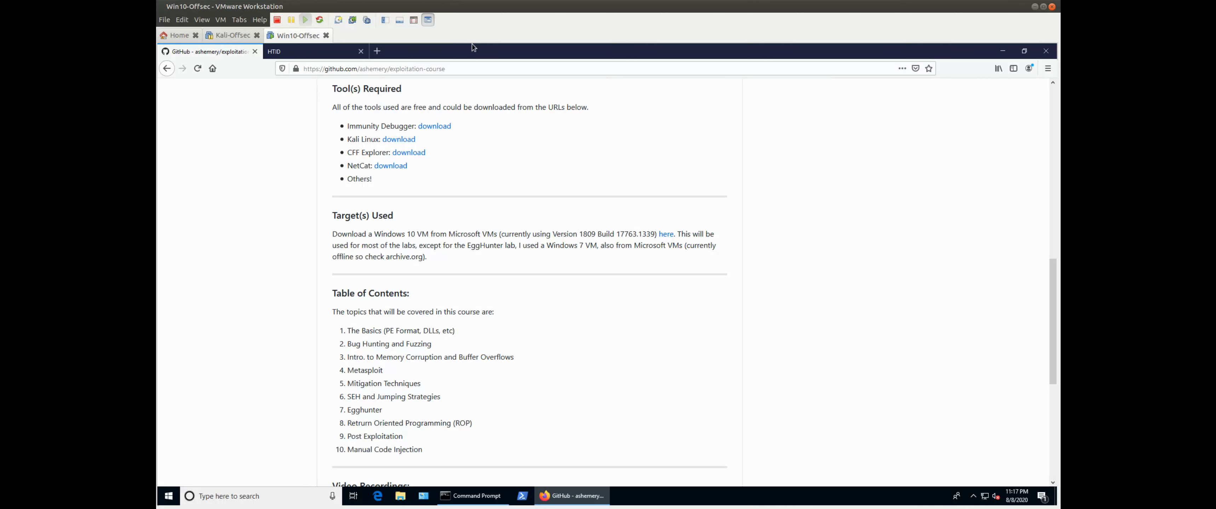
{"action": "mouse_move", "coordinate": [606, 255]}
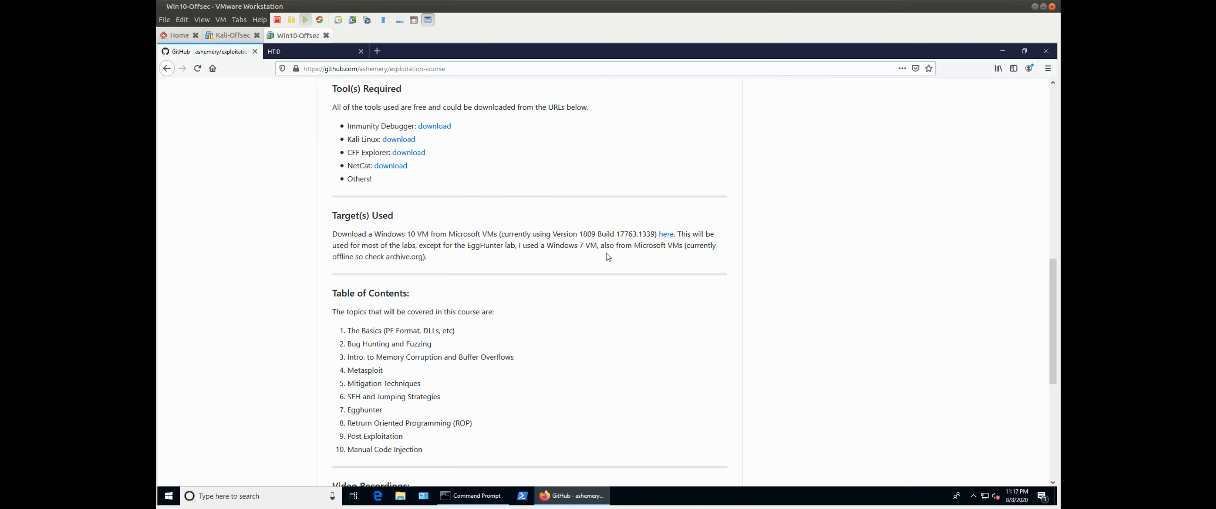
{"action": "mouse_move", "coordinate": [619, 282]}
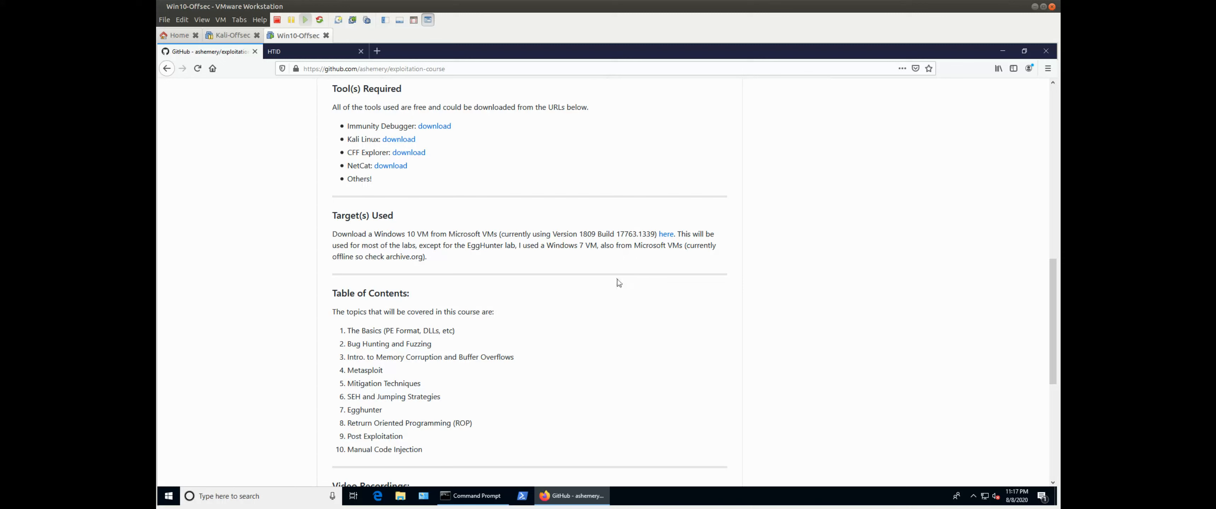